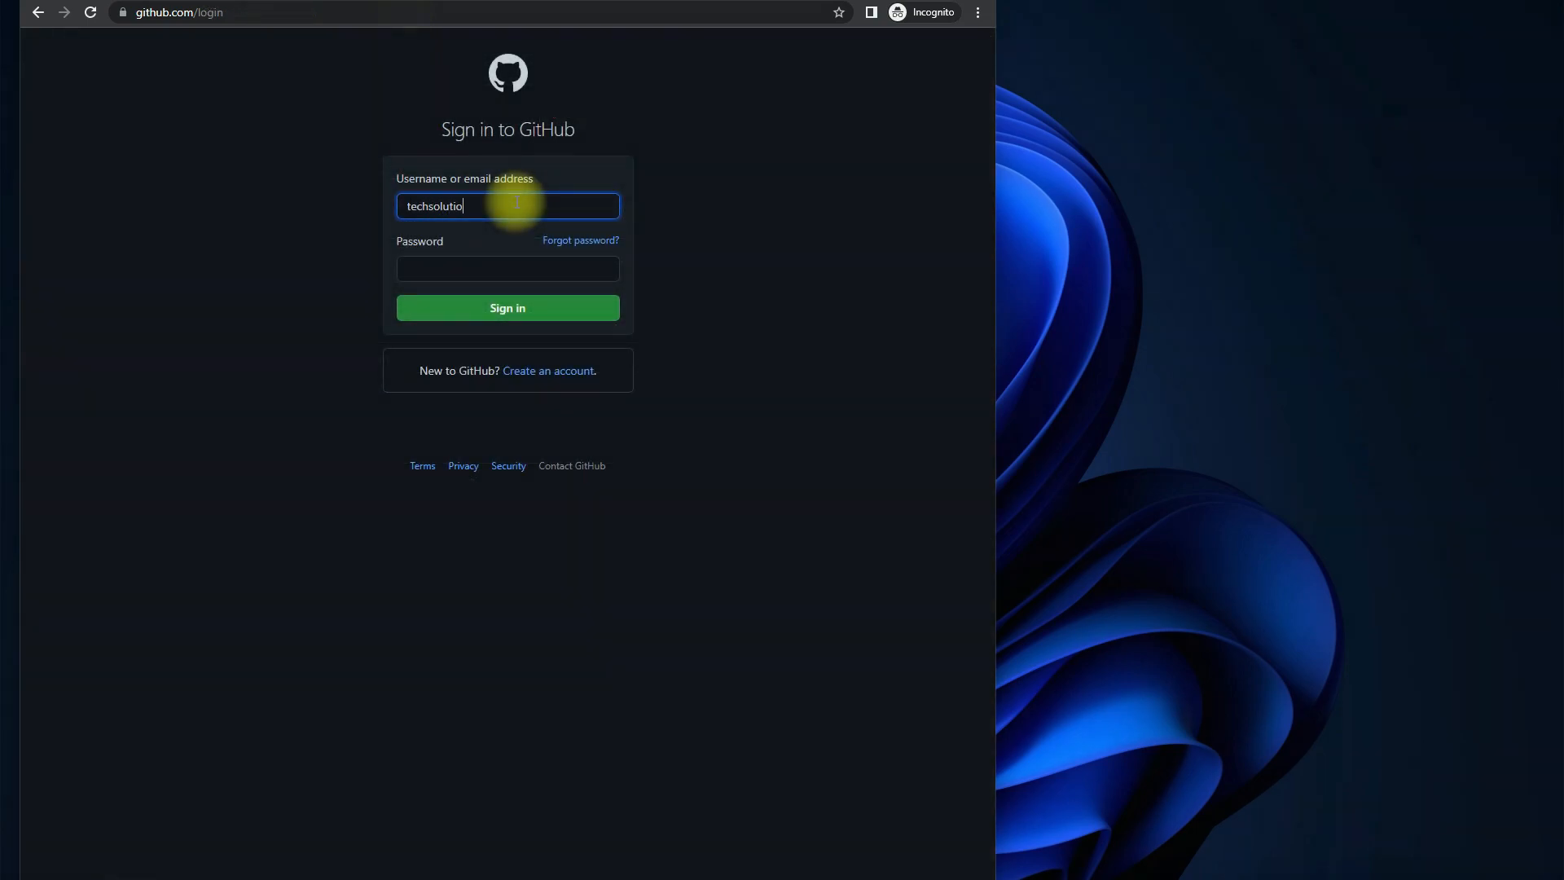
# Step: Continue signing in to the GitHub account before visiting LSPosed/MagiskOnWSA
pyautogui.click(935, 52)
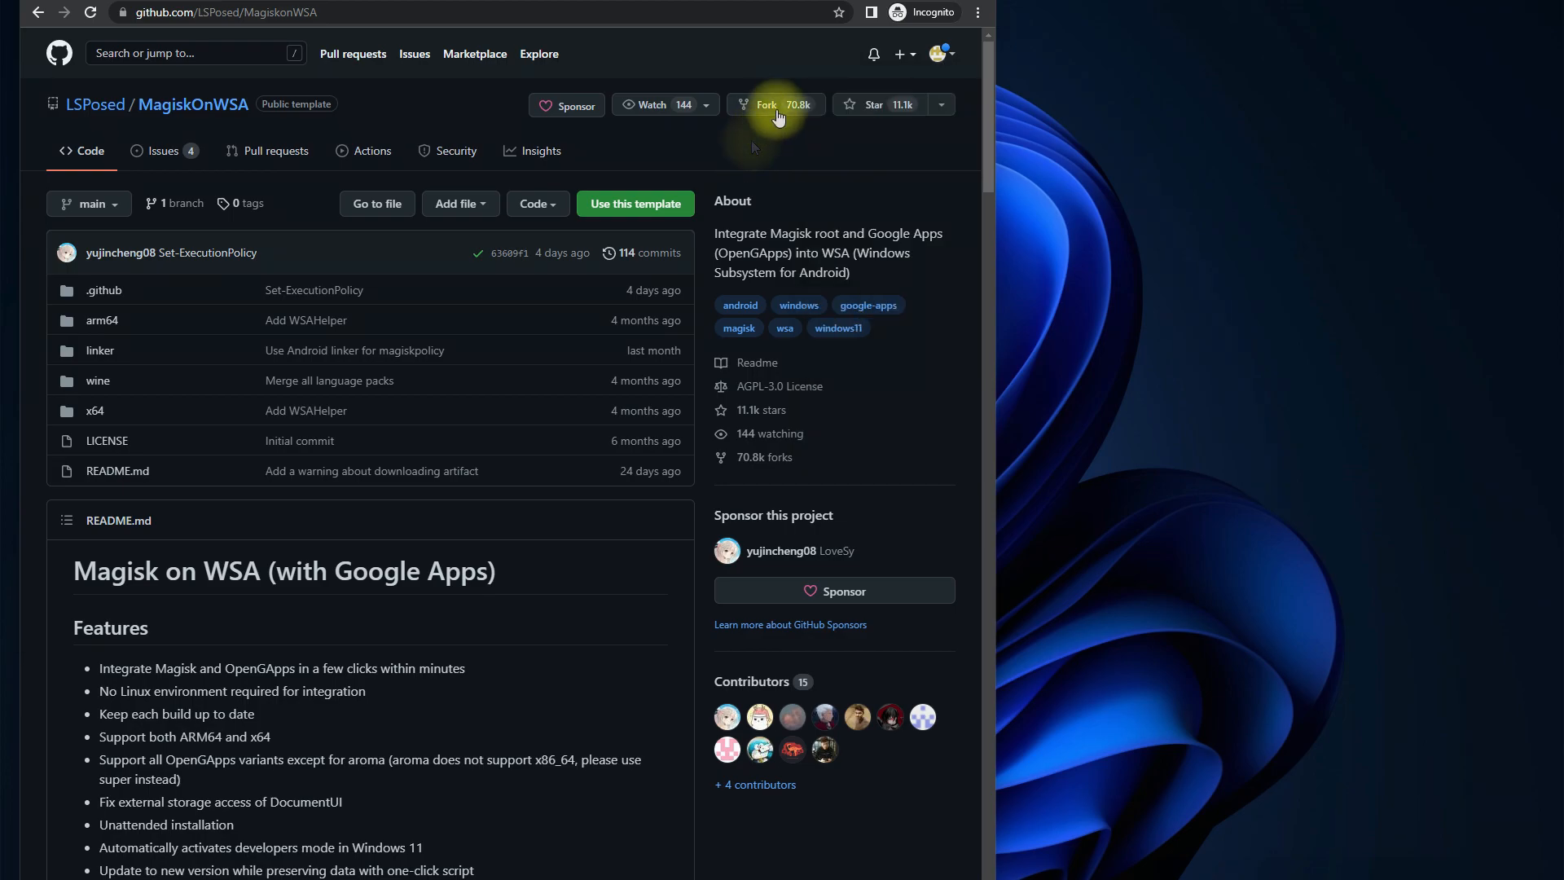
# Step: Fork MagiskOnWSA under your own account with the default owner and name
pyautogui.click(774, 105)
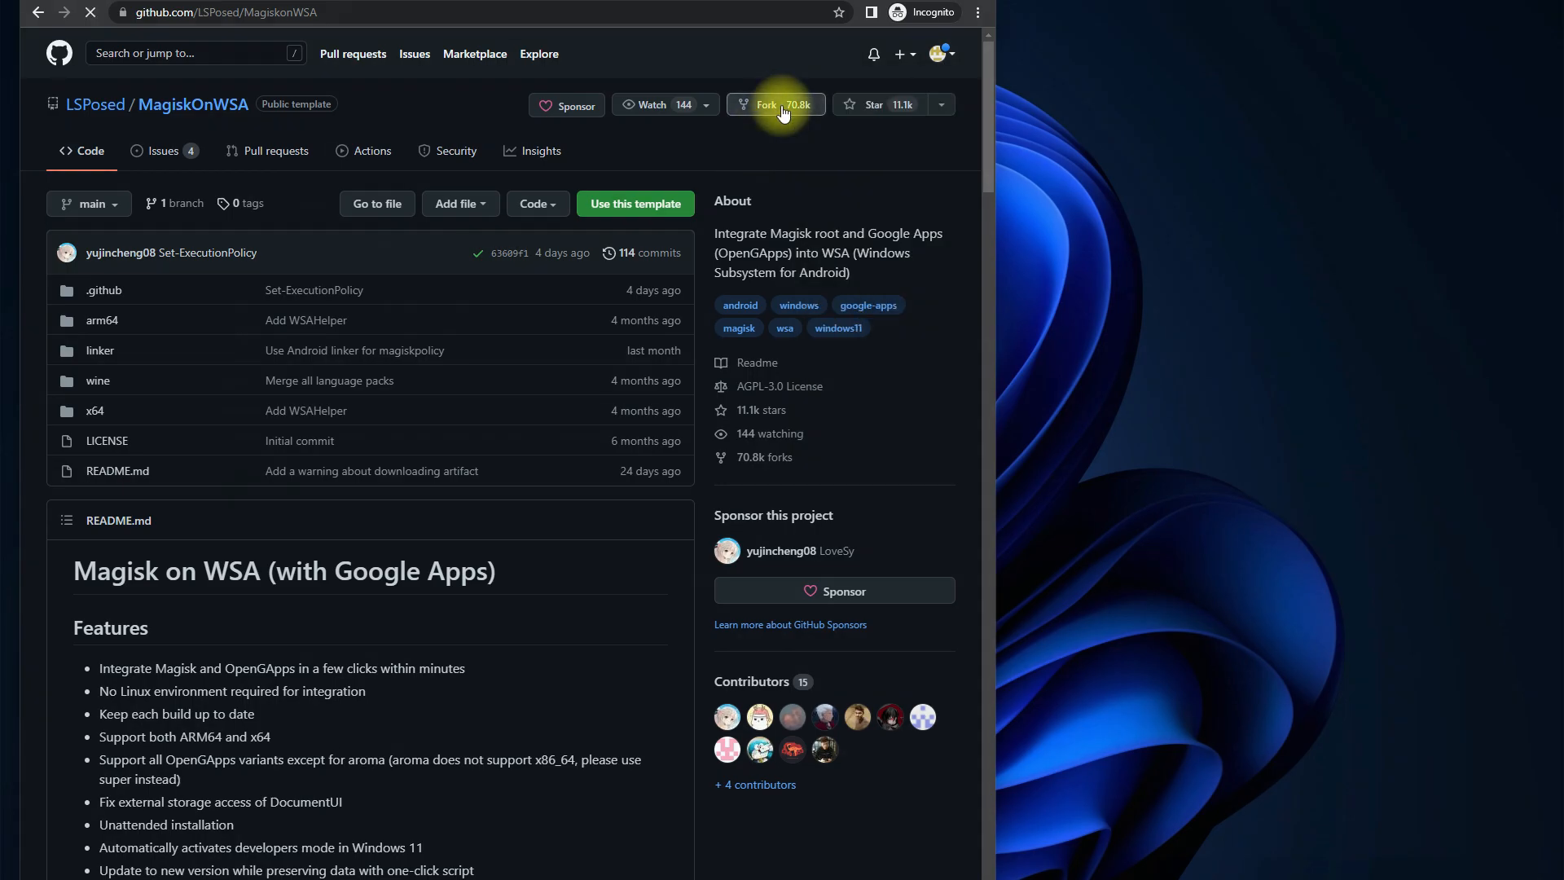
pyautogui.click(776, 104)
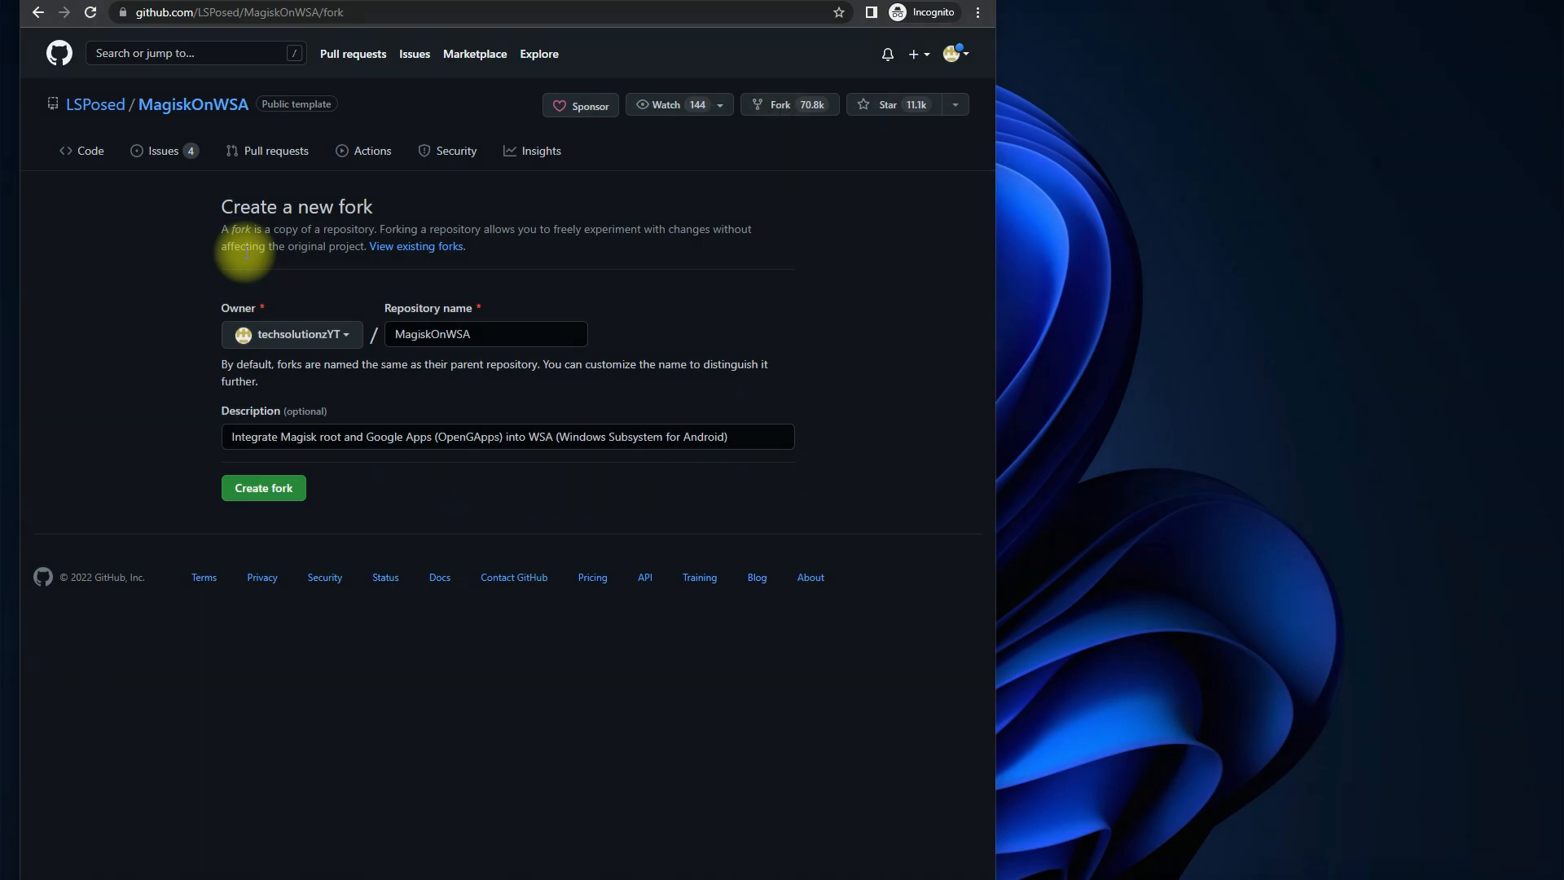
pyautogui.click(262, 487)
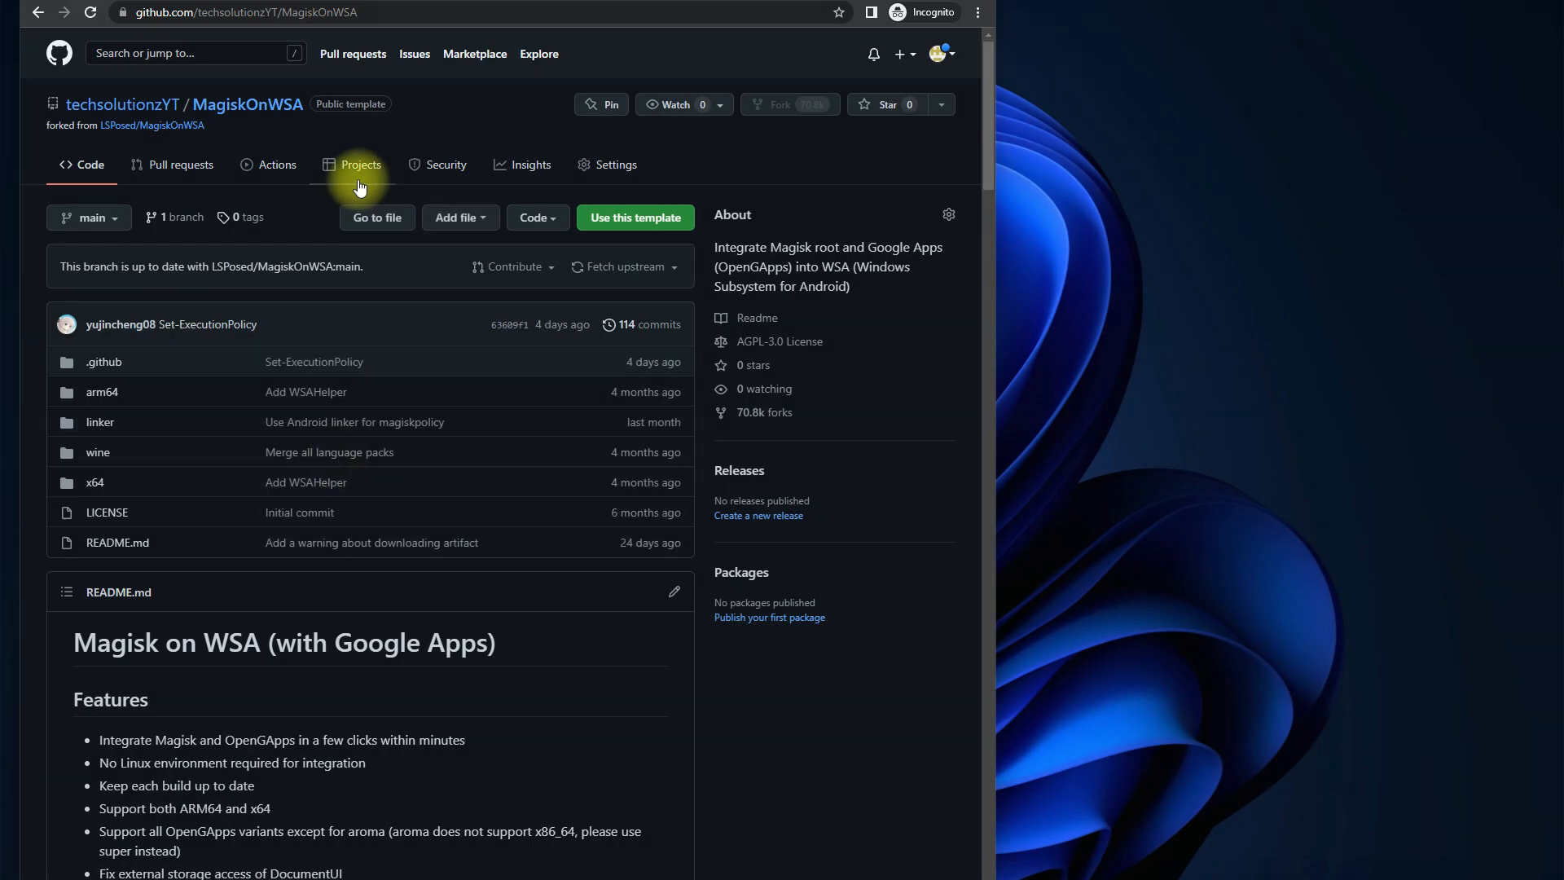
# Step: Enable GitHub Actions workflows on the fork via 'I understand my workflows, go ahead'
pyautogui.click(277, 165)
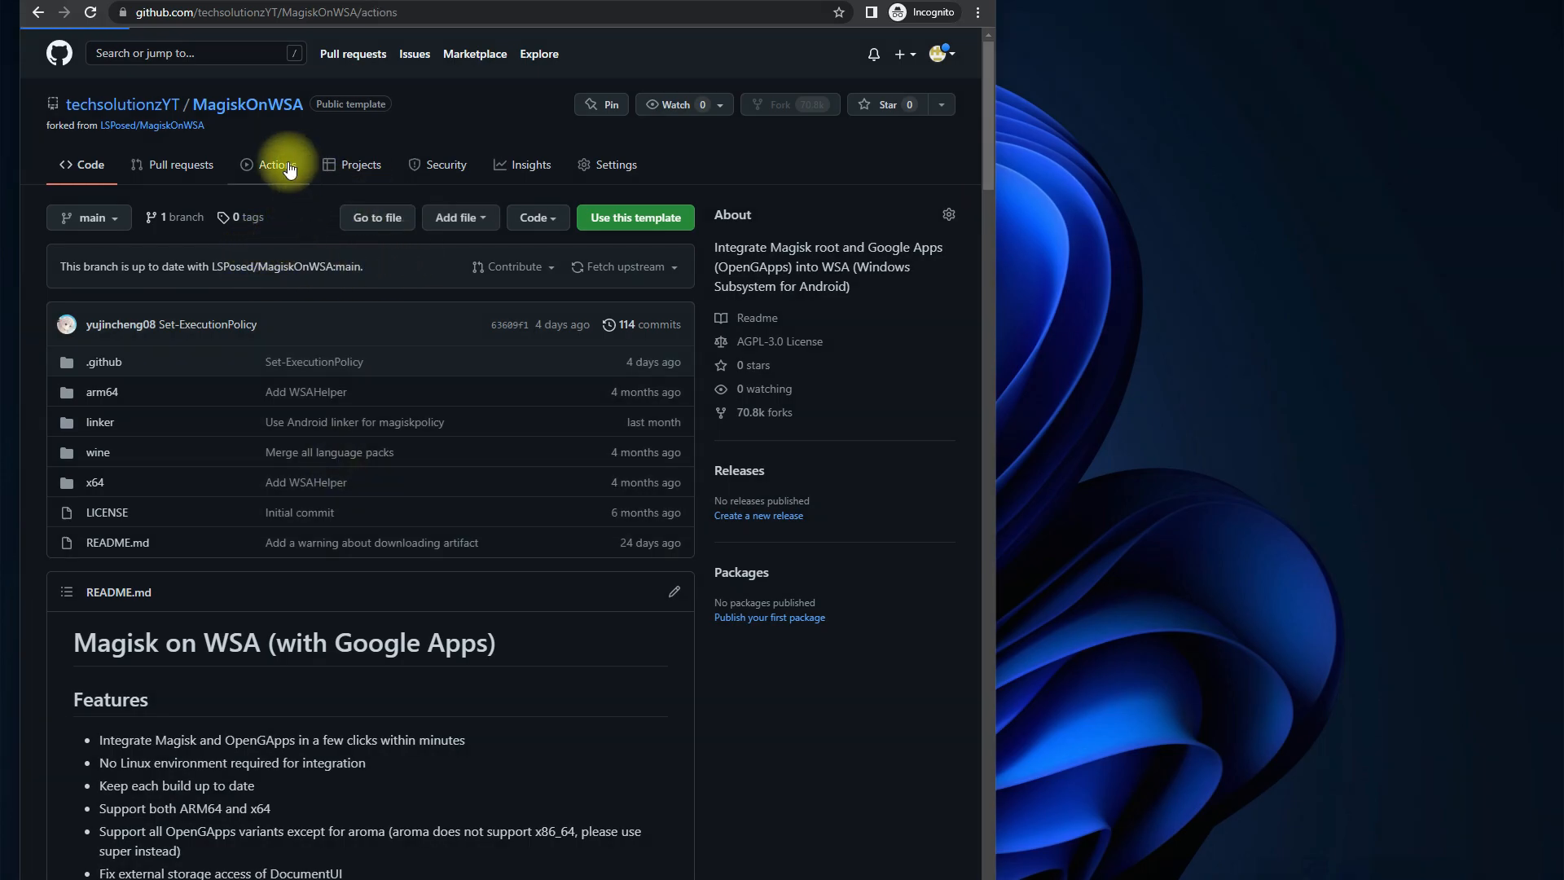
pyautogui.click(277, 165)
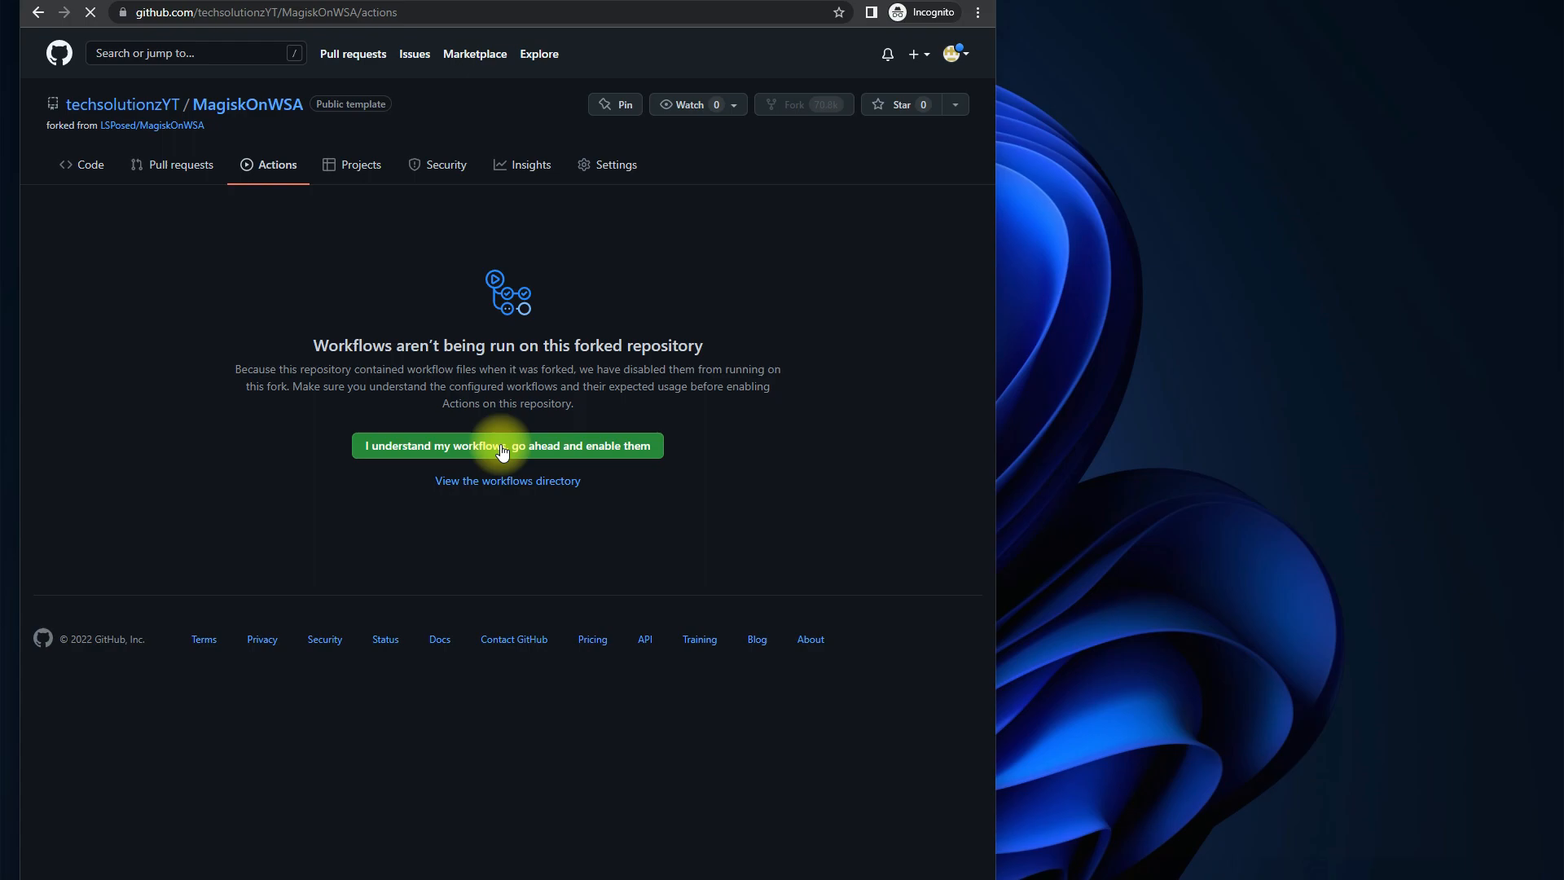
pyautogui.click(507, 445)
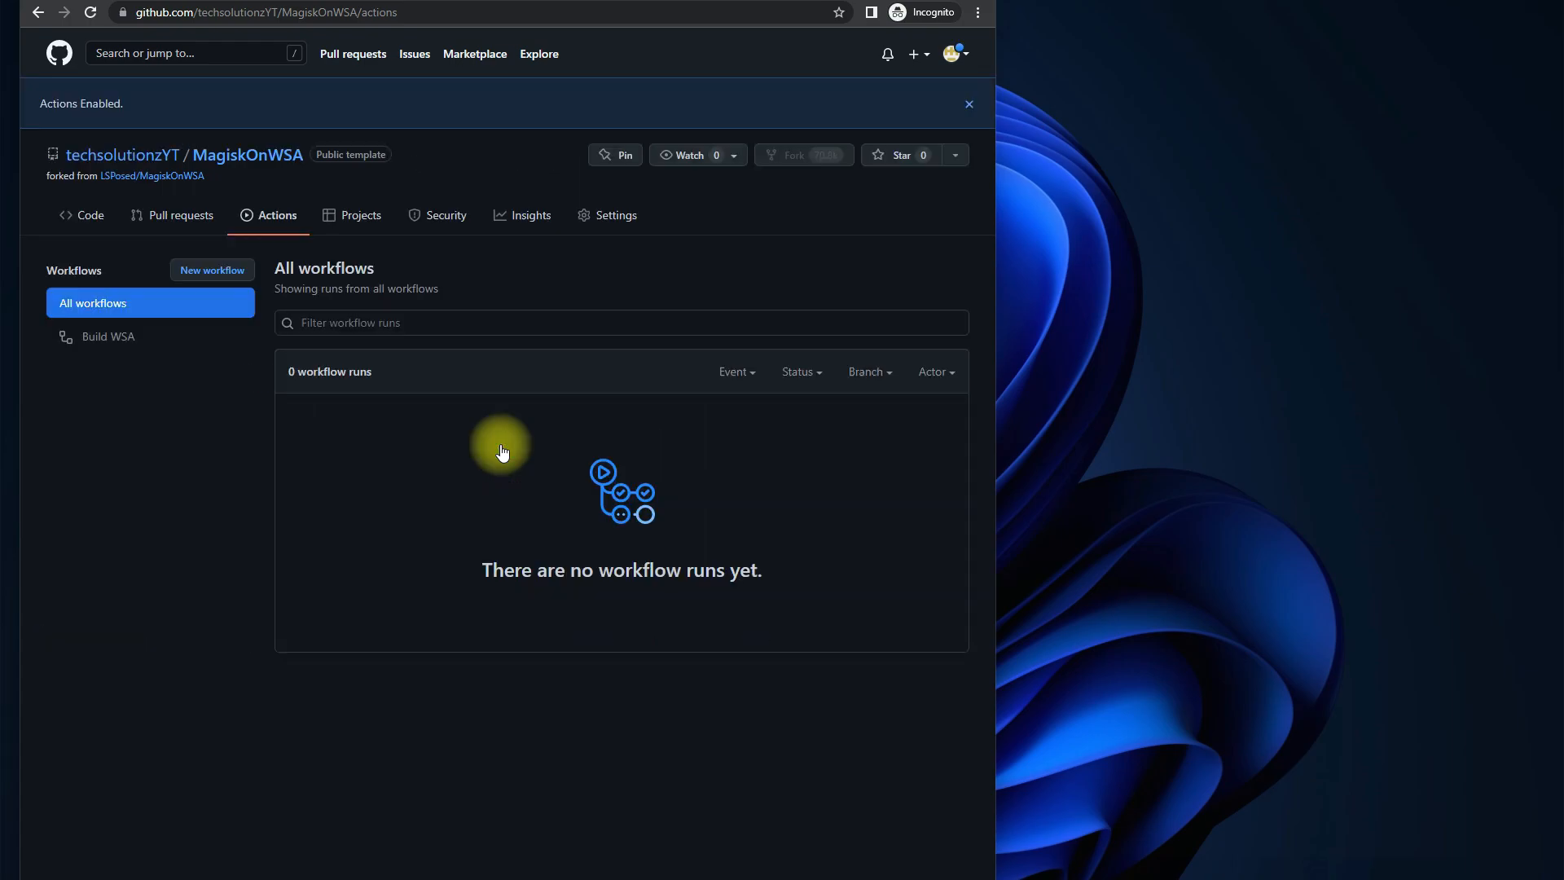
pyautogui.moveTo(118, 370)
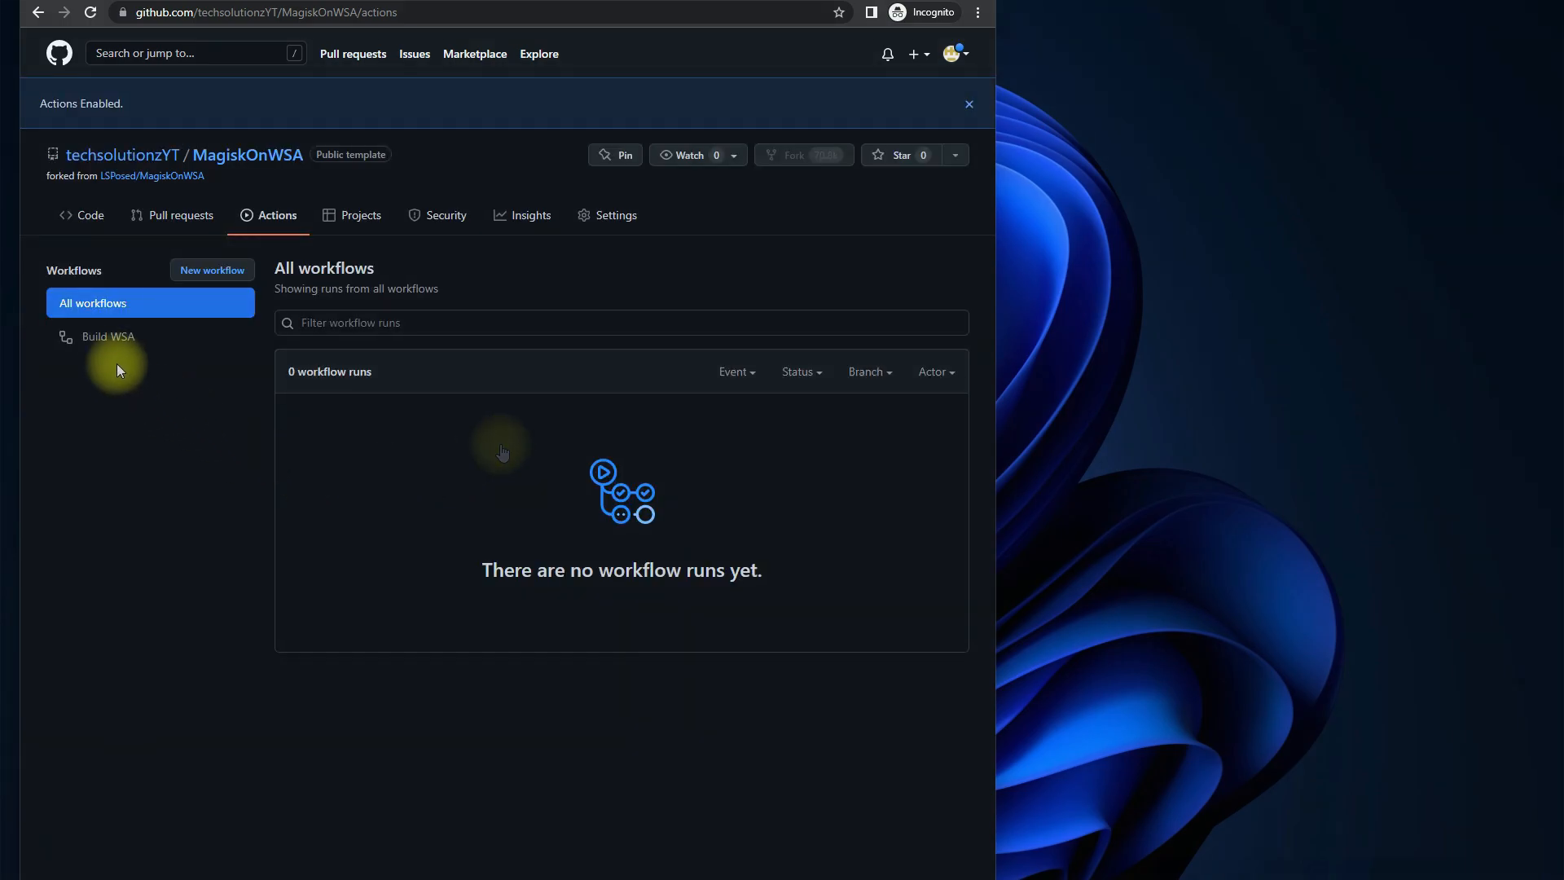
# Step: Manually run the Build WSA workflow with Variants of gapps set to micro
pyautogui.click(107, 335)
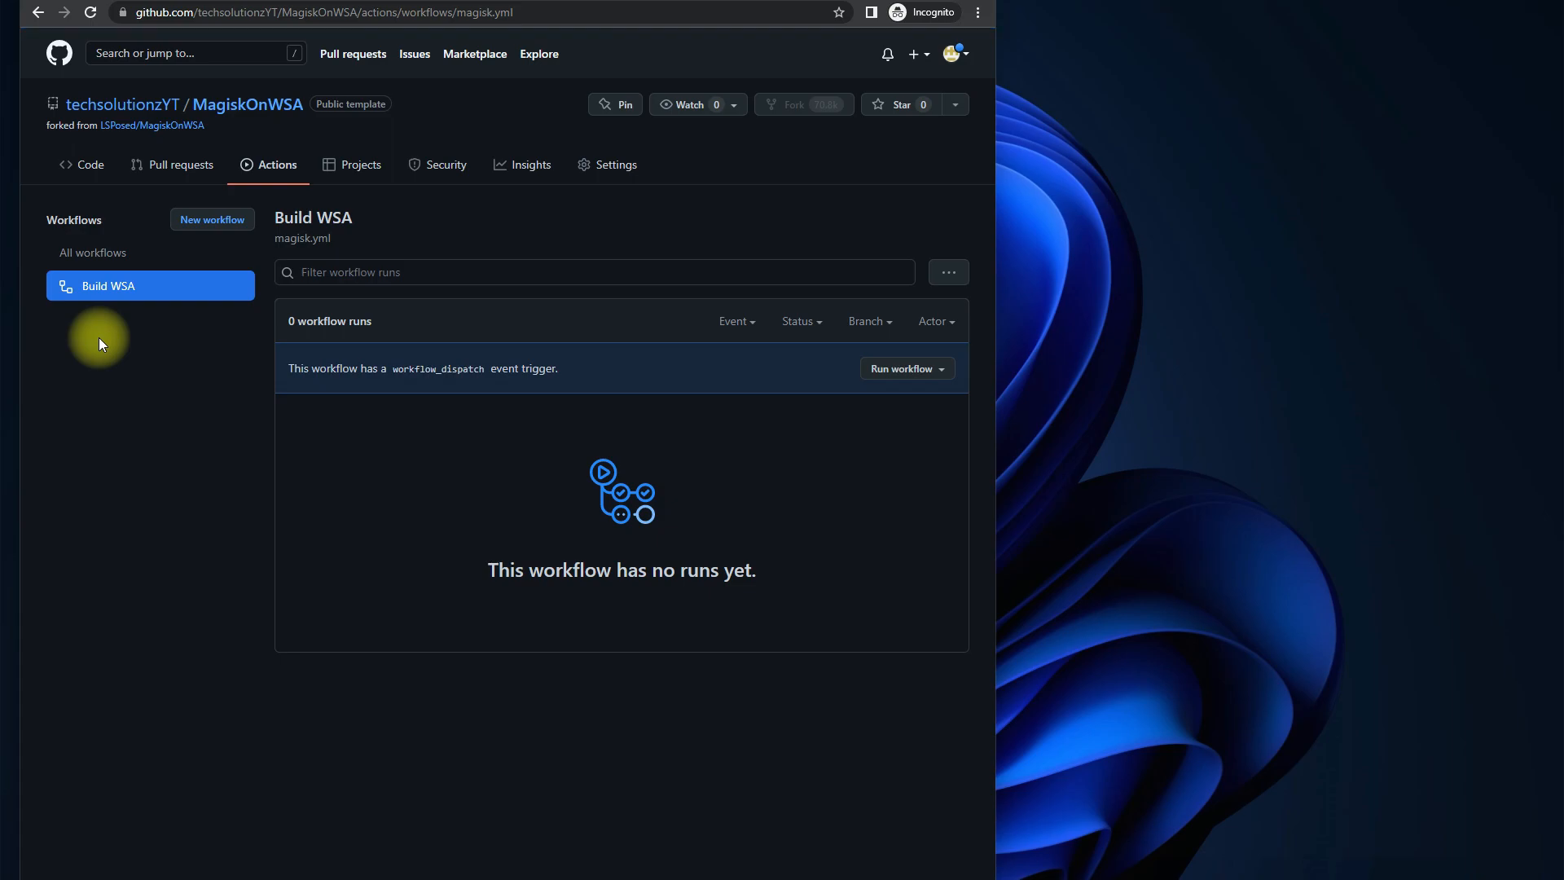
pyautogui.click(904, 369)
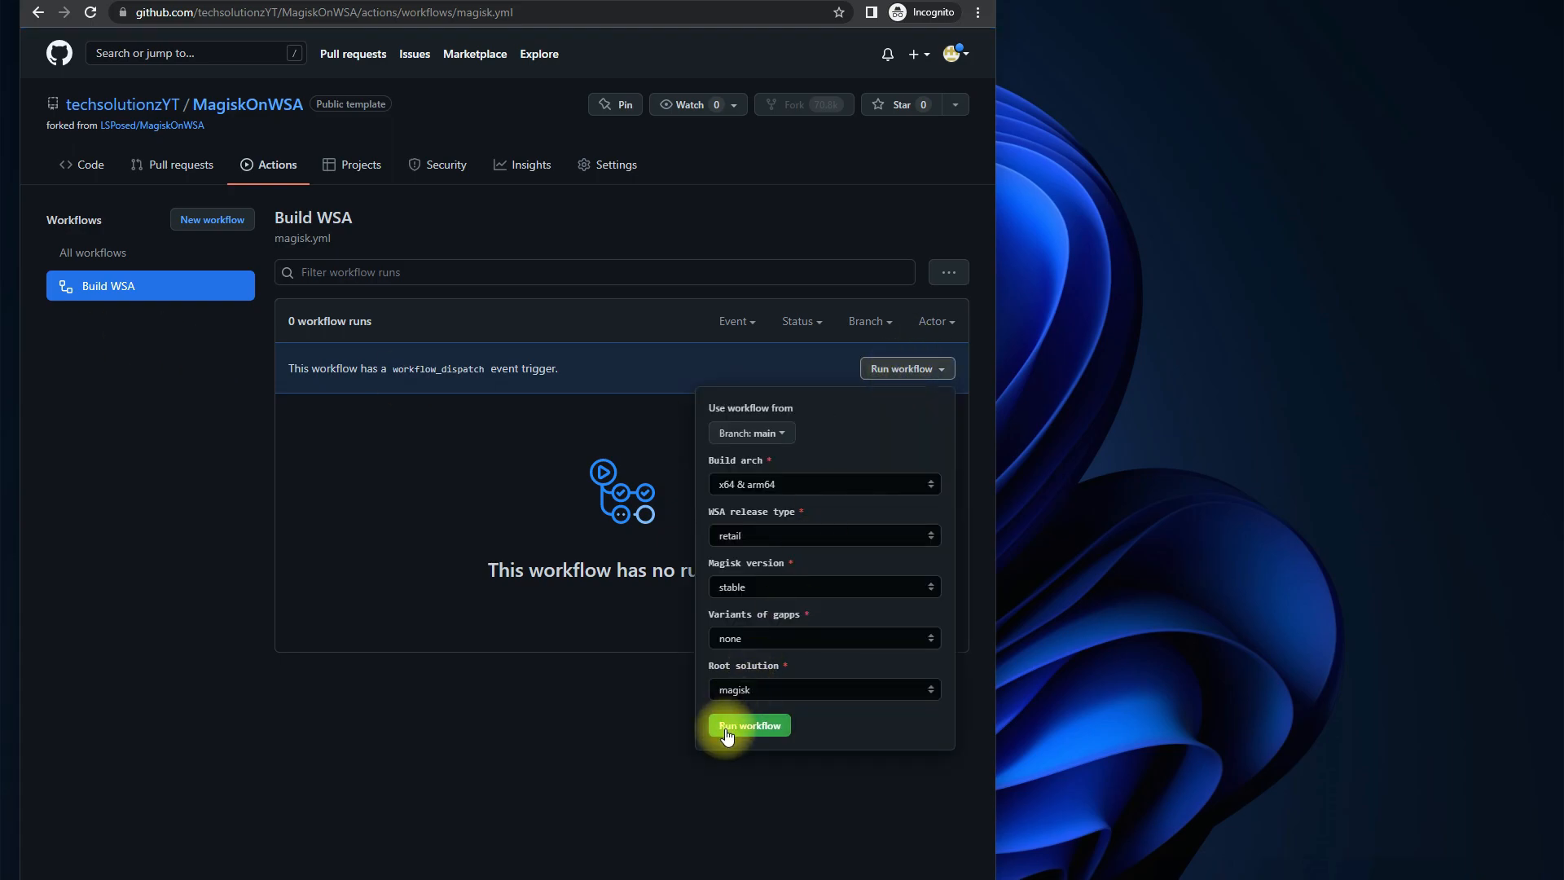
pyautogui.moveTo(754, 711)
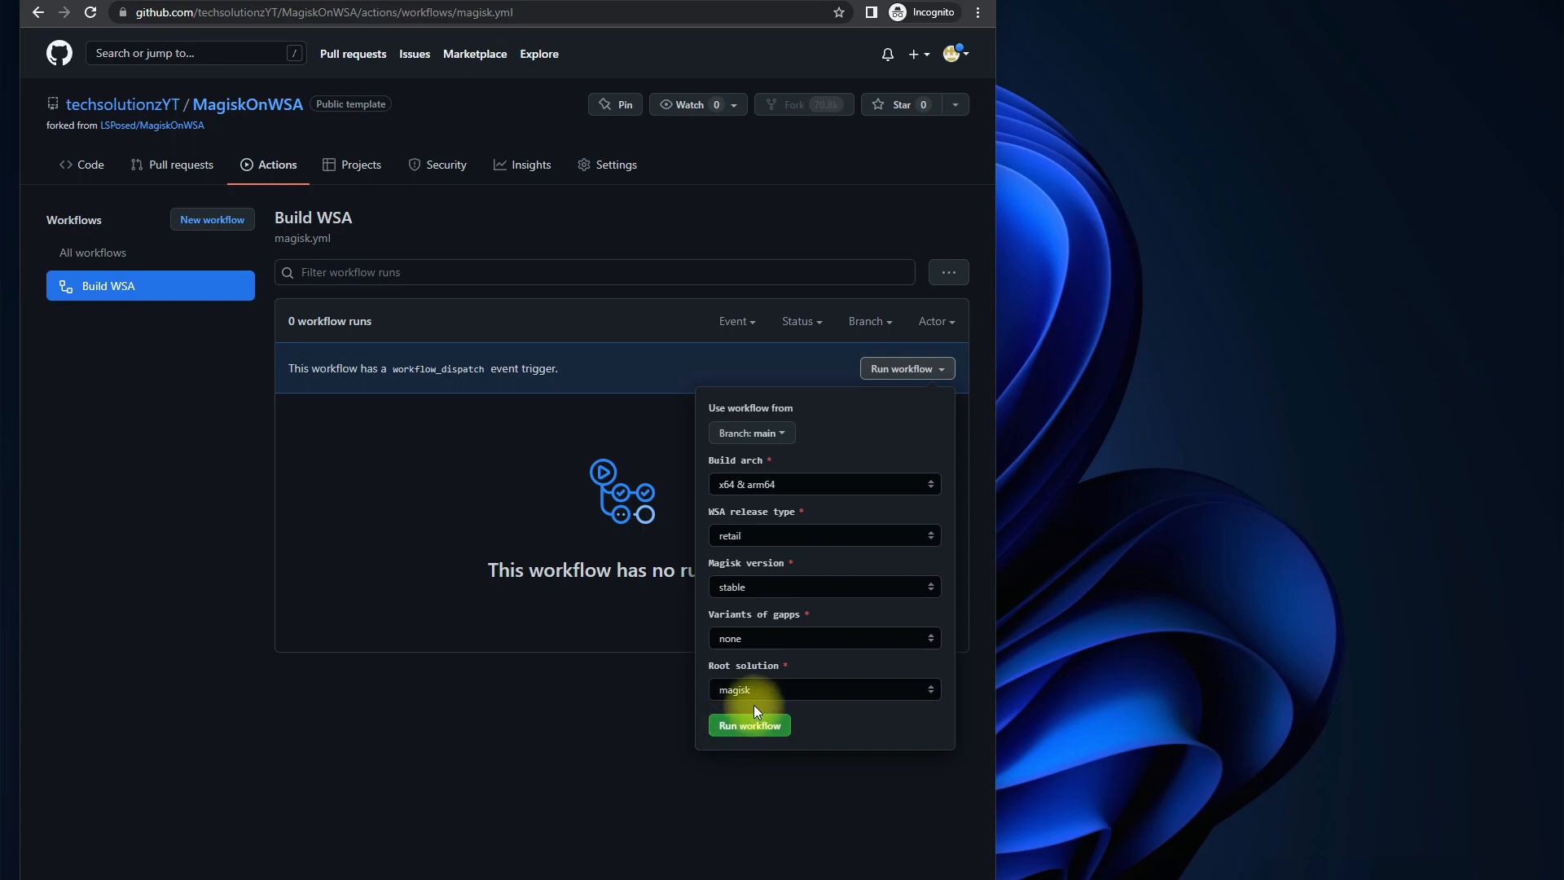
pyautogui.click(821, 639)
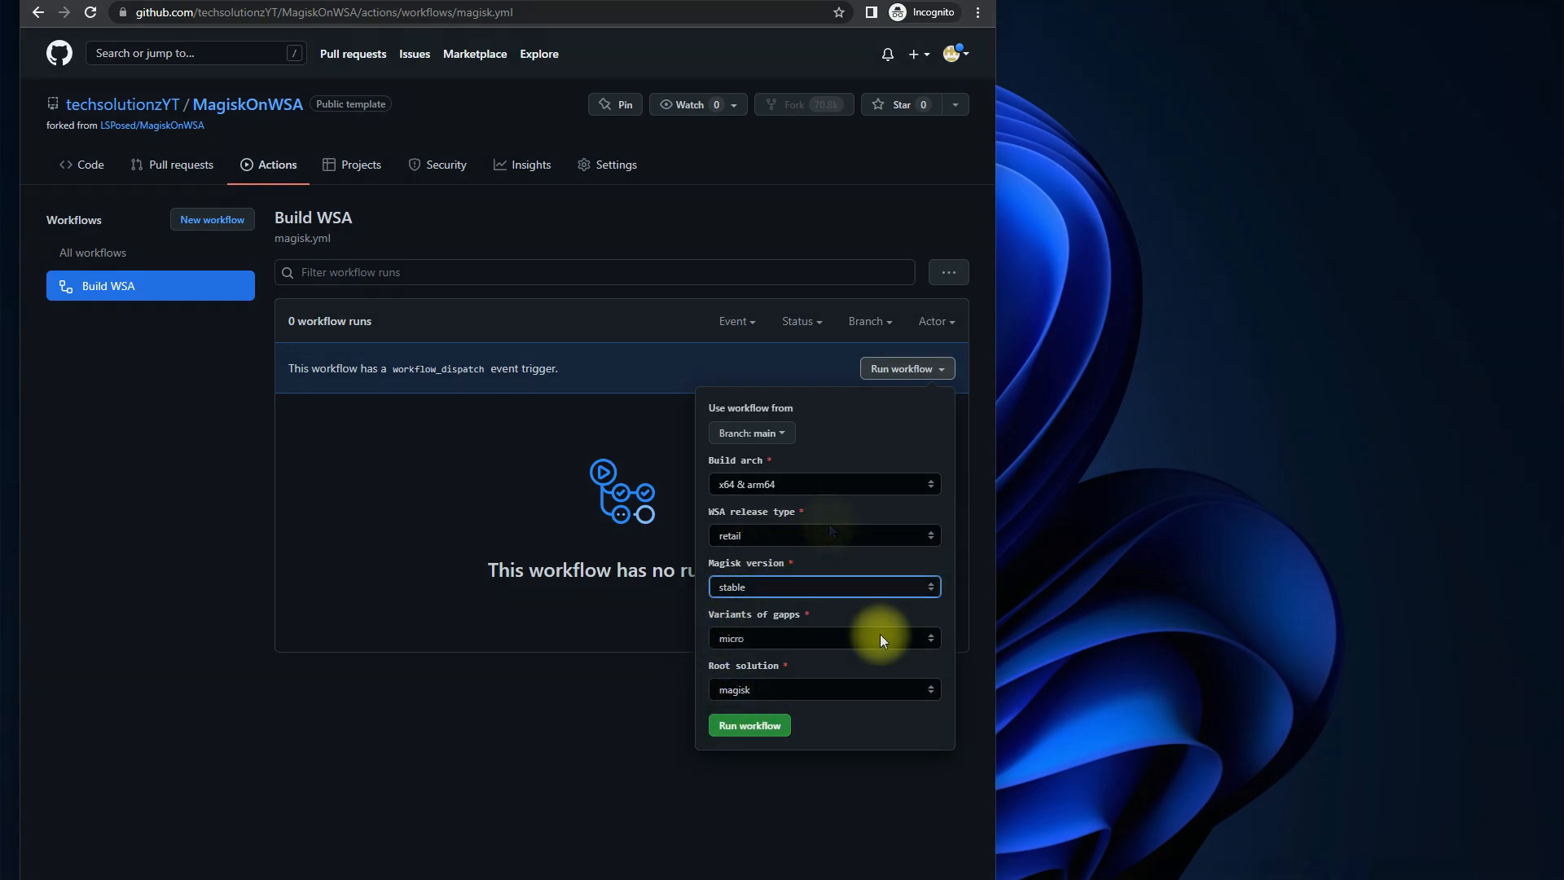
pyautogui.click(749, 723)
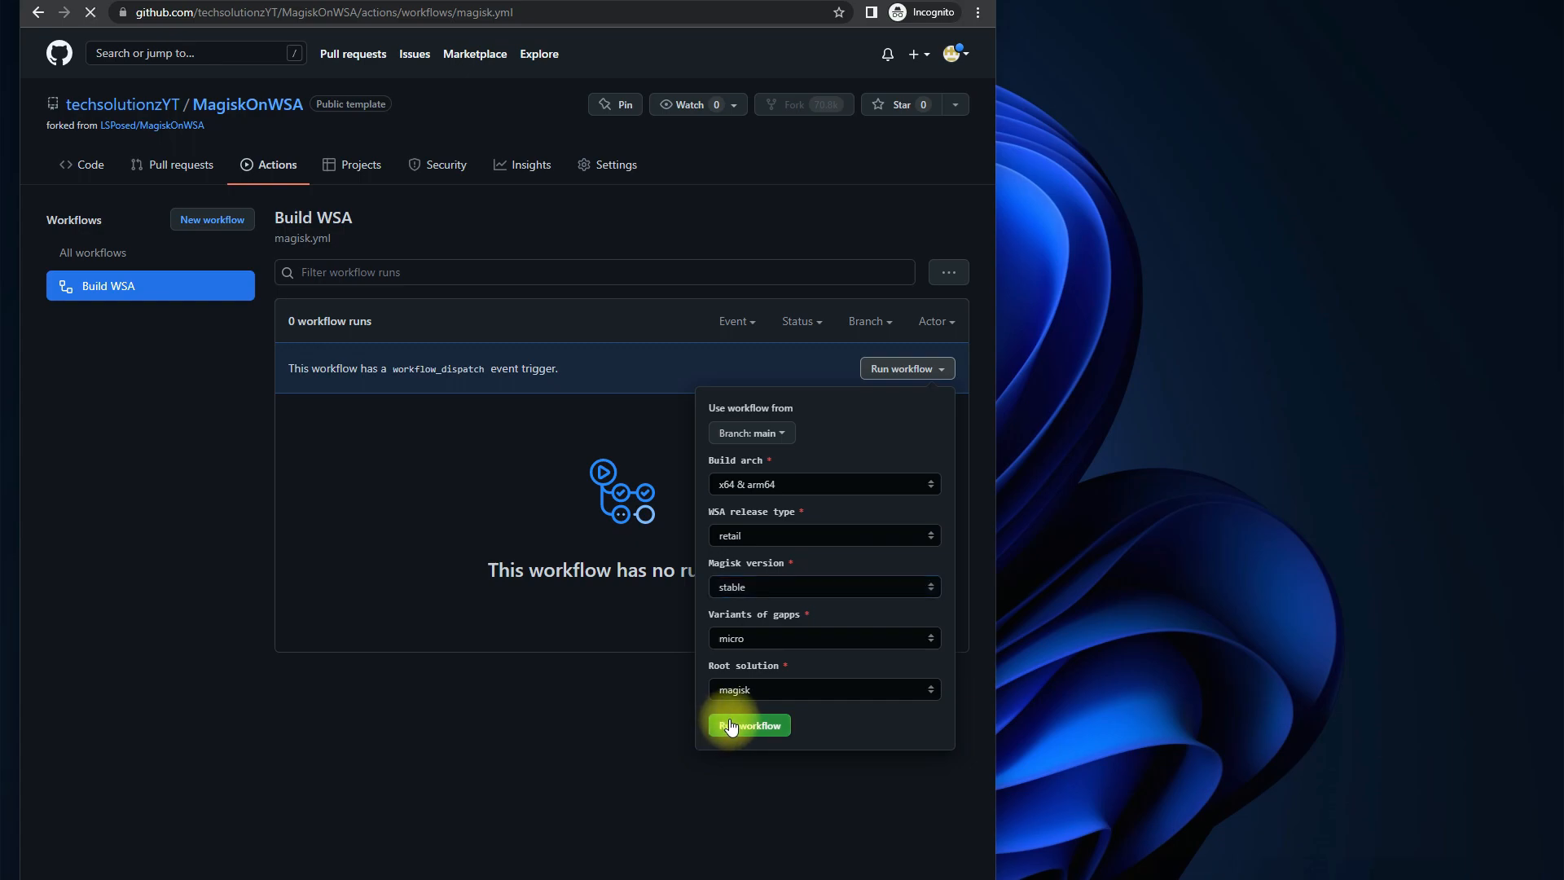
pyautogui.click(748, 725)
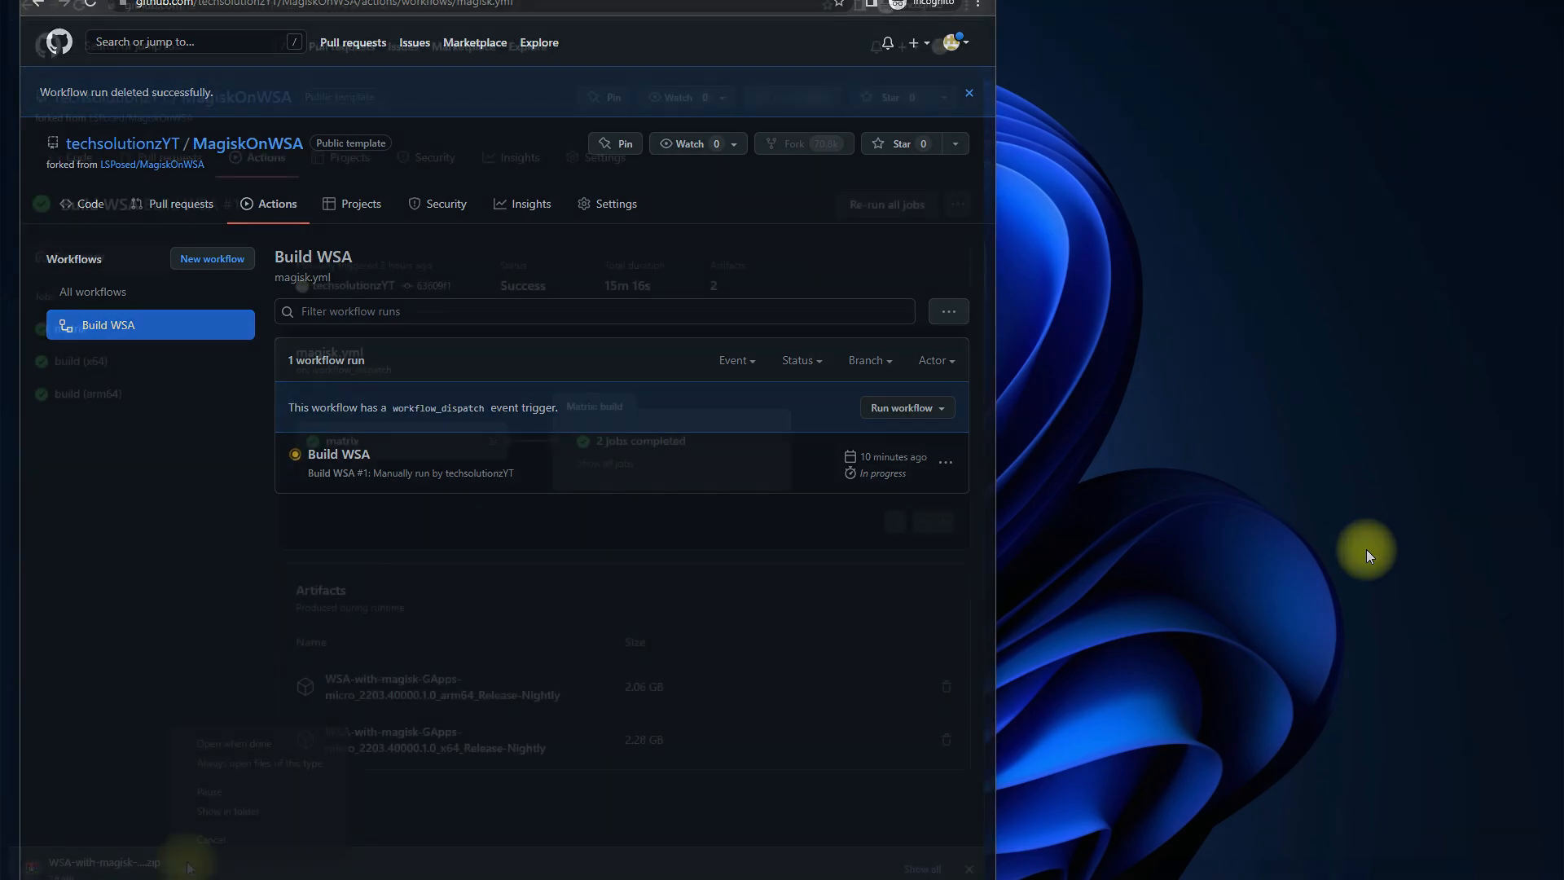
# Step: Download the x64 artifact from the completed Build WSA run and show it in its folder
pyautogui.click(339, 455)
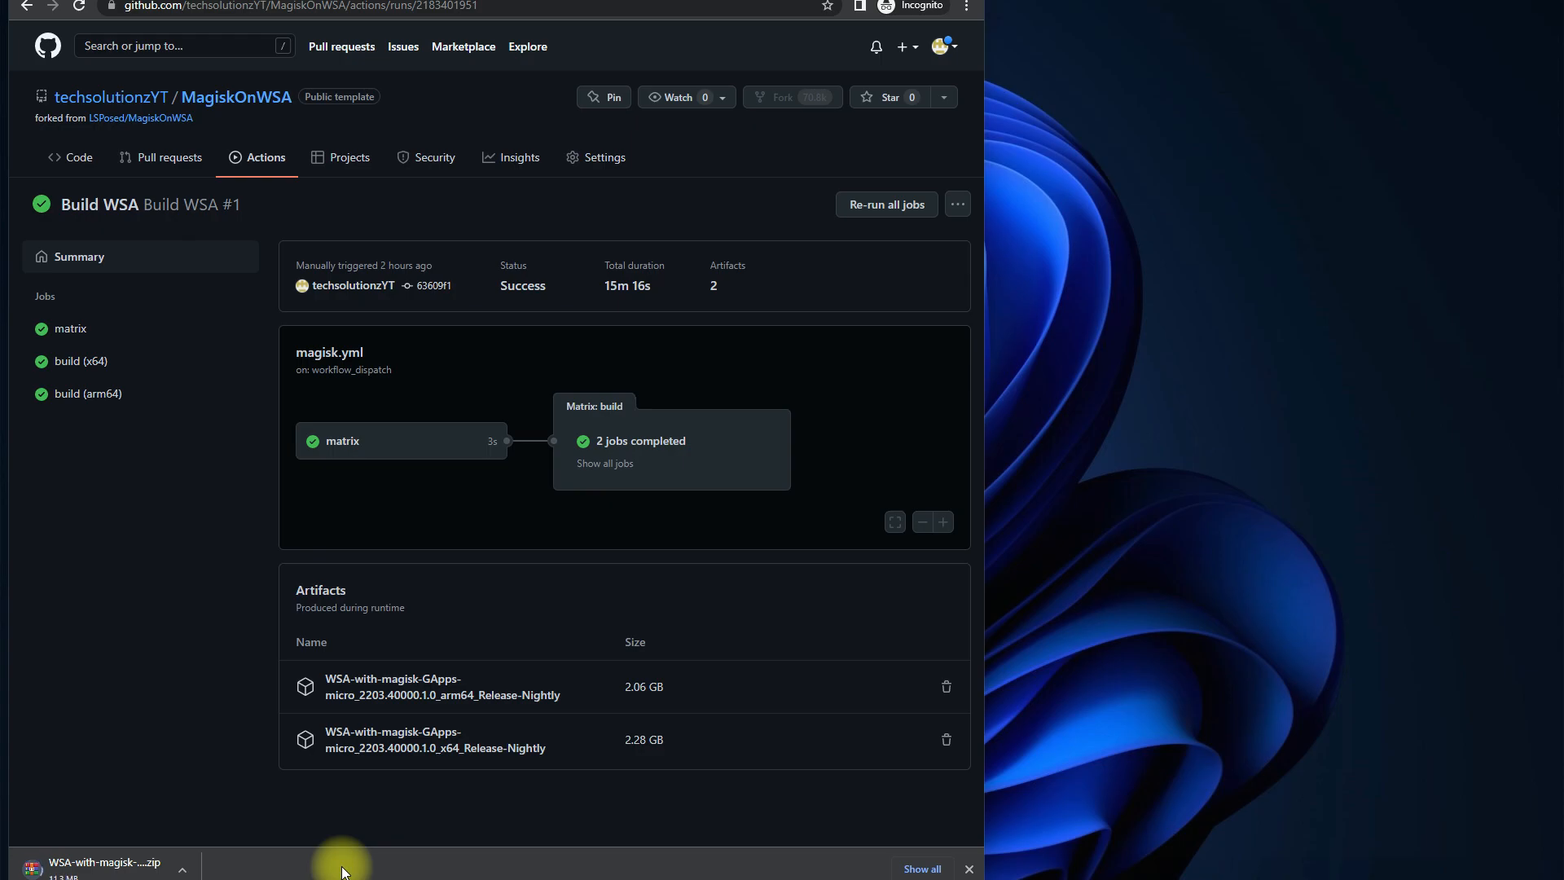
pyautogui.click(435, 740)
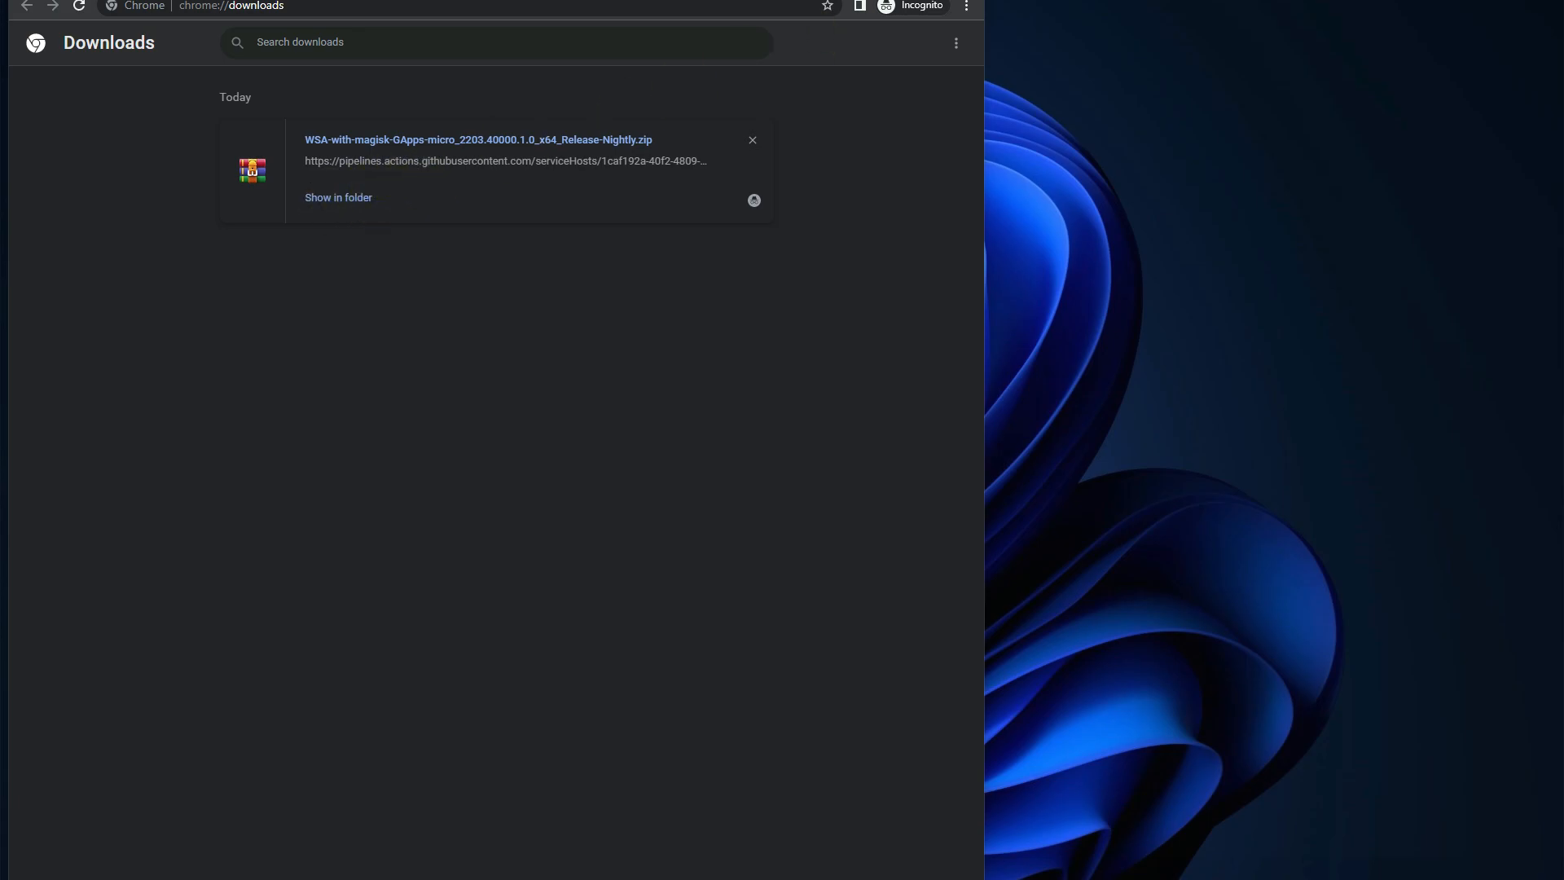
pyautogui.click(339, 197)
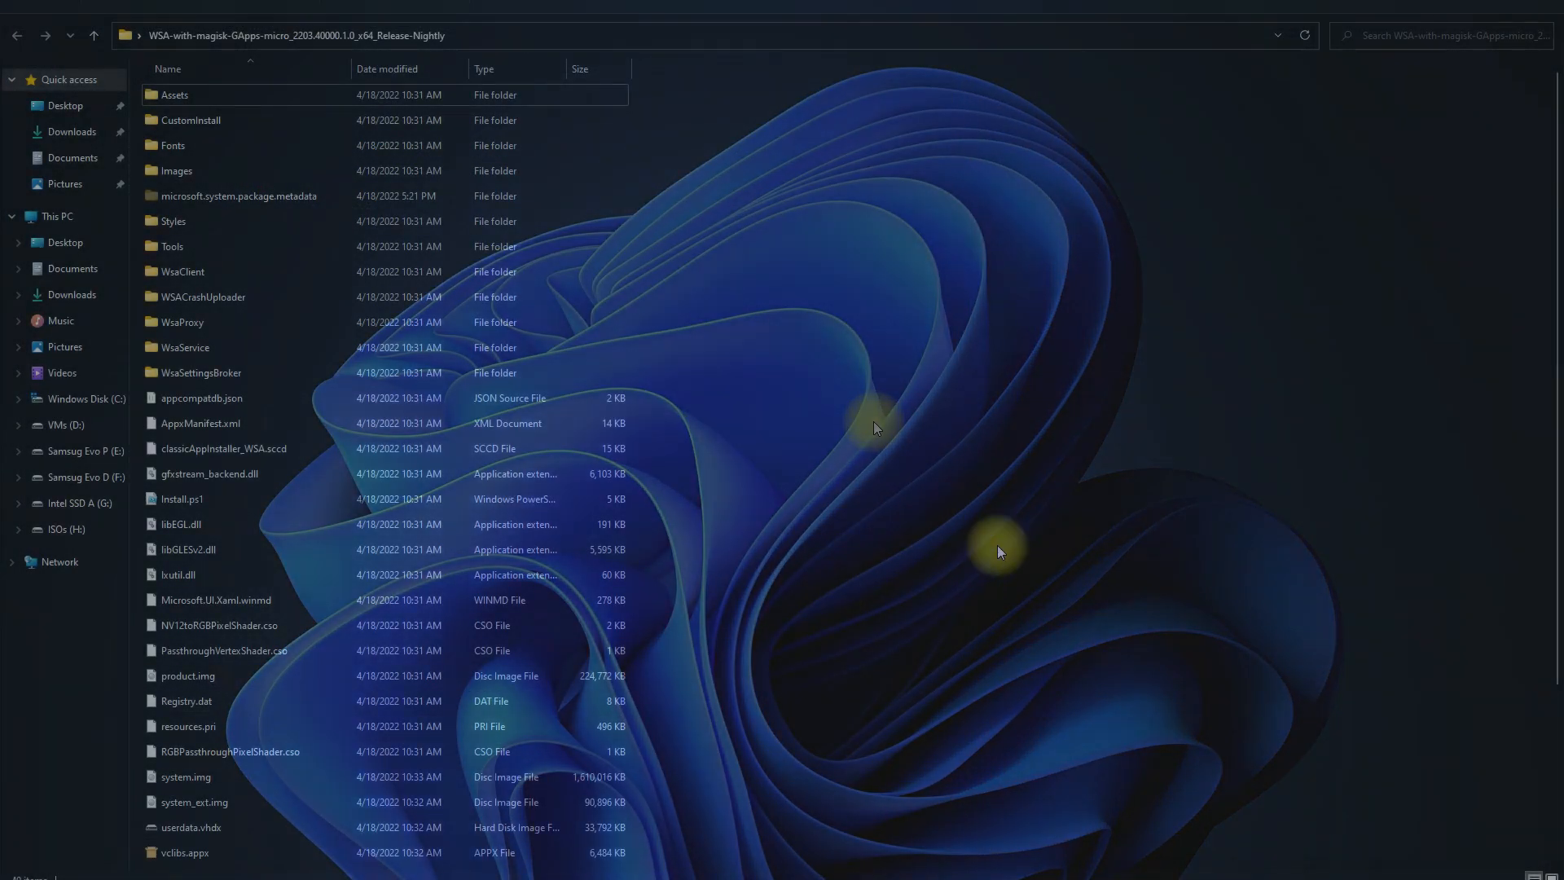
# Step: Run Install.ps1 from the extracted build folder with PowerShell via Show more options
pyautogui.rightClick(181, 498)
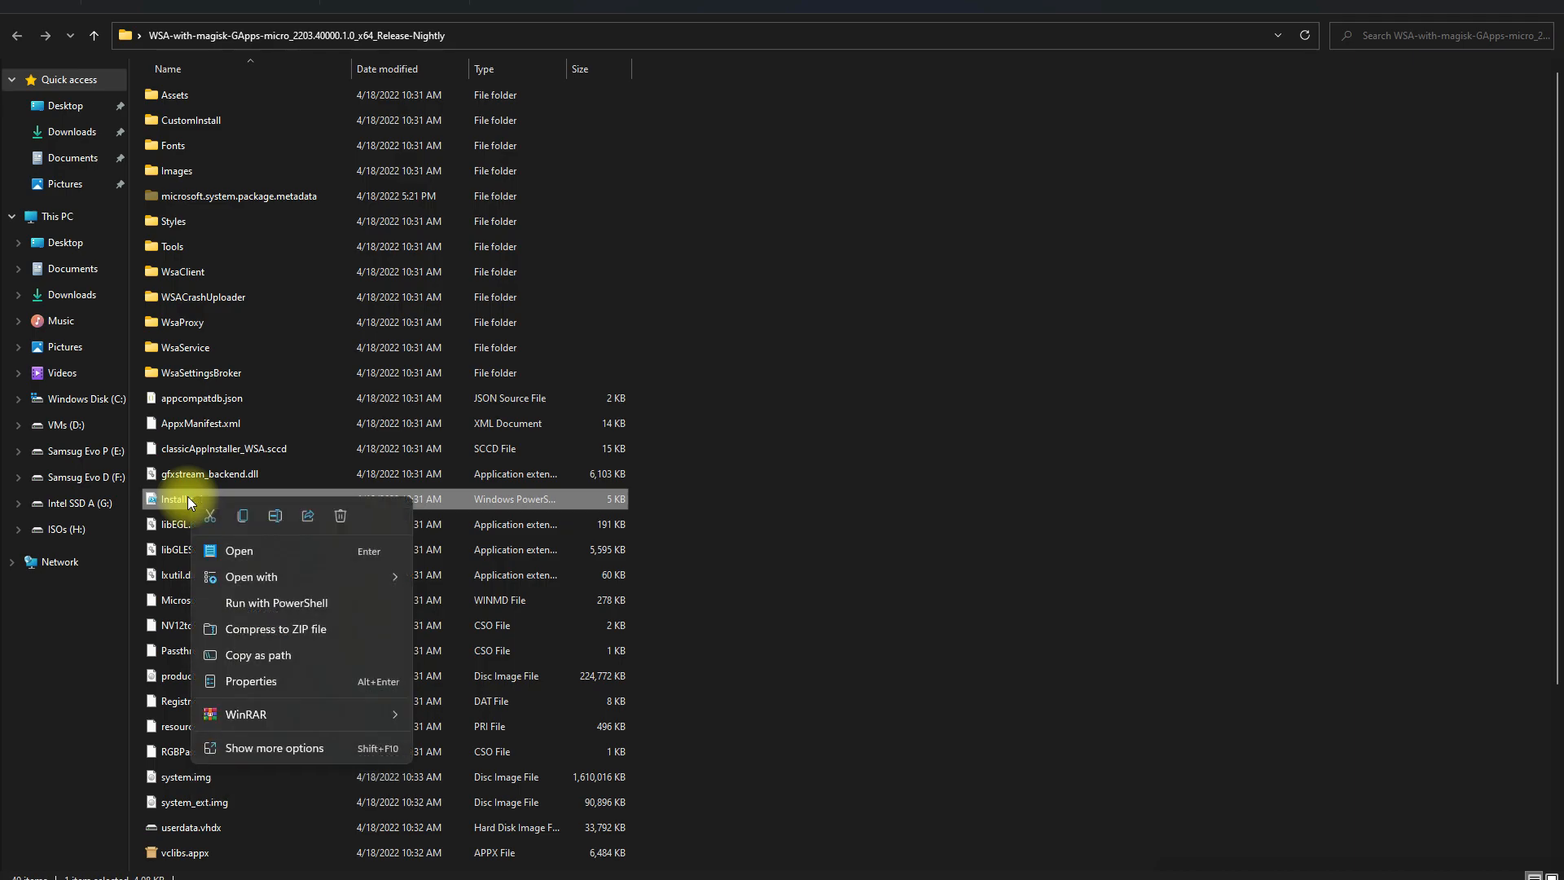
pyautogui.click(275, 748)
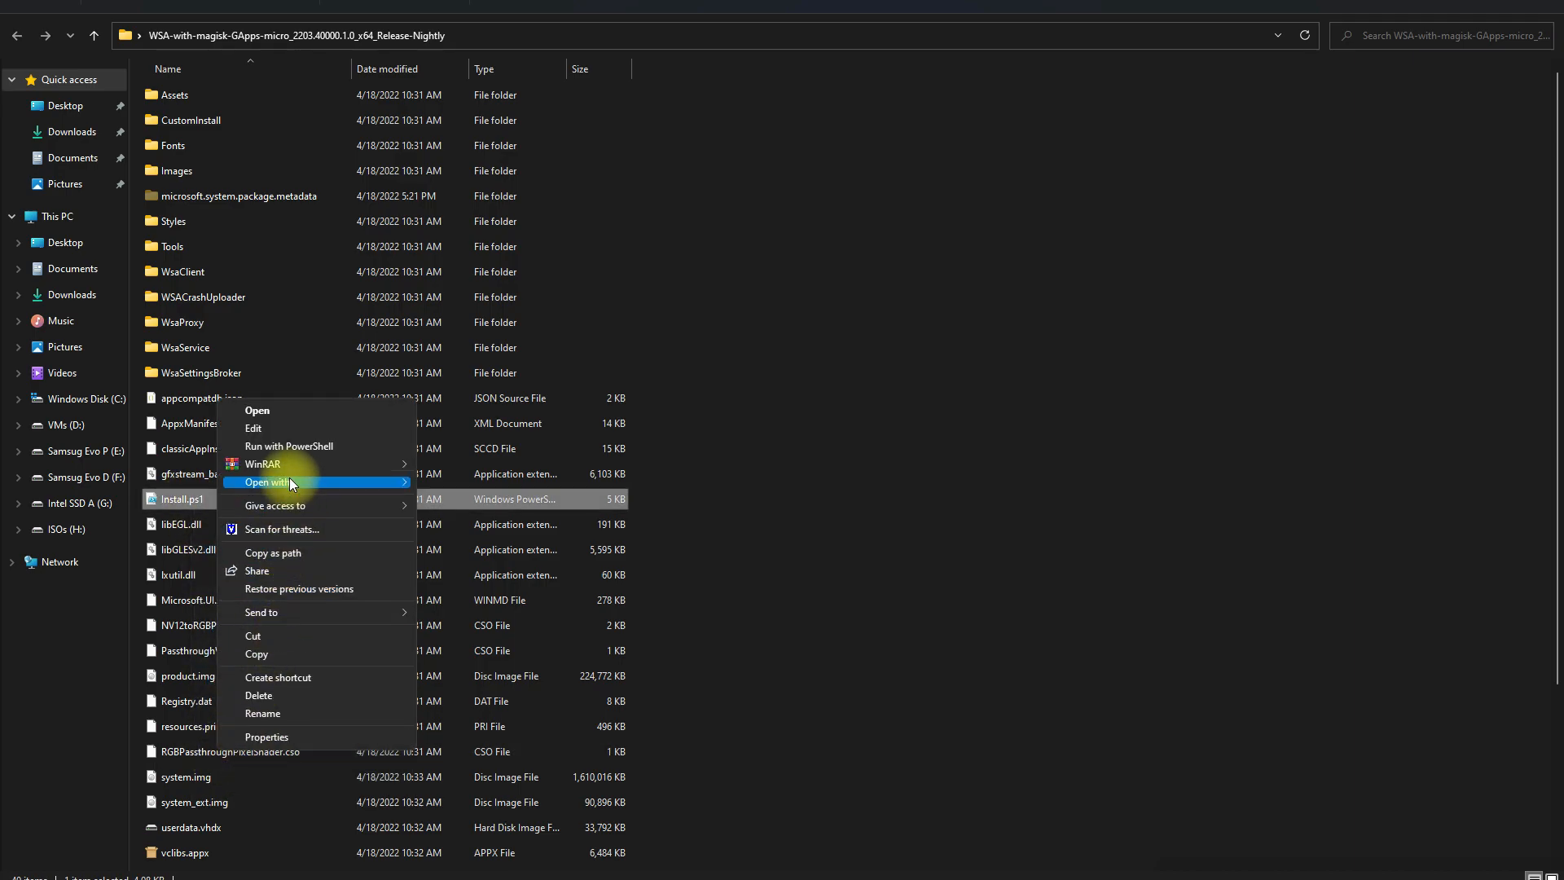
pyautogui.click(290, 447)
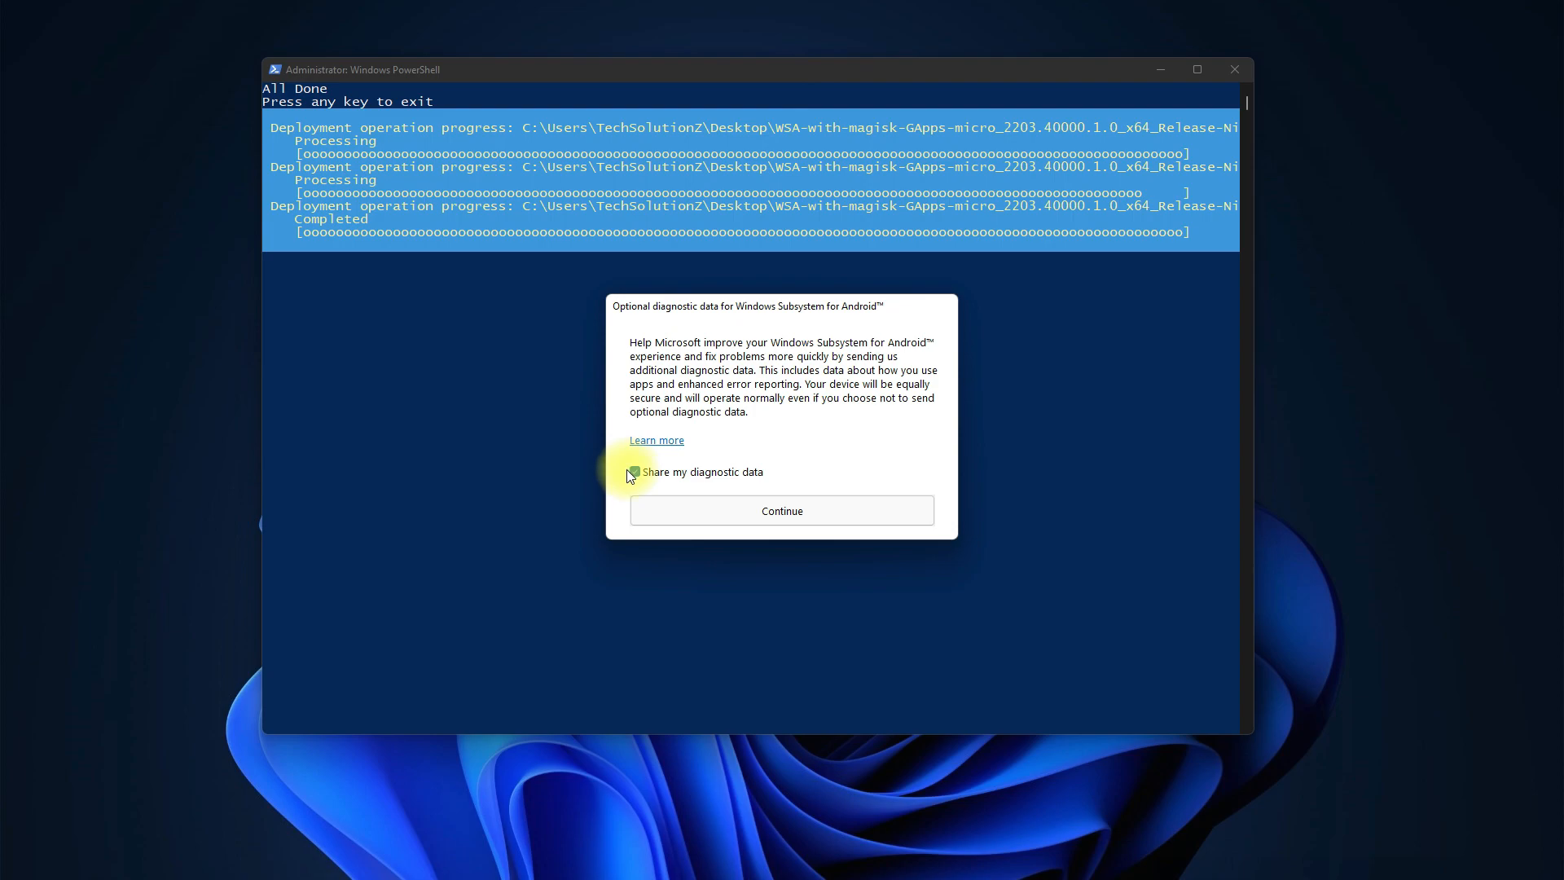
# Step: Uncheck 'Share my diagnostic data' and continue to finish starting WSA
pyautogui.click(634, 473)
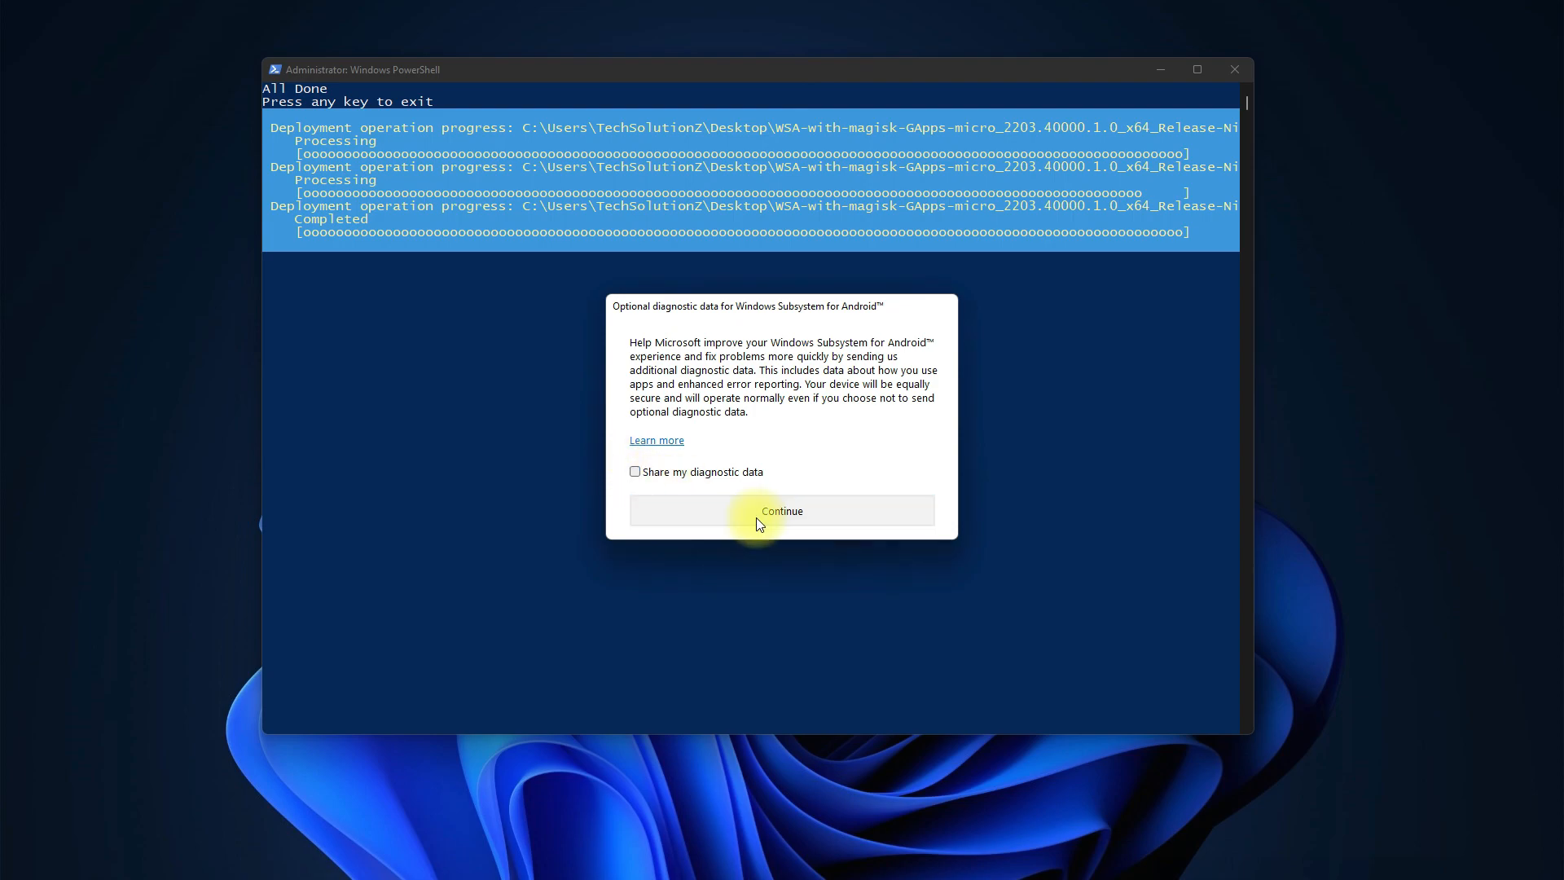
pyautogui.click(781, 510)
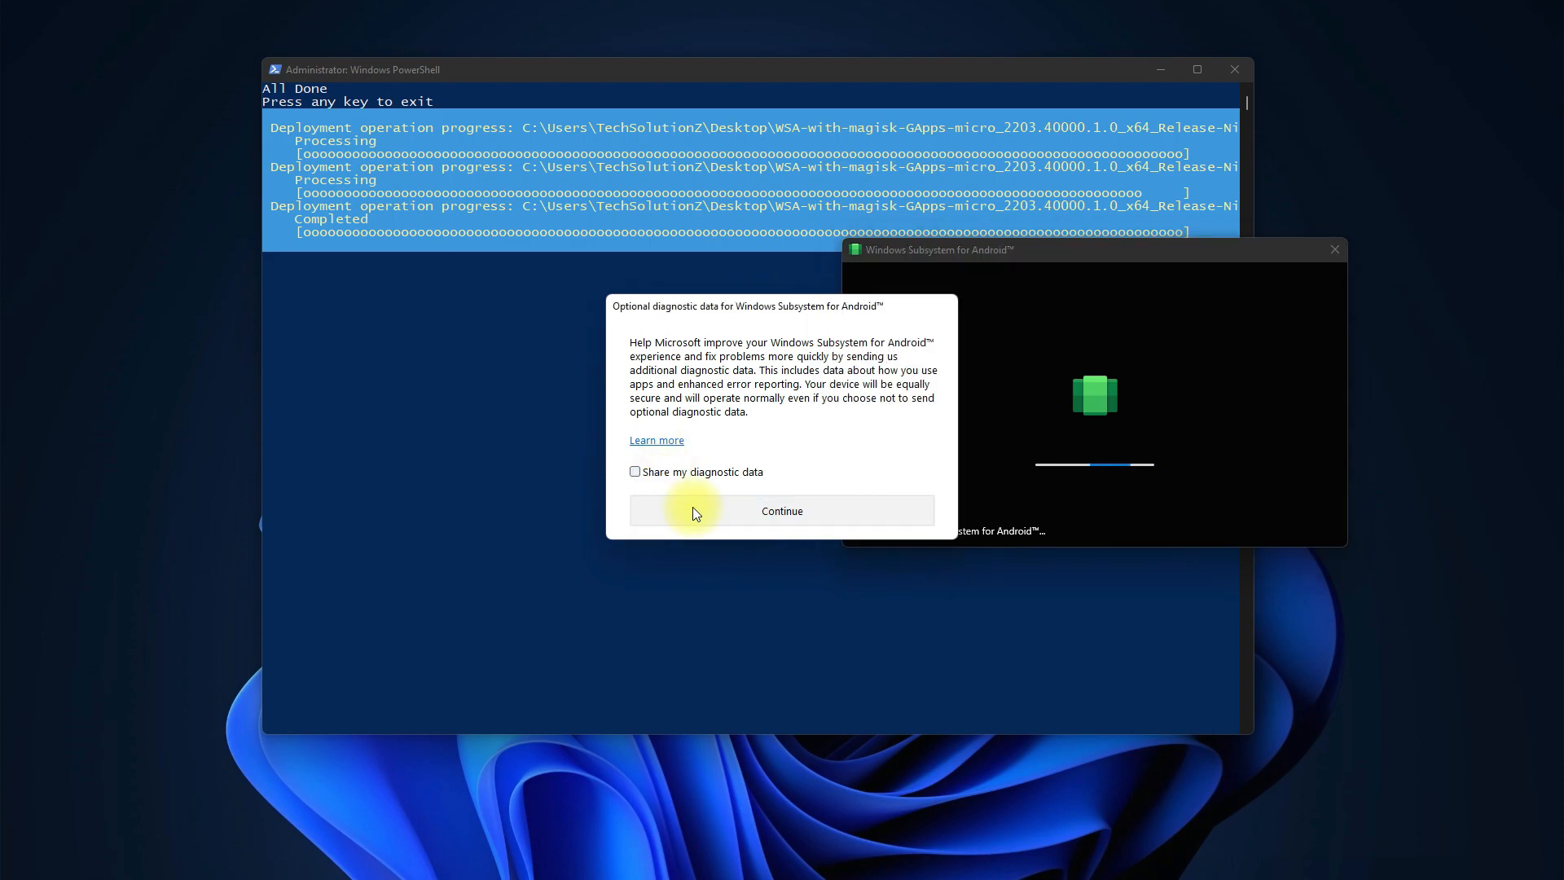
pyautogui.click(780, 510)
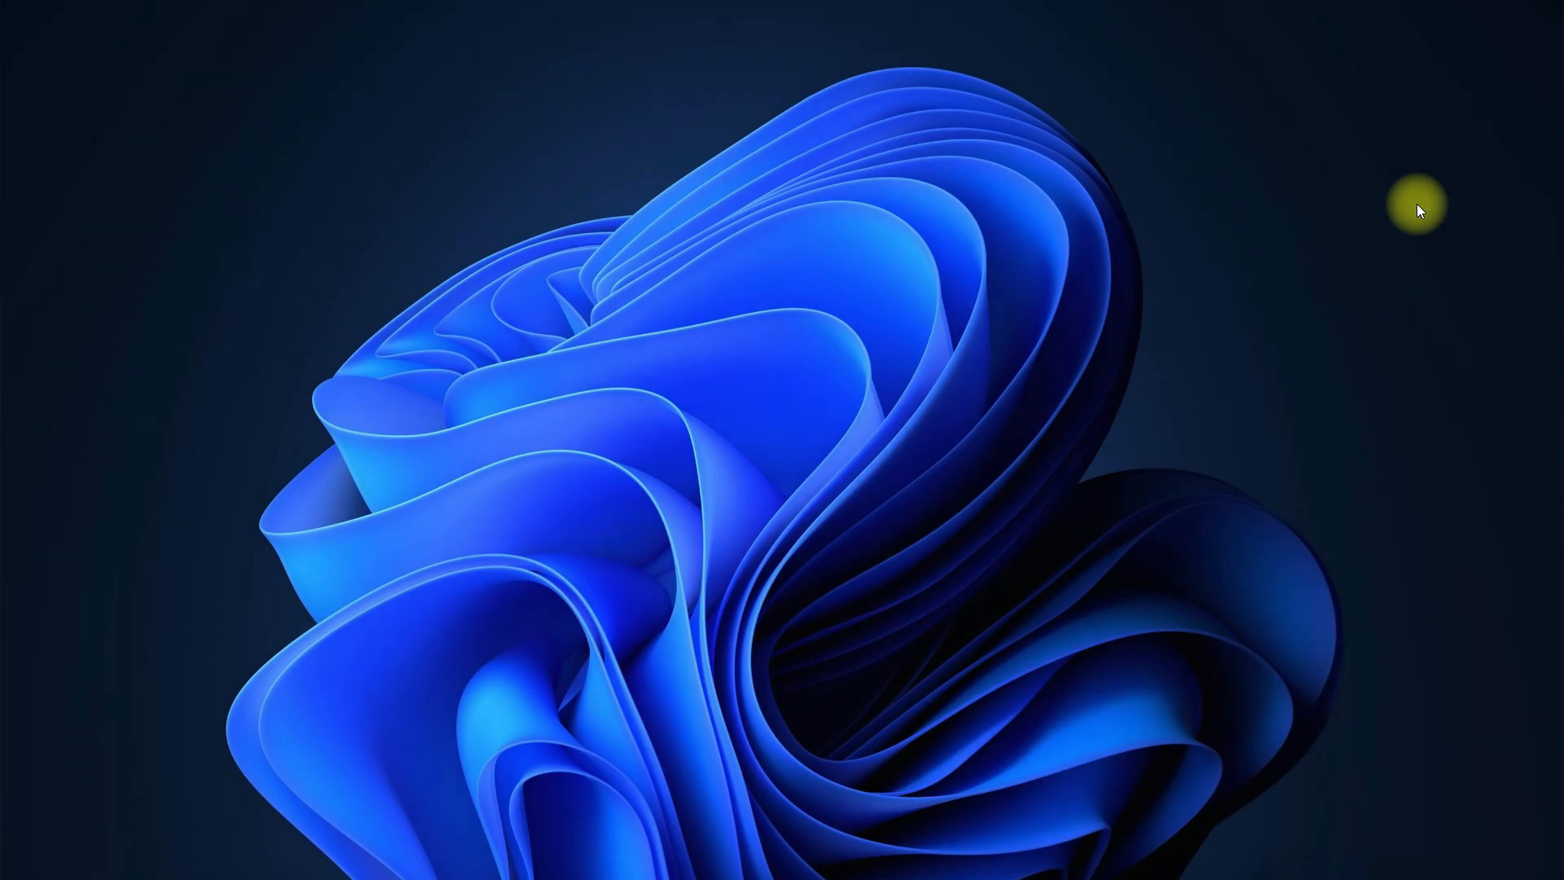
# Step: Search 'and' in the Start menu to find Windows Subsystem for Android Settings
pyautogui.rightClick(738, 343)
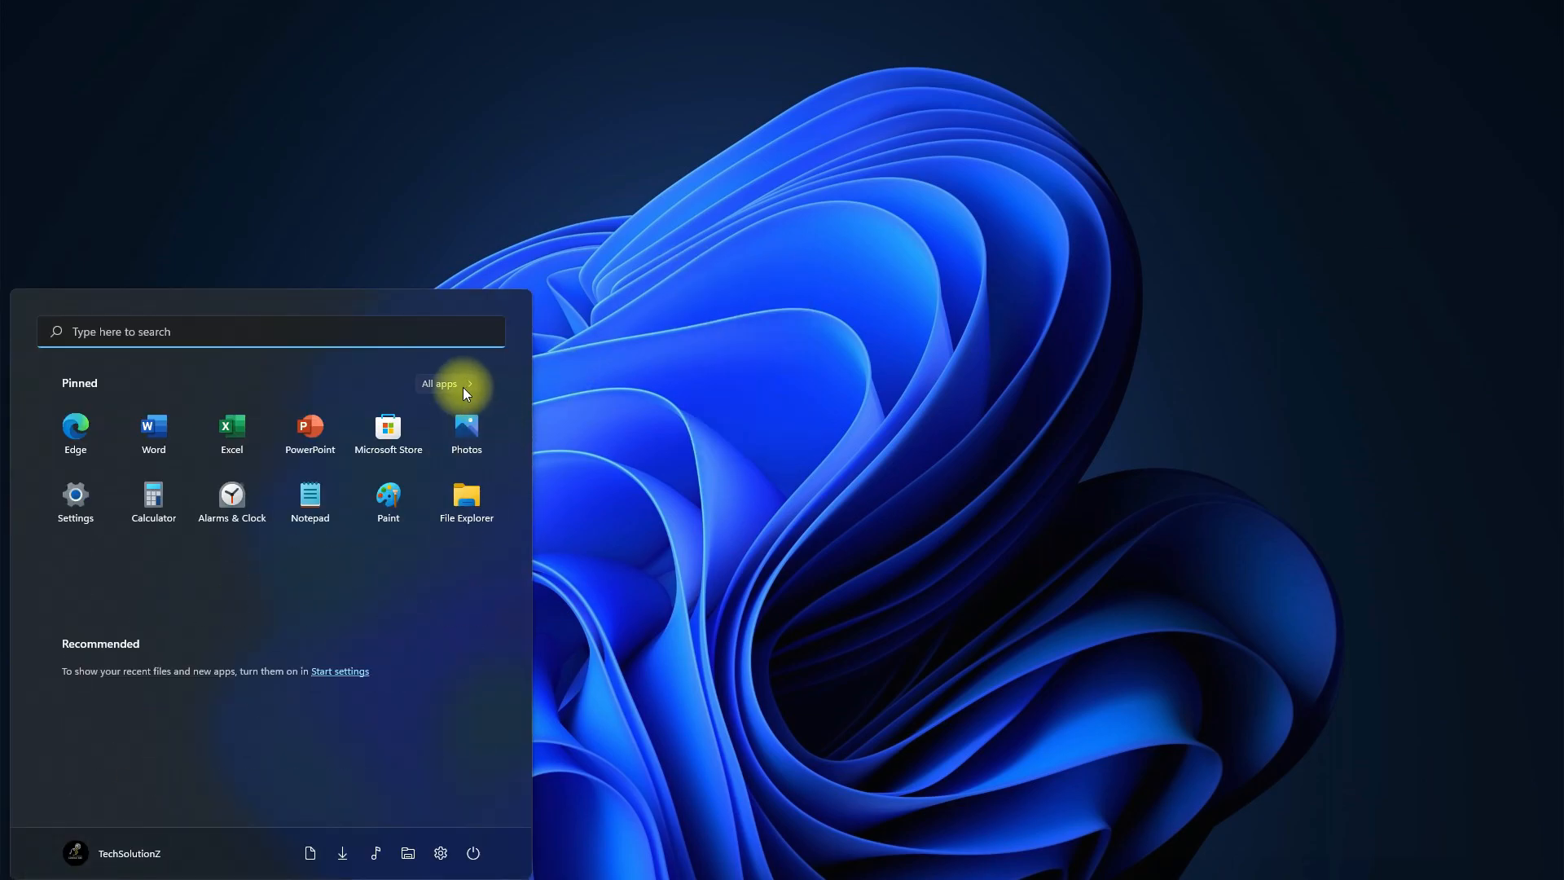
pyautogui.write('and')
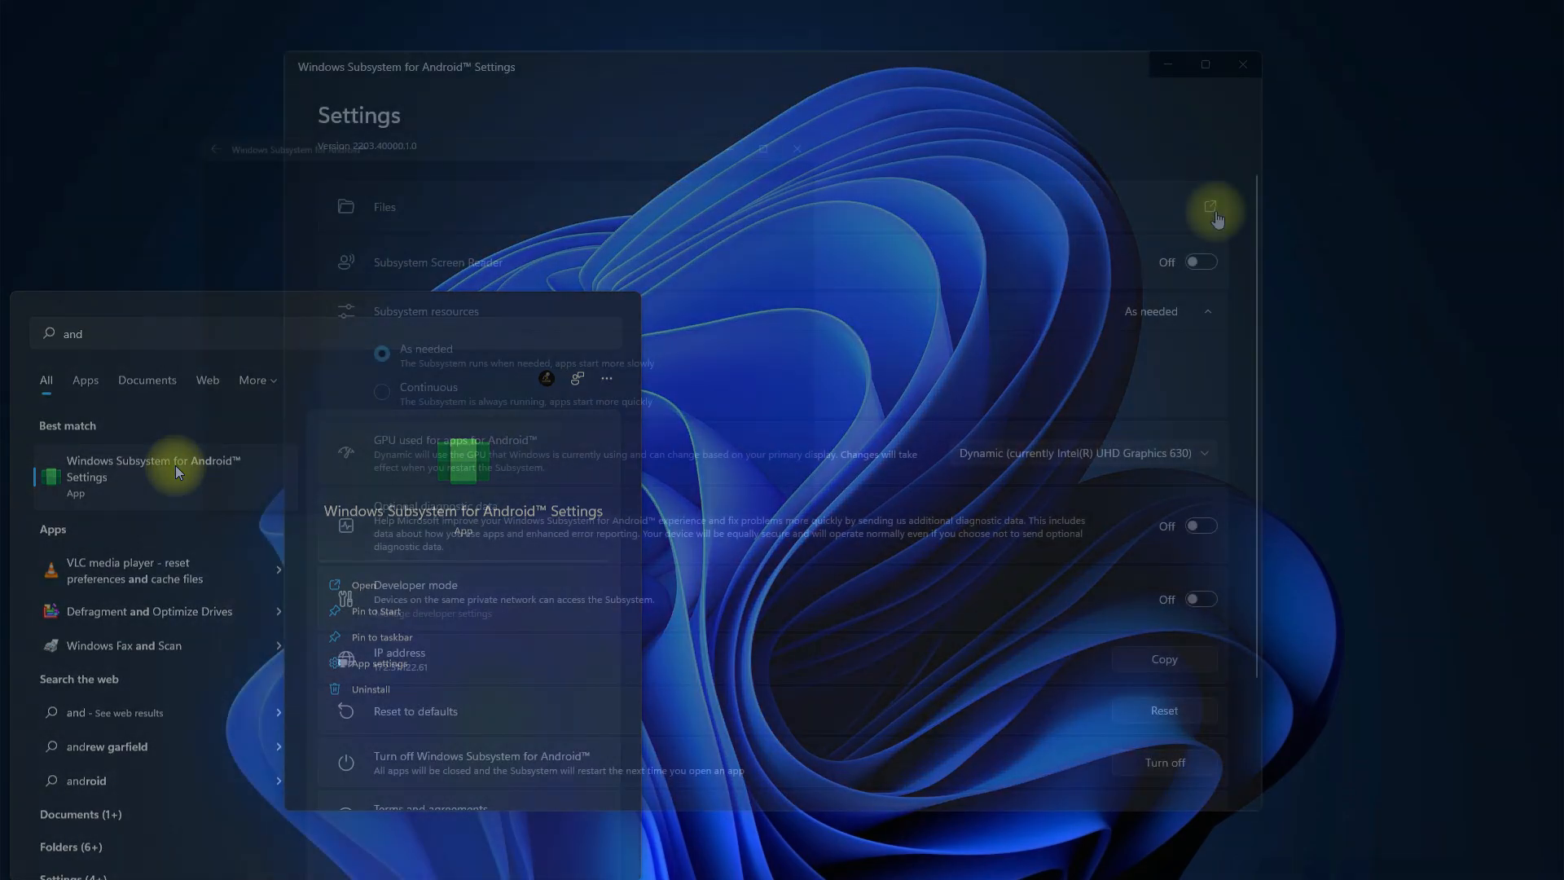
# Step: In WSA Settings, set Subsystem resources to Continuous
pyautogui.click(1215, 210)
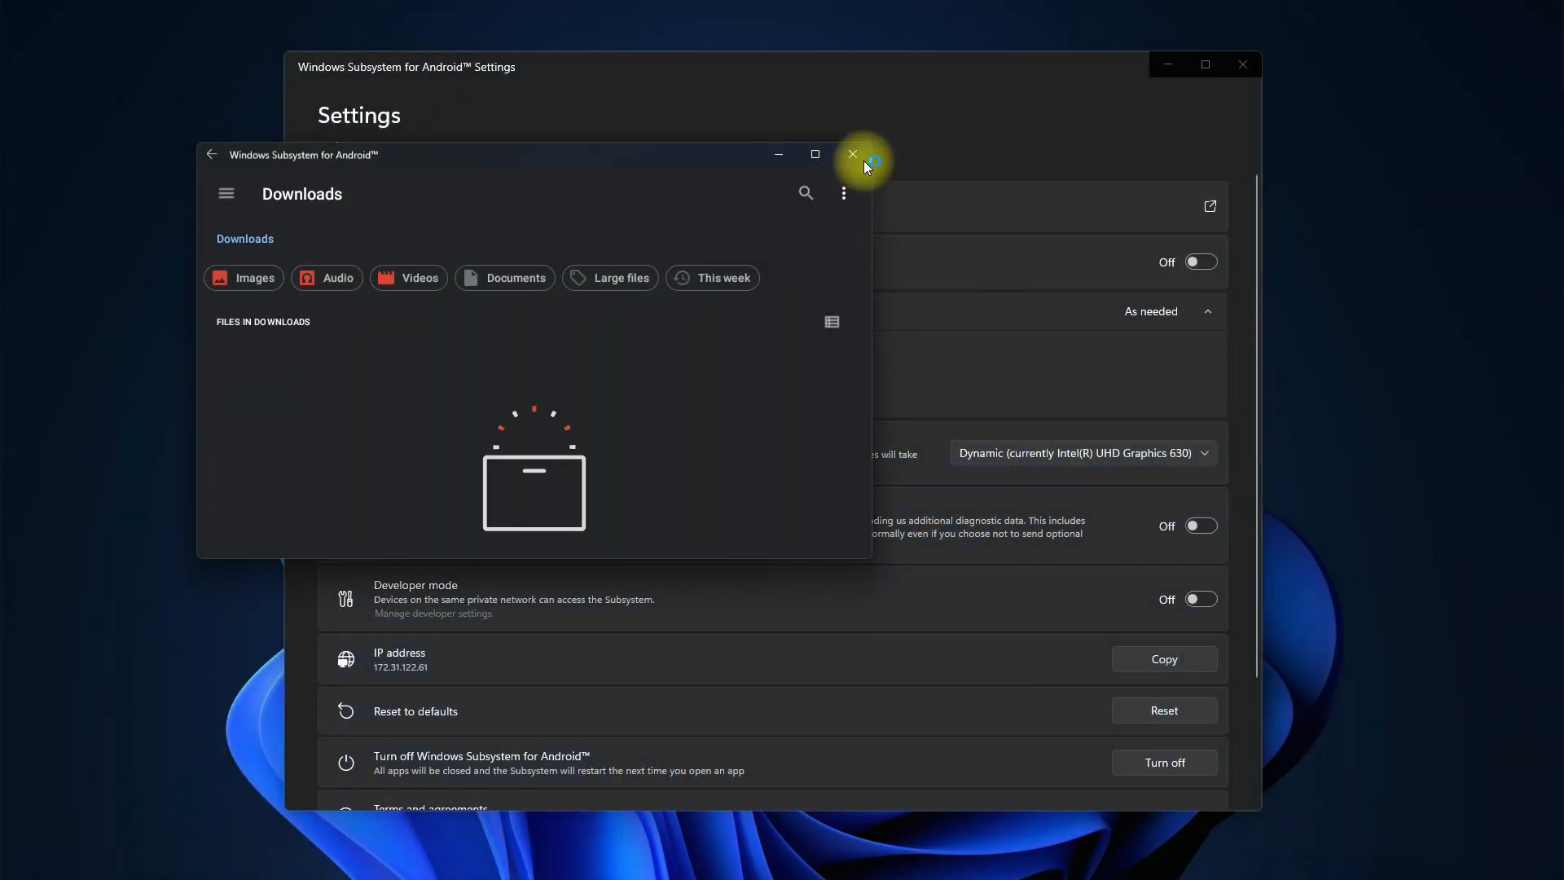
pyautogui.click(850, 155)
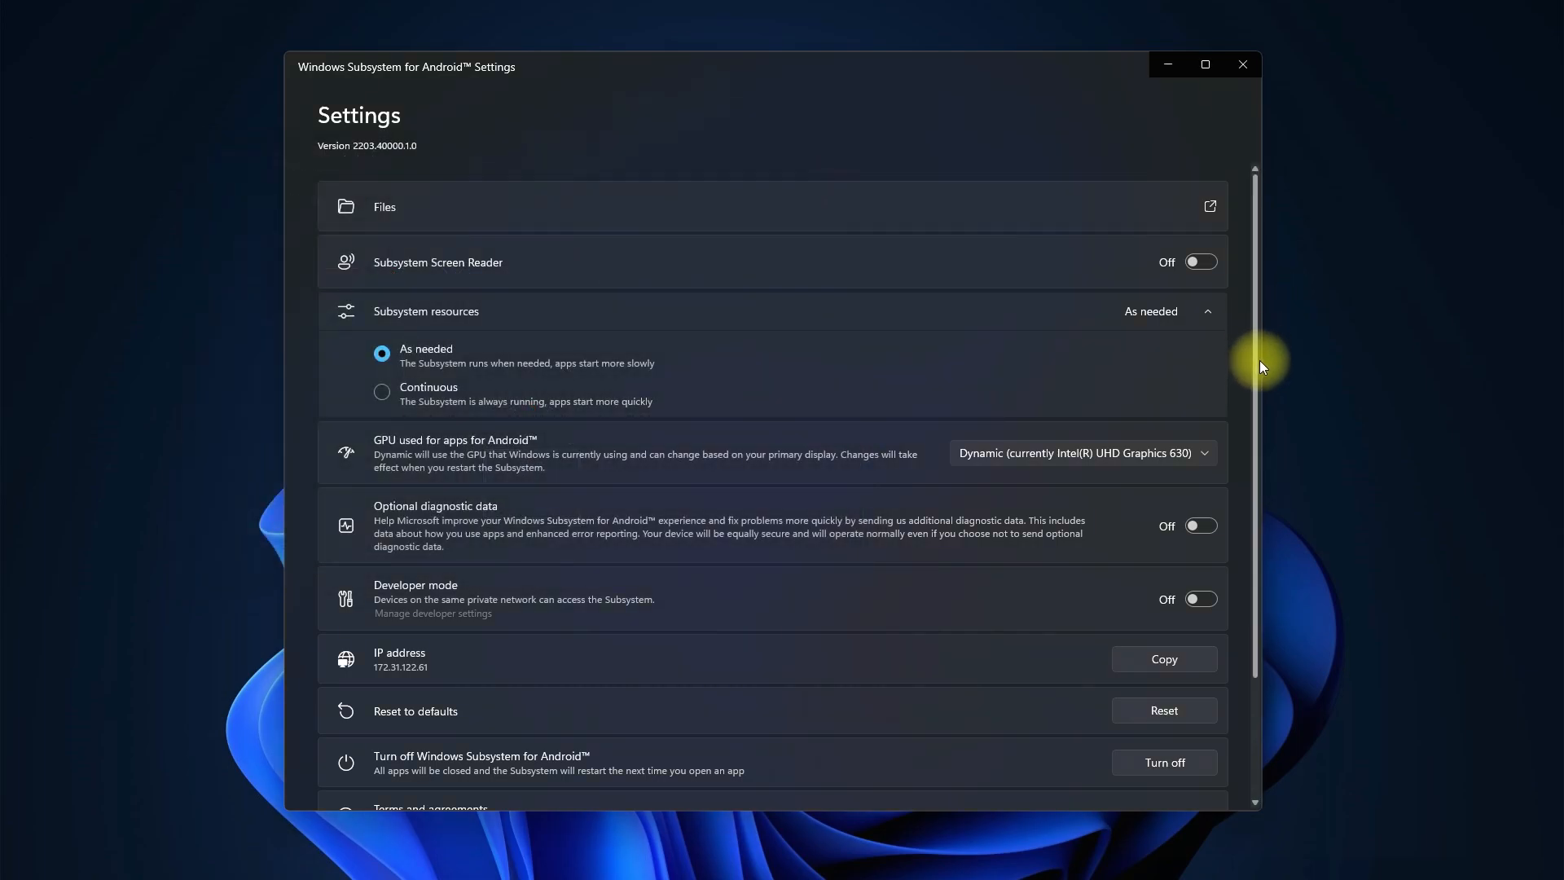
pyautogui.scroll(-3)
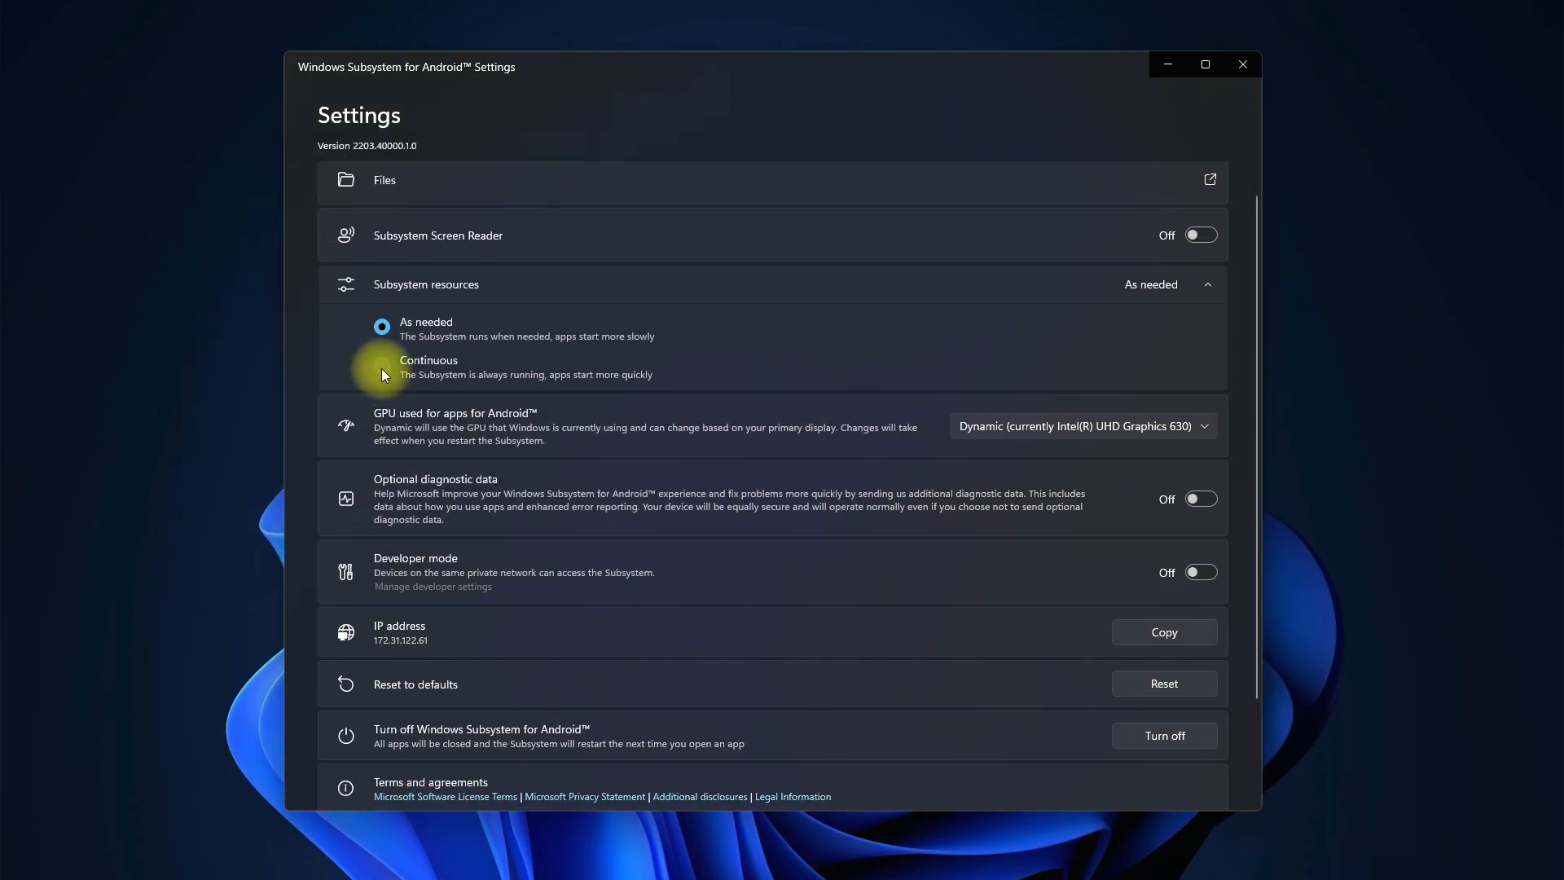
pyautogui.click(381, 365)
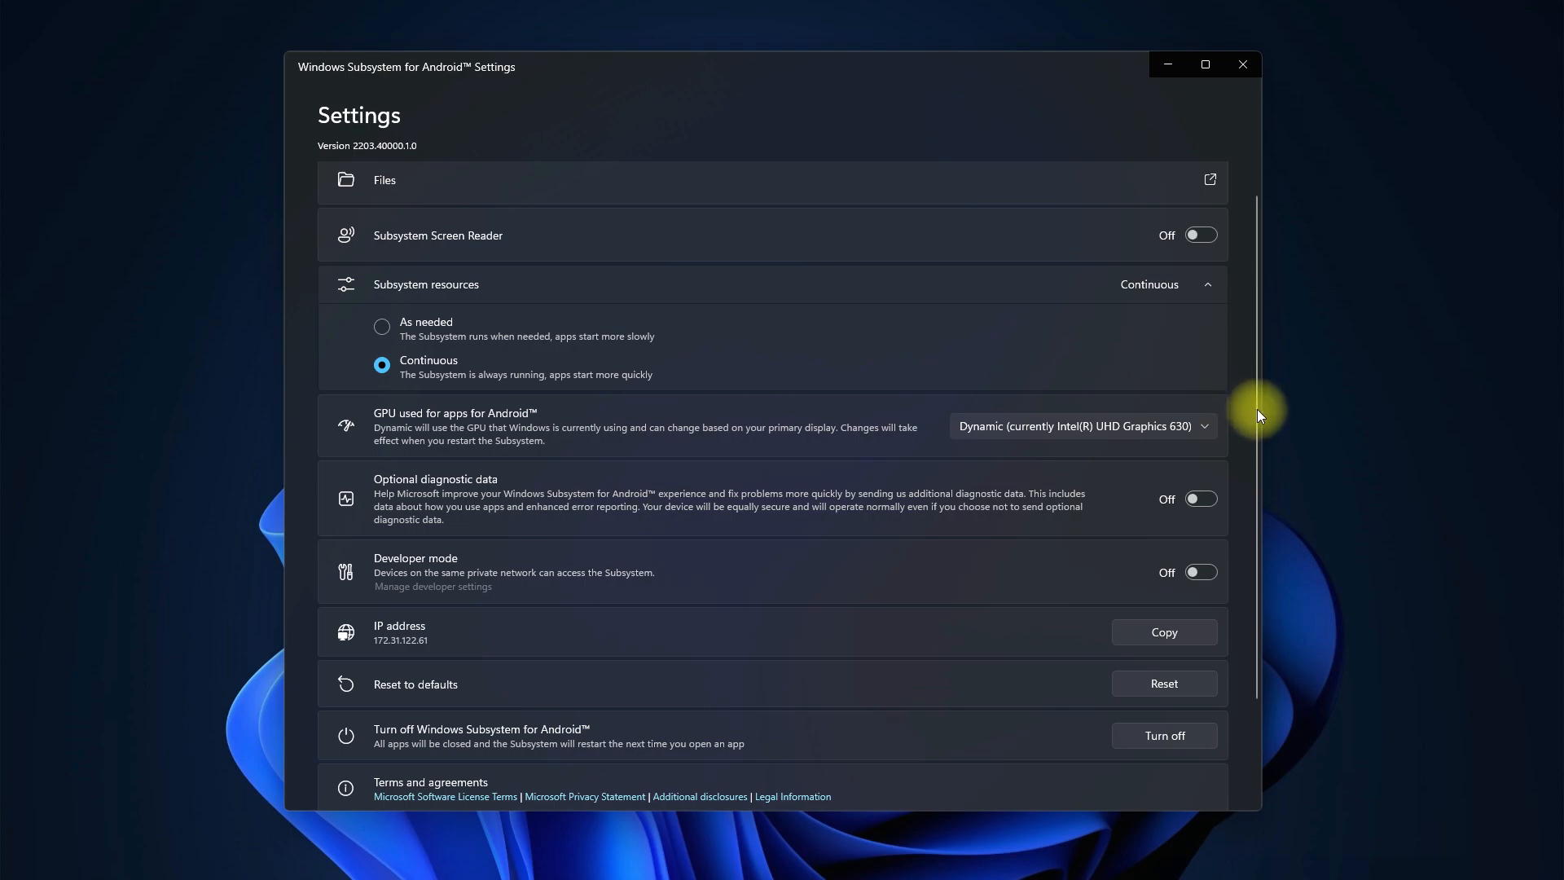
# Step: Switch the Developer mode toggle to On so ADB can connect
pyautogui.scroll(-3)
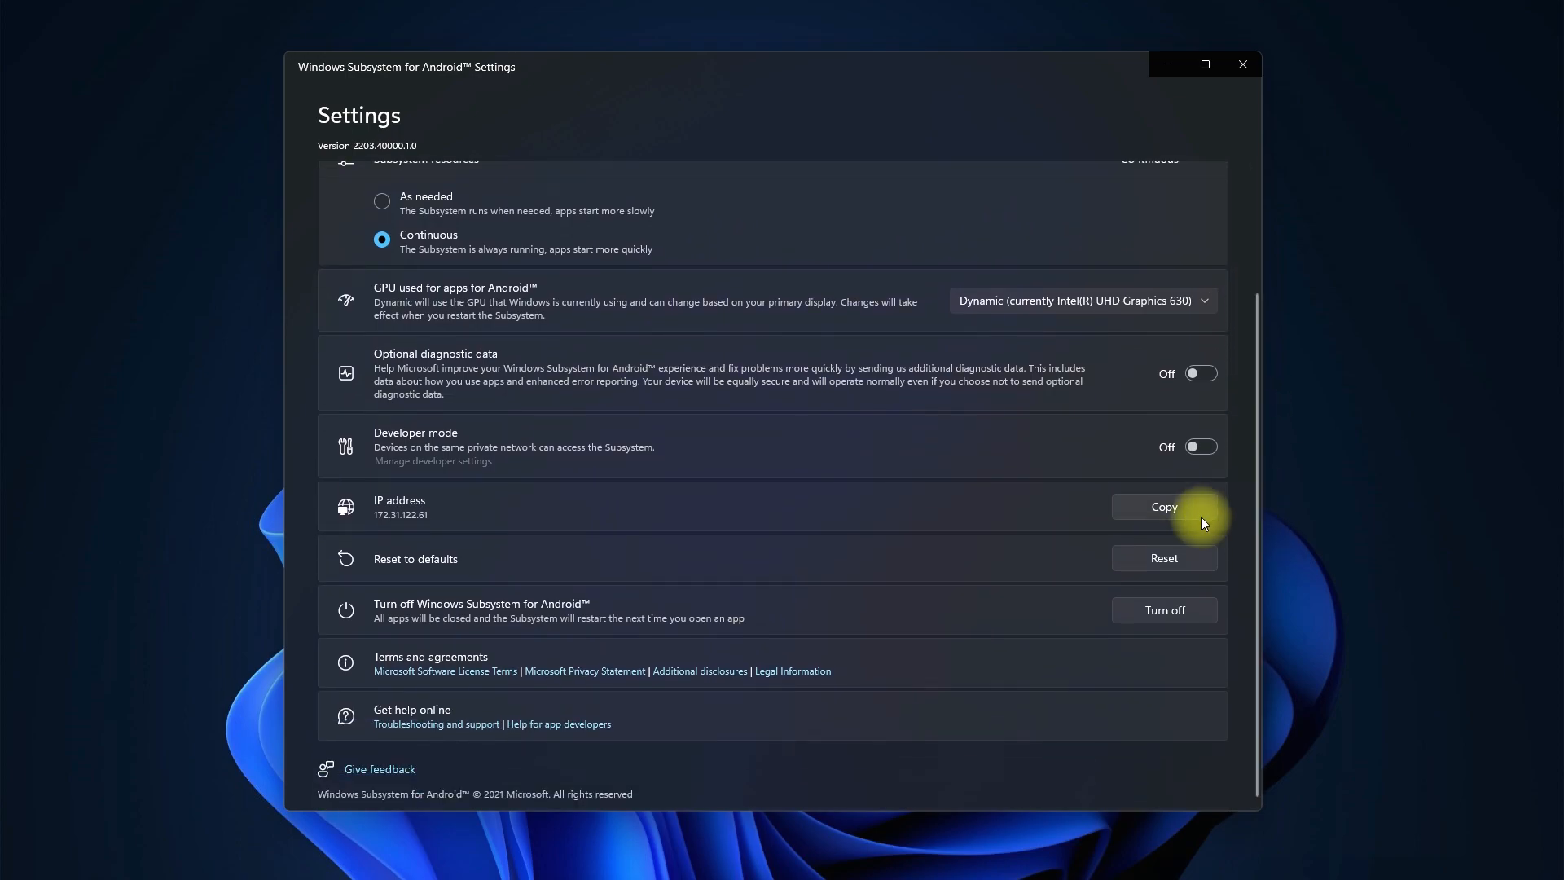
pyautogui.click(1199, 447)
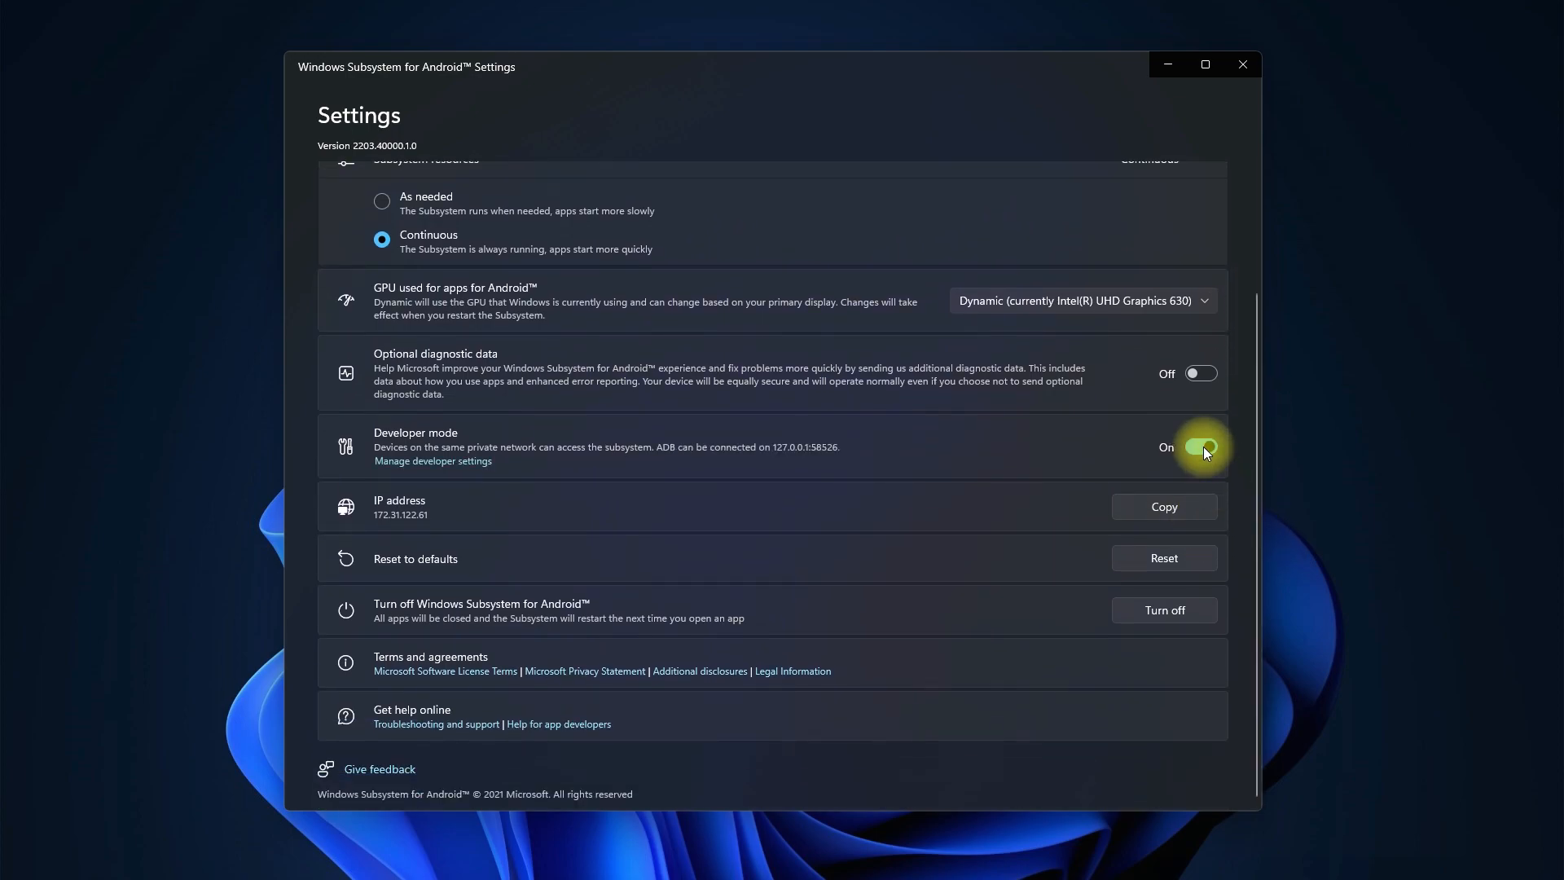
pyautogui.click(1201, 446)
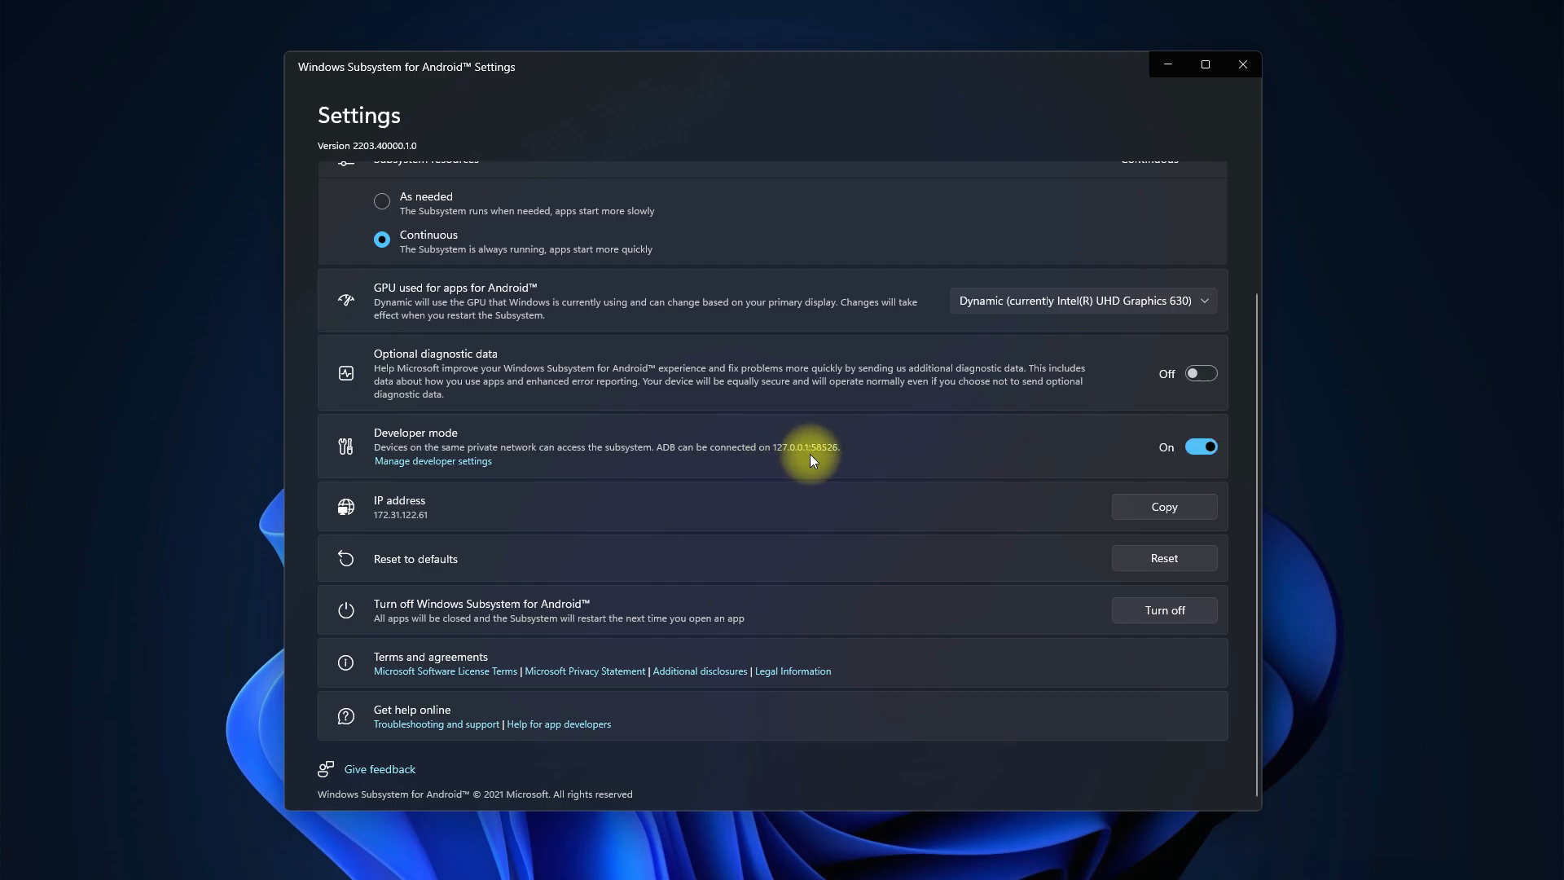
pyautogui.click(1241, 63)
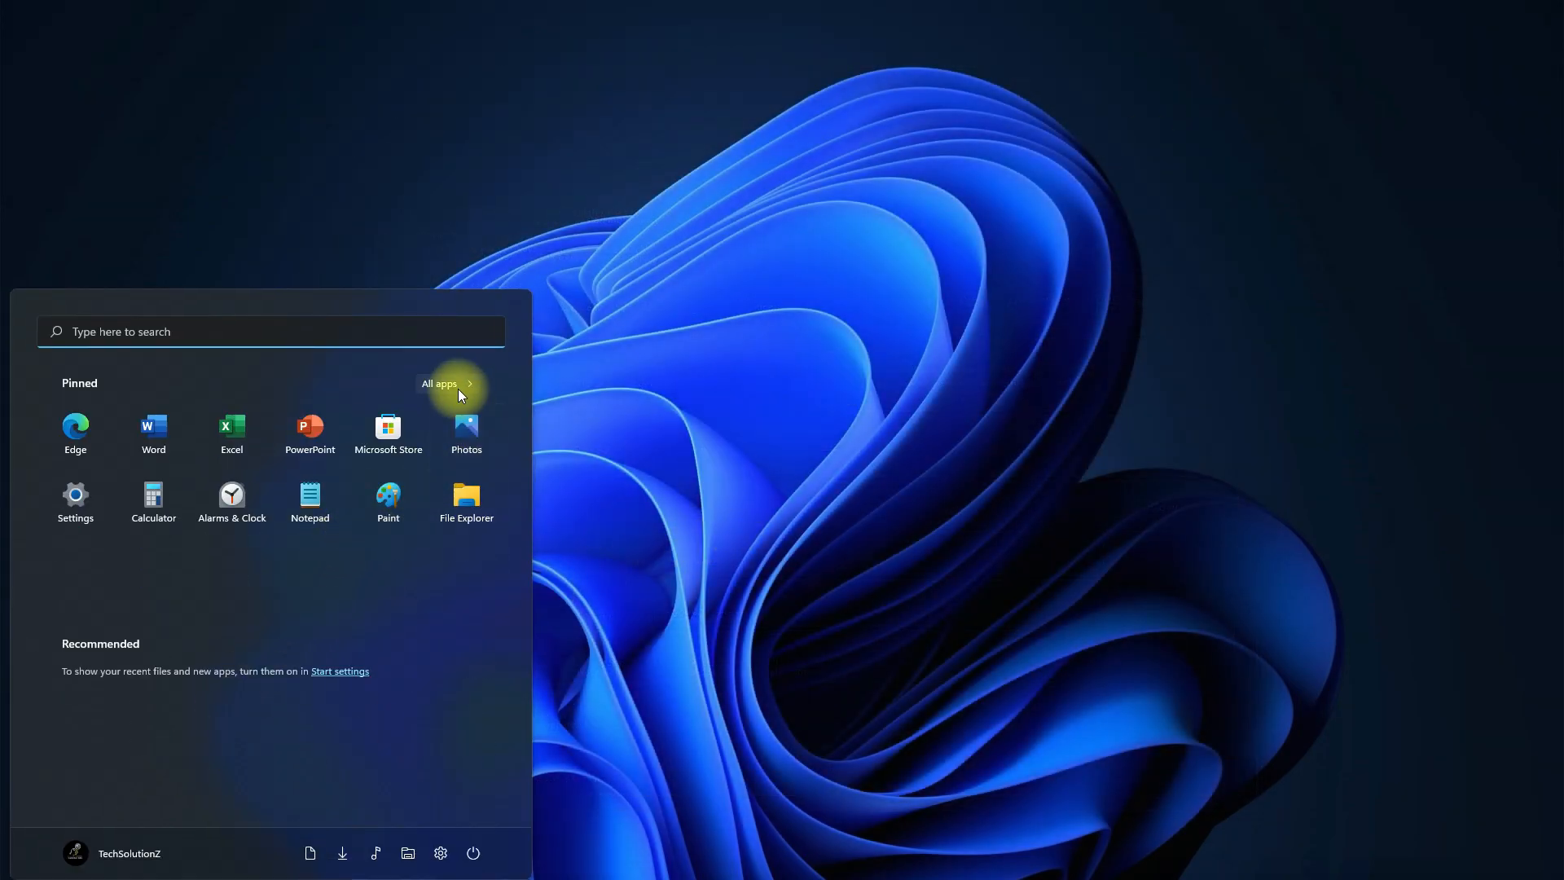
# Step: From All apps, pin Play Store to Start and launch it to its sign-in screen
pyautogui.click(444, 383)
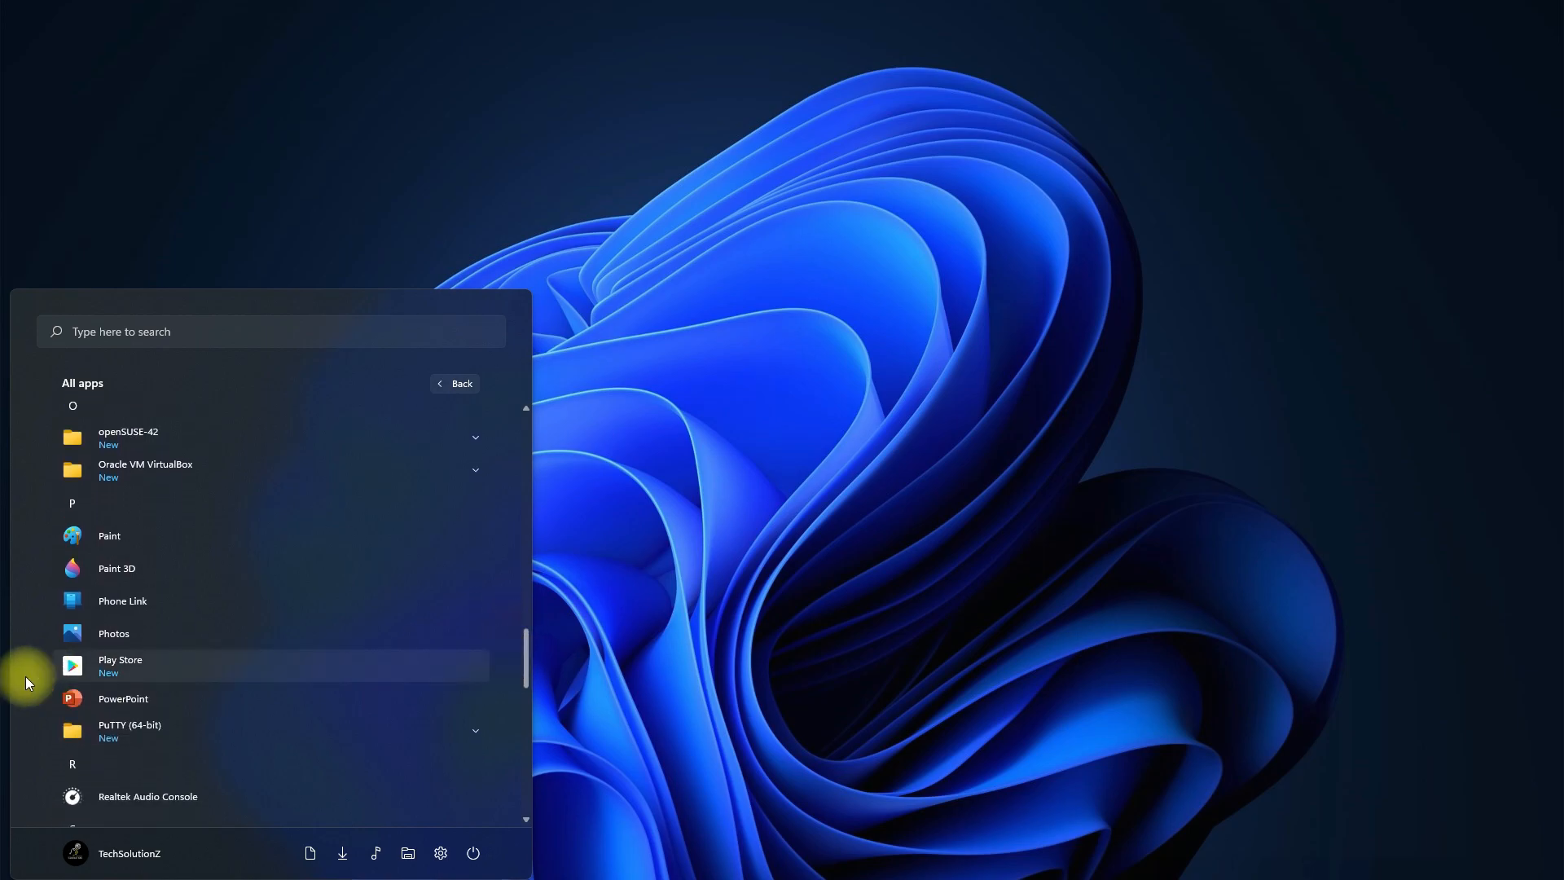
pyautogui.rightClick(119, 665)
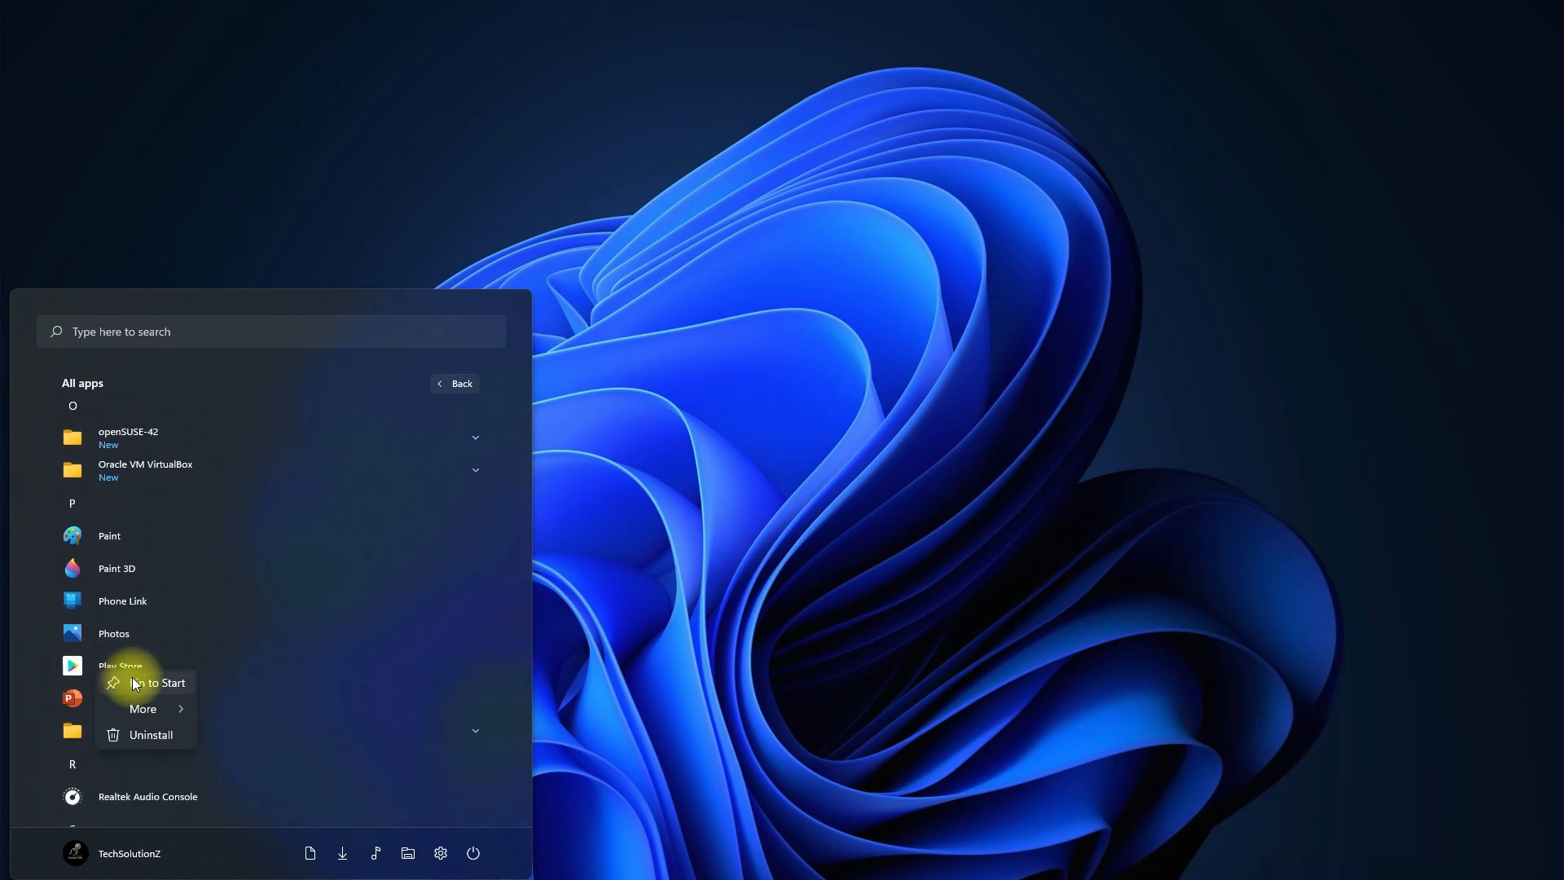
pyautogui.click(119, 665)
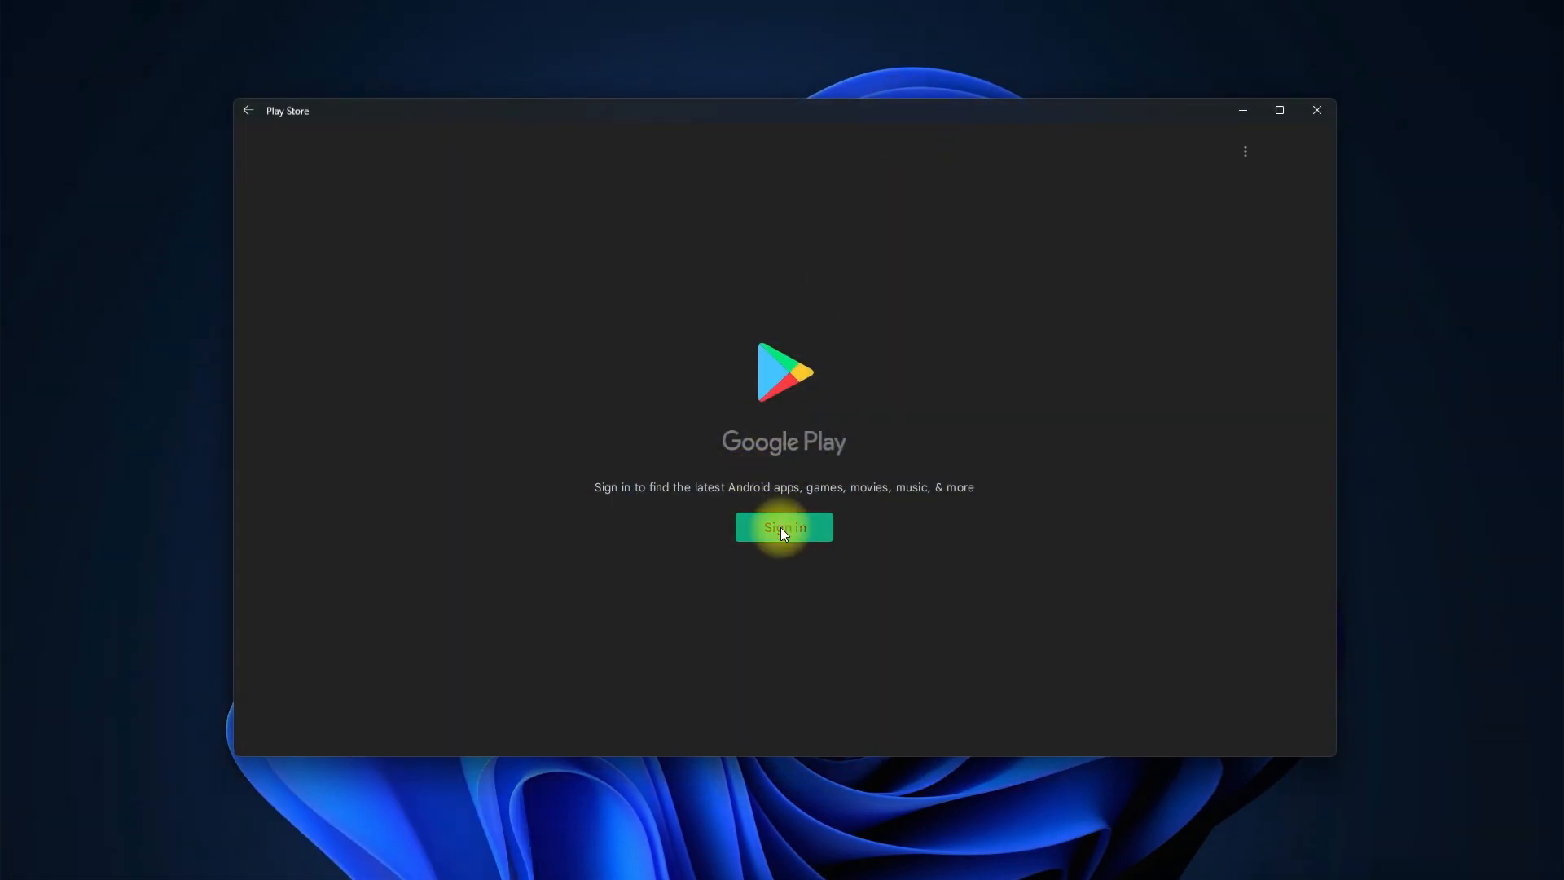
pyautogui.click(784, 526)
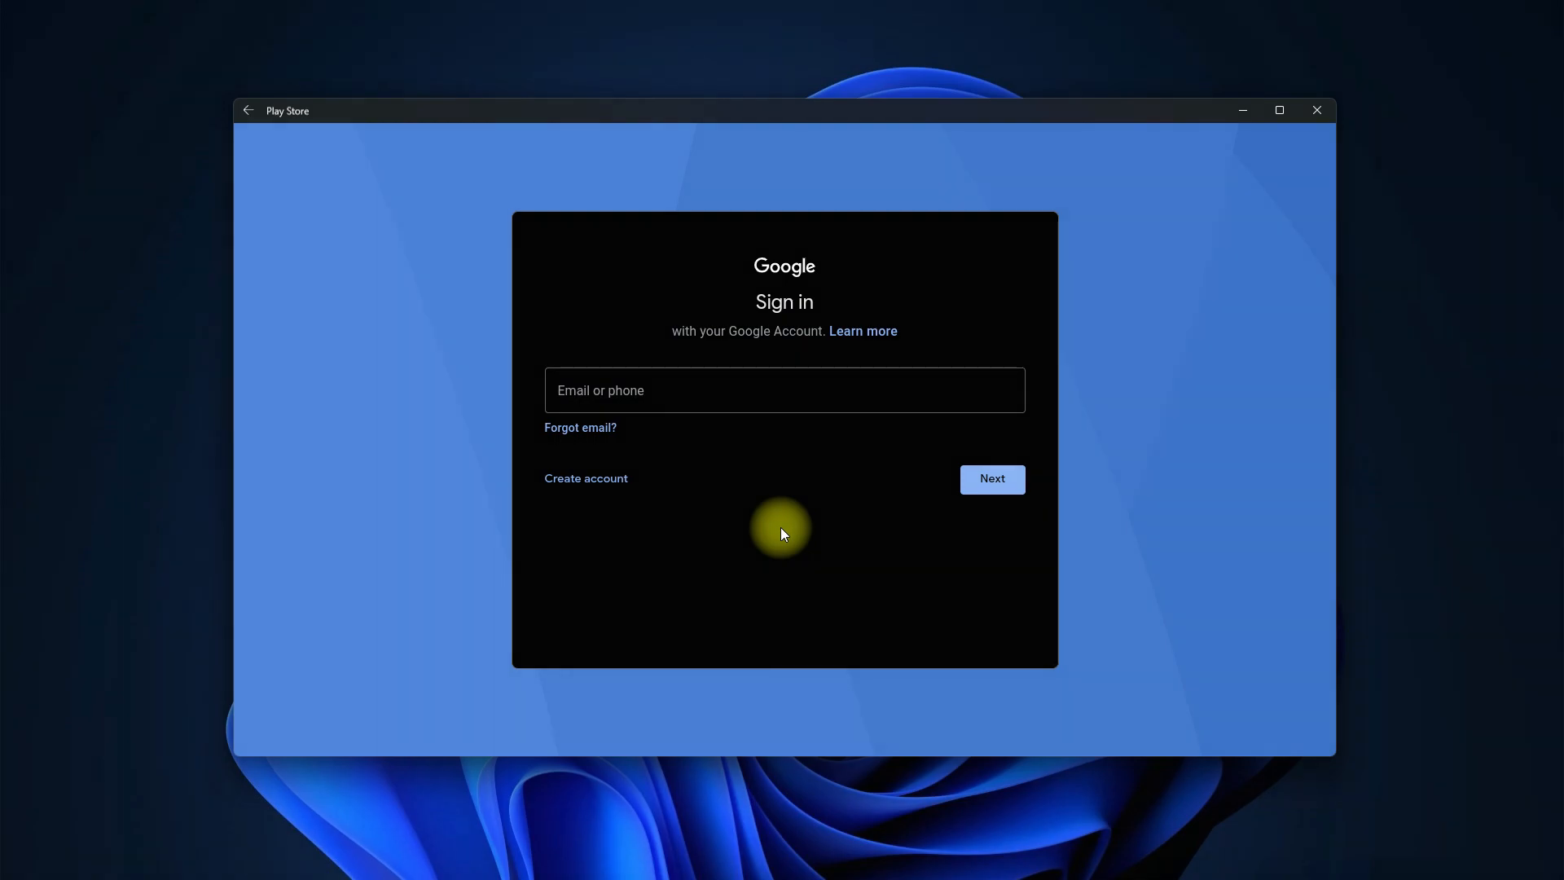
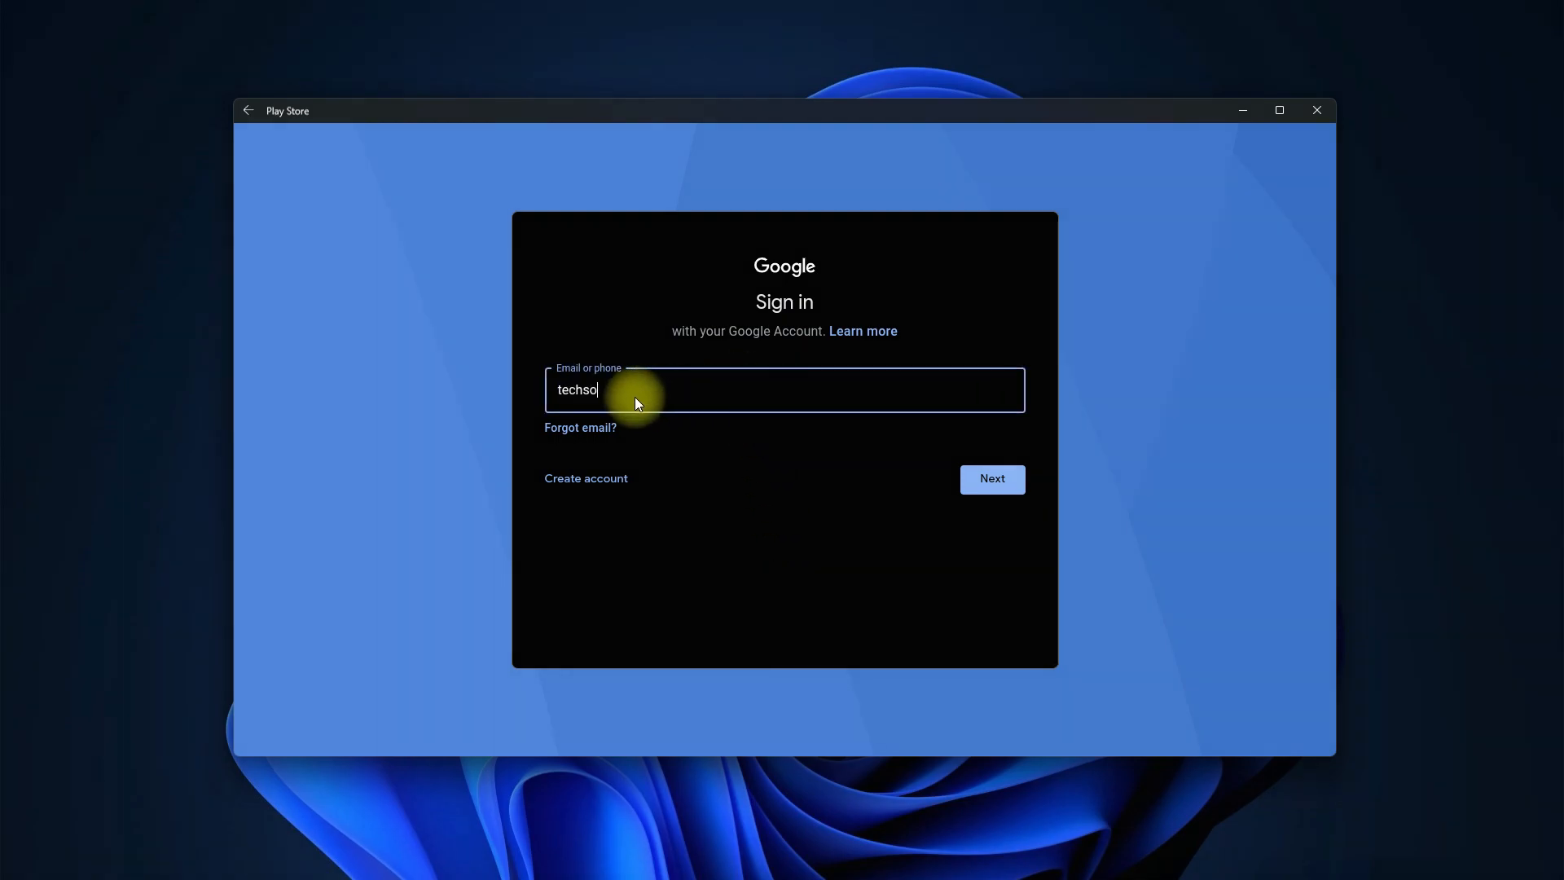
pyautogui.click(989, 479)
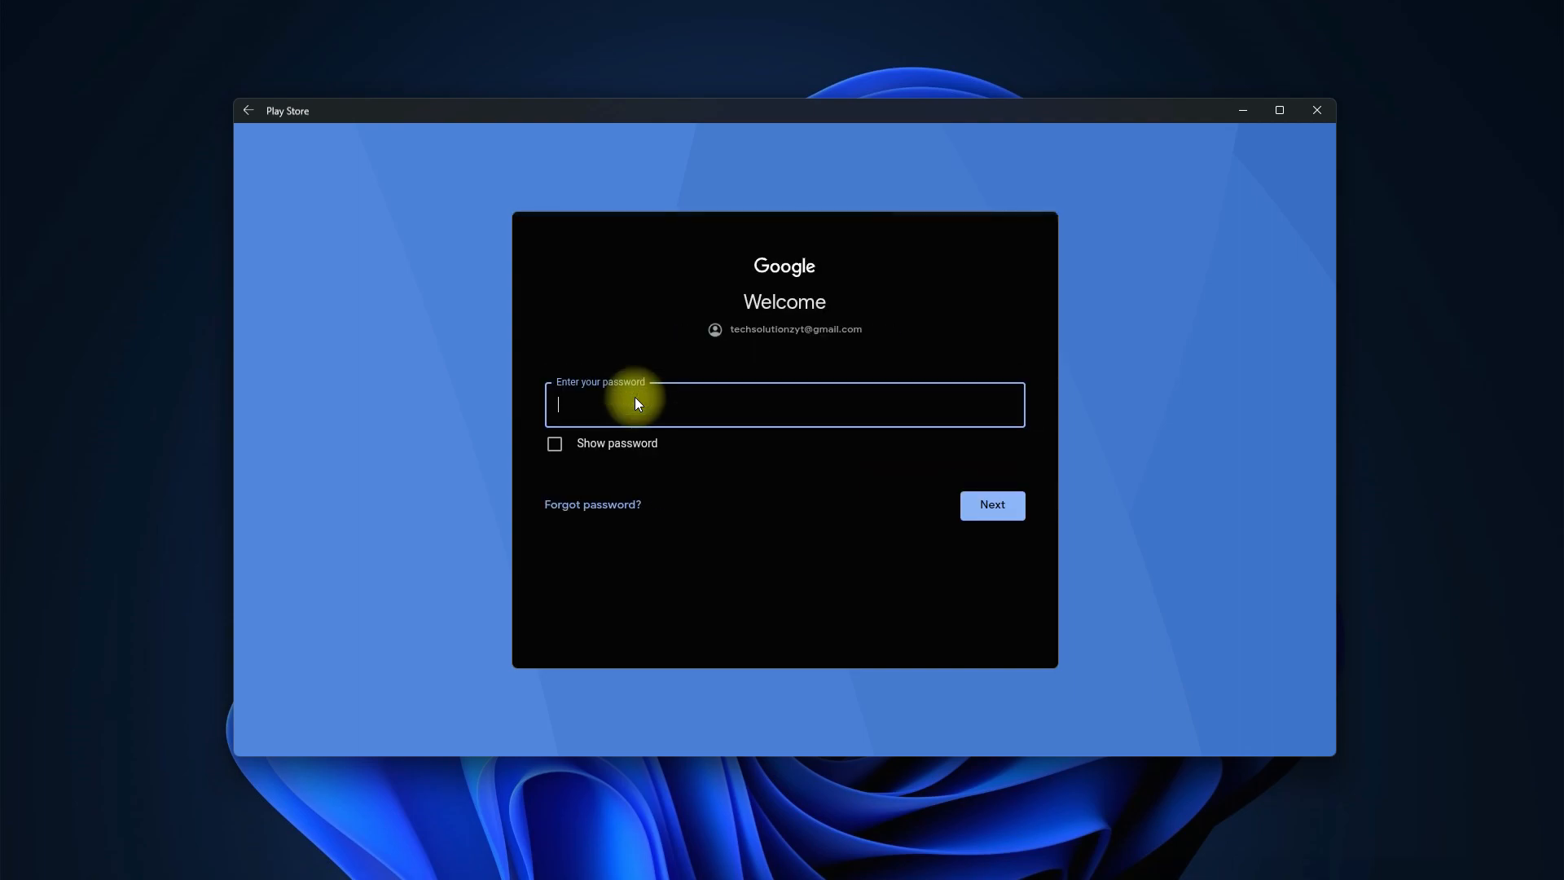
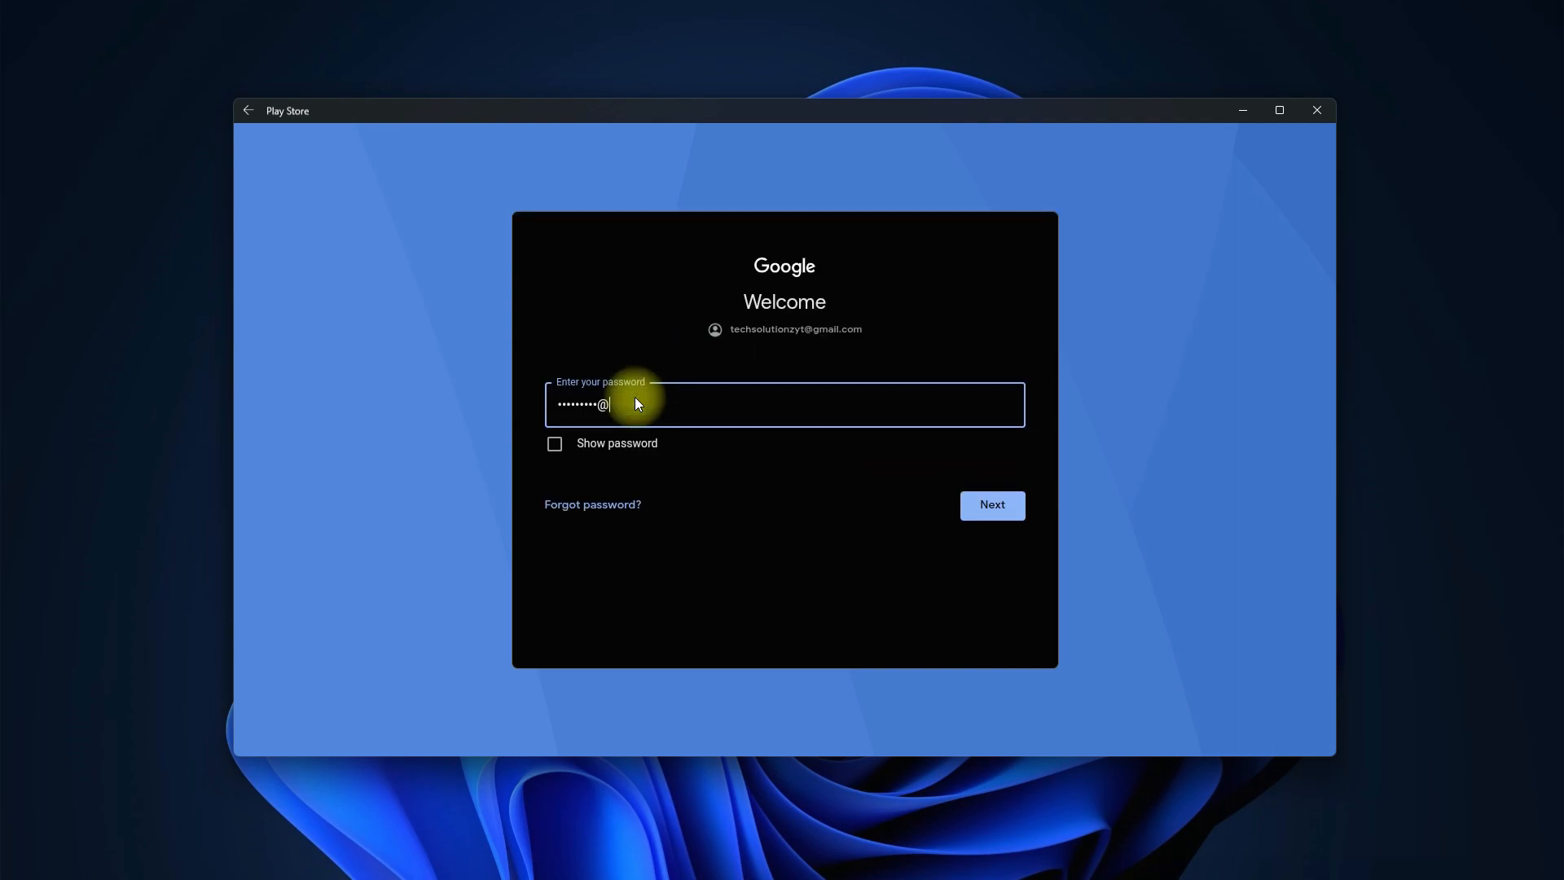
pyautogui.click(991, 505)
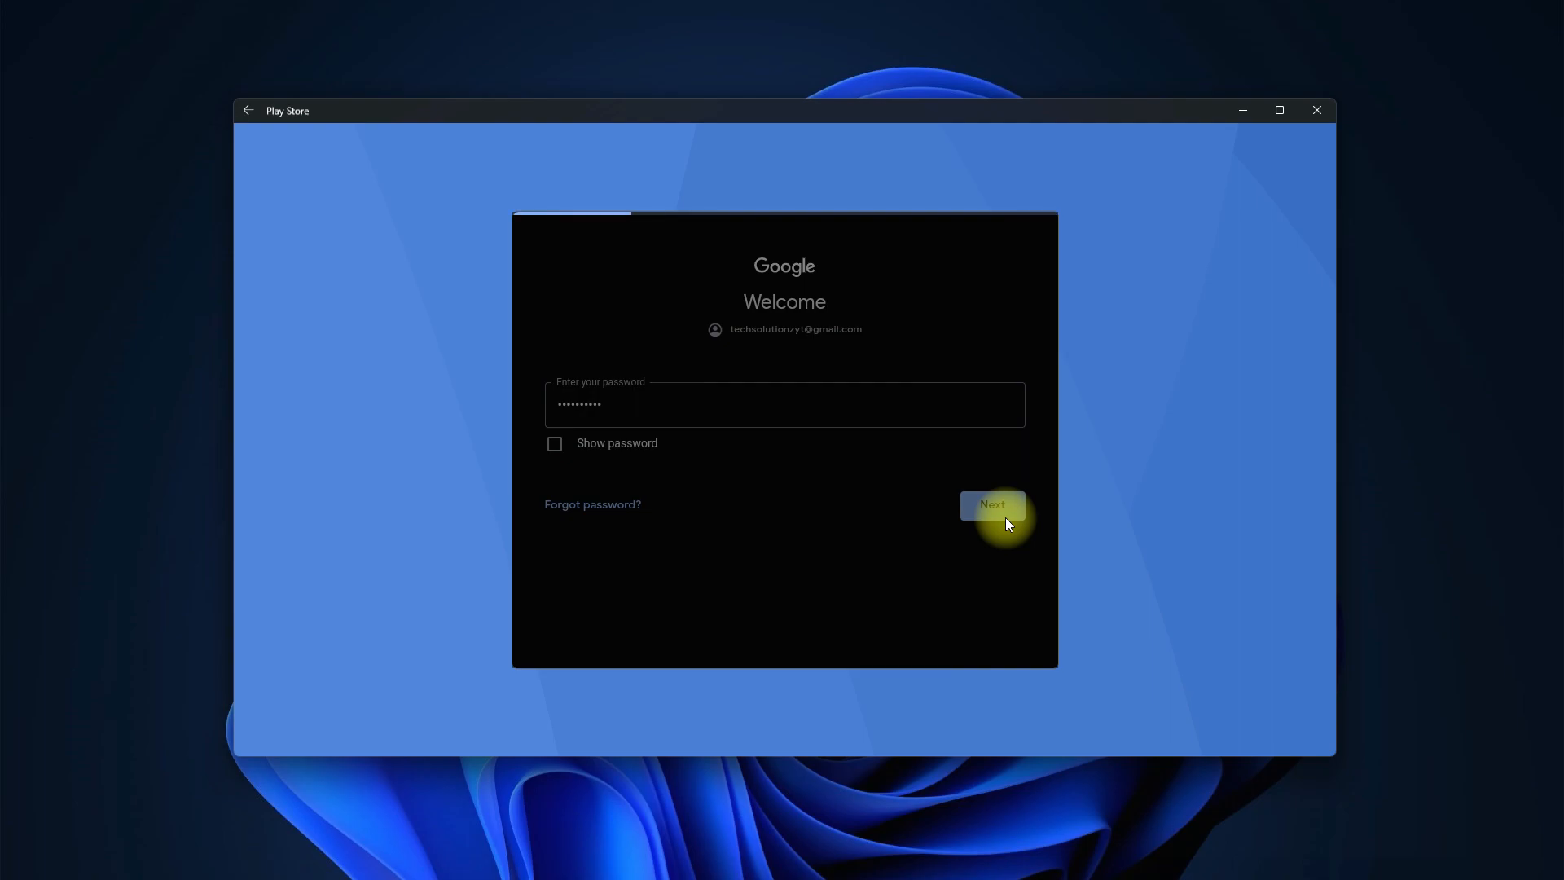
# Step: Accept the Google terms of service to reach the Play Store home page
pyautogui.click(993, 505)
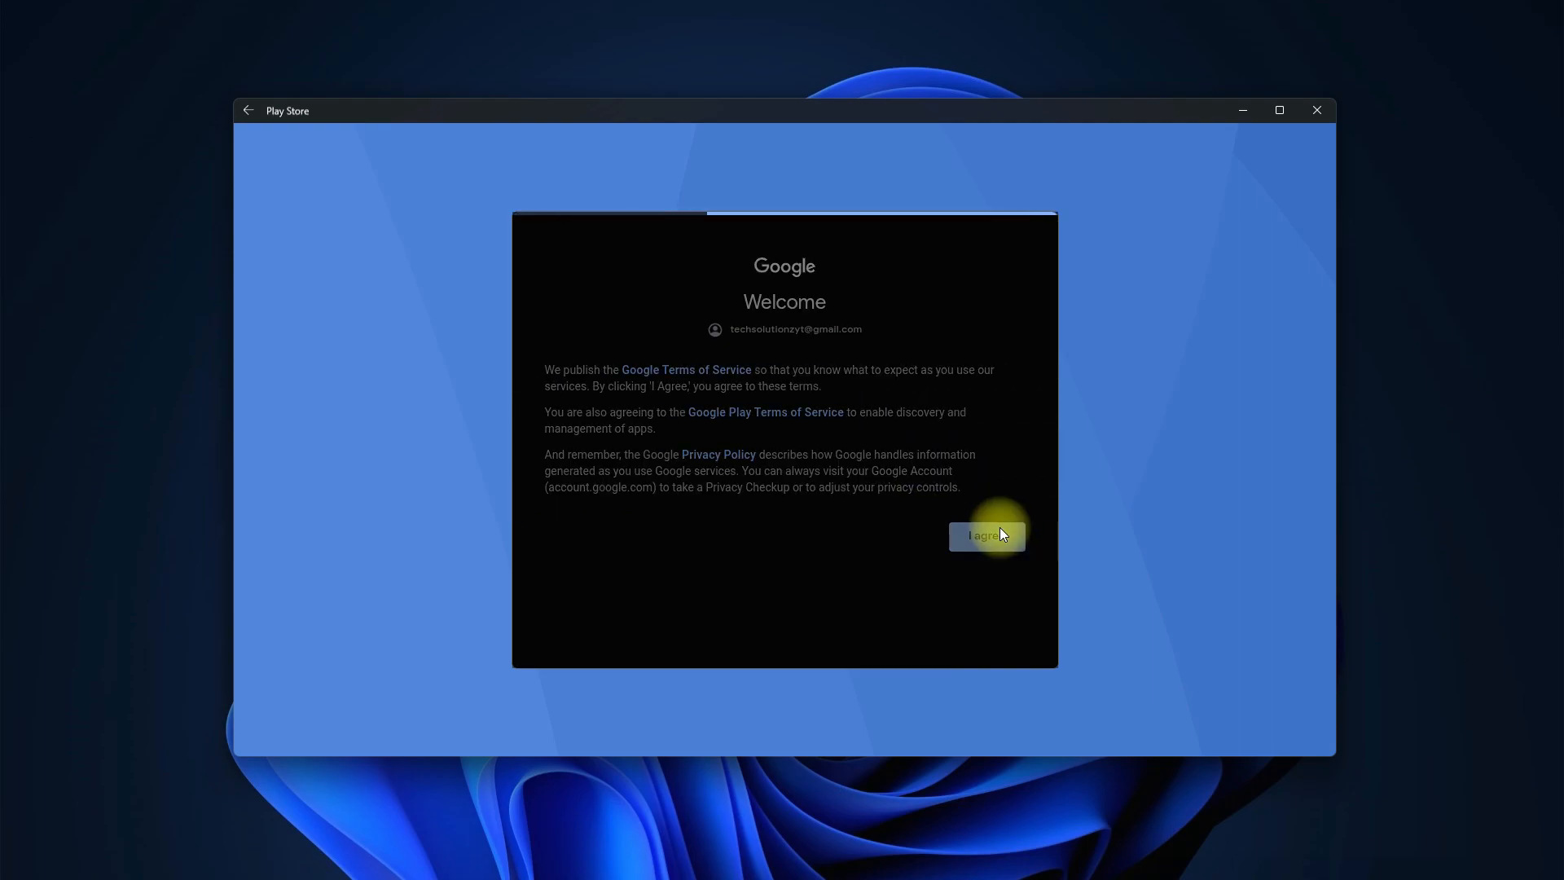
pyautogui.click(984, 536)
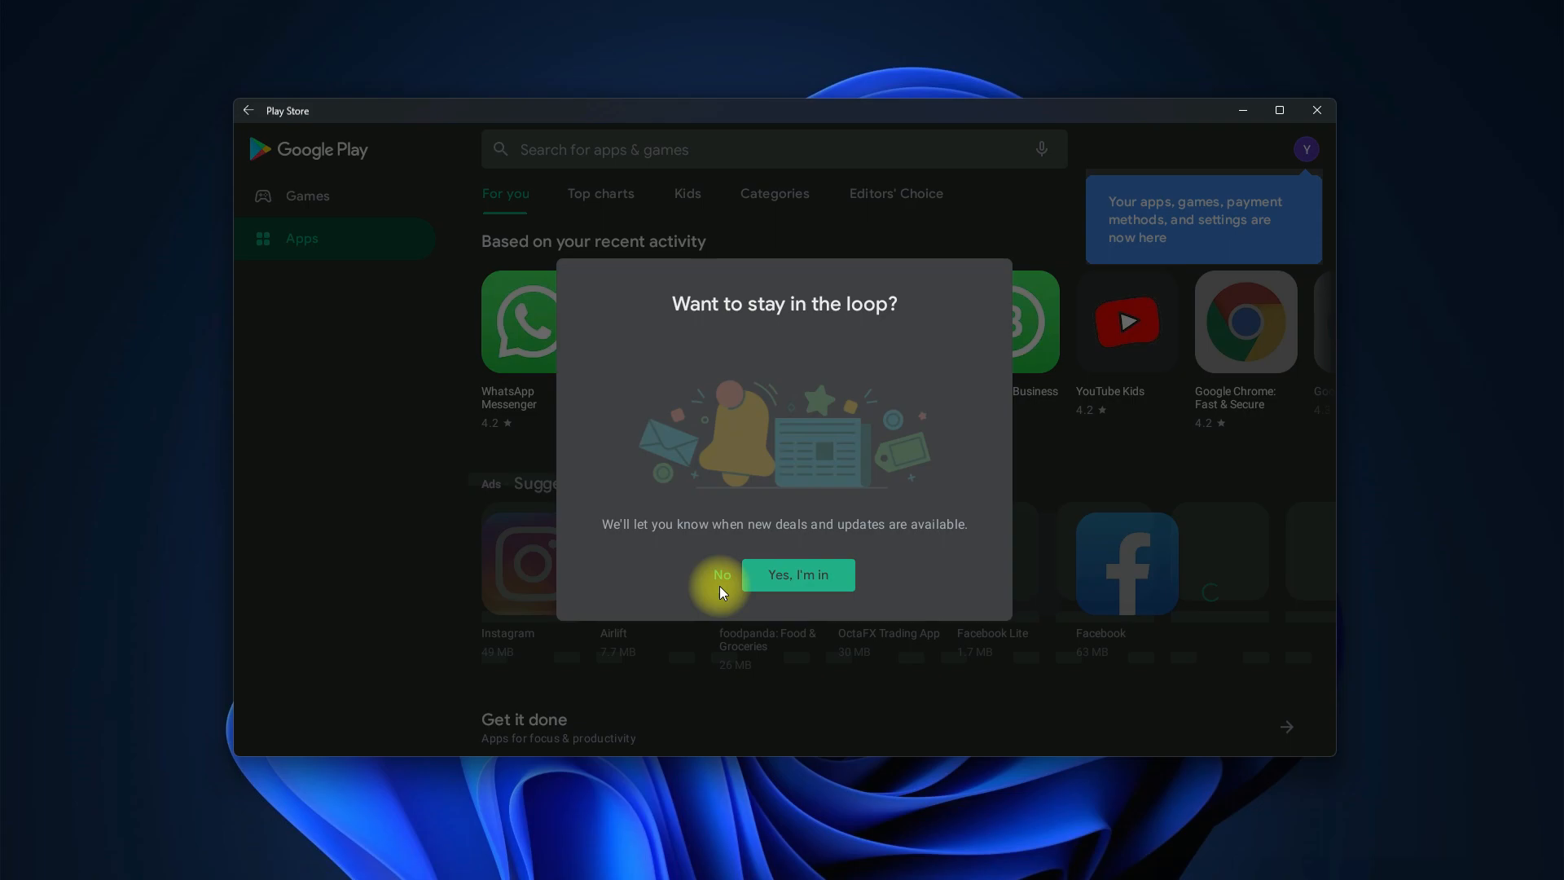
# Step: Decline the notifications prompt, browse the recommendations, and search for 'x:plo'
pyautogui.click(720, 575)
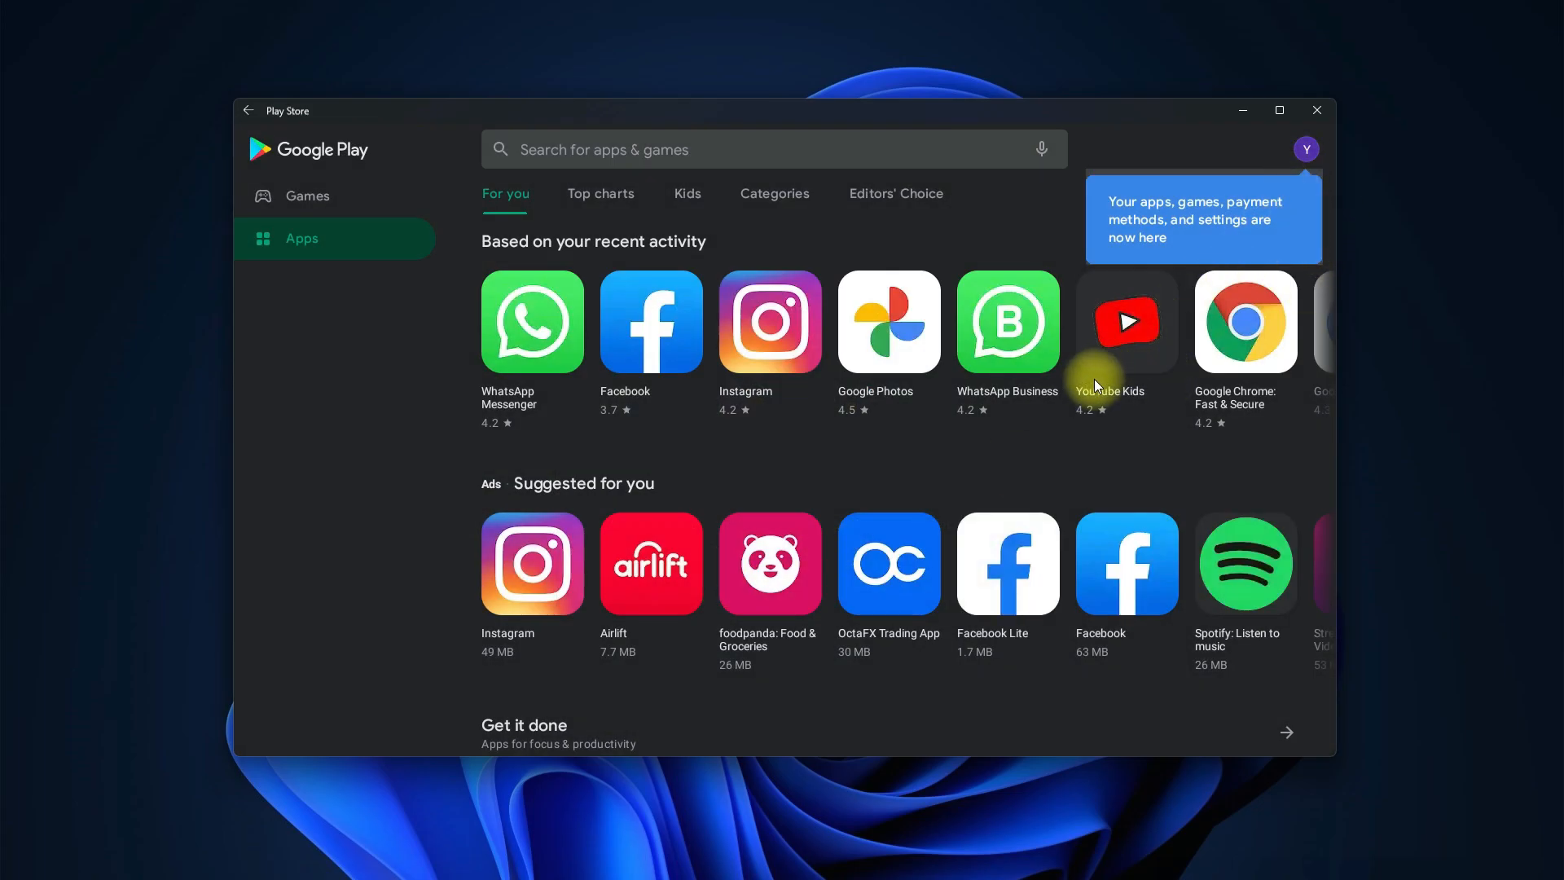
pyautogui.scroll(-3)
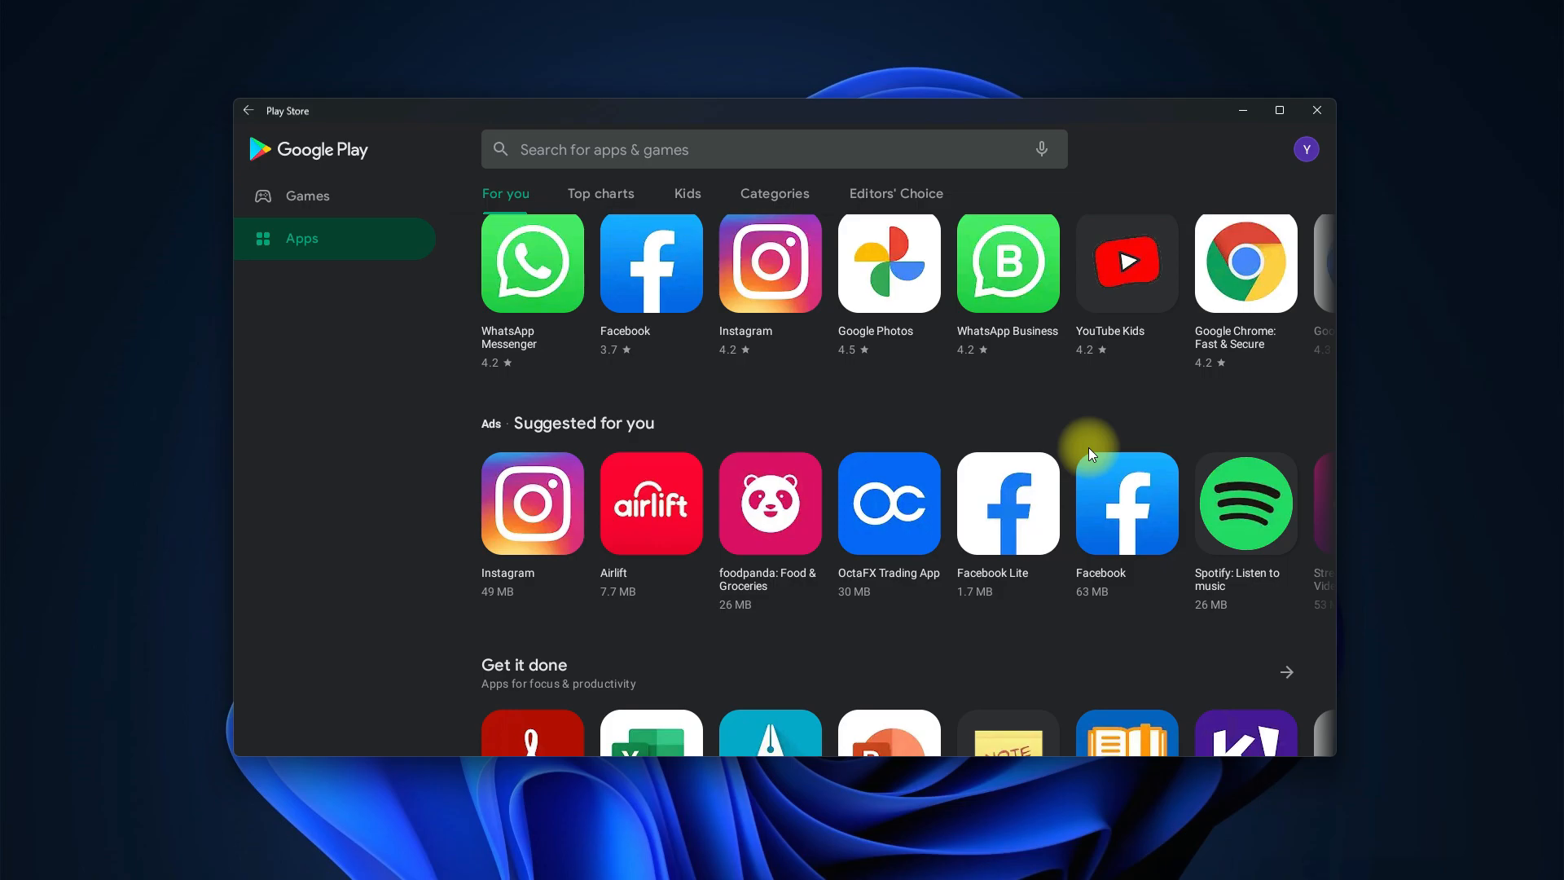
pyautogui.scroll(-3)
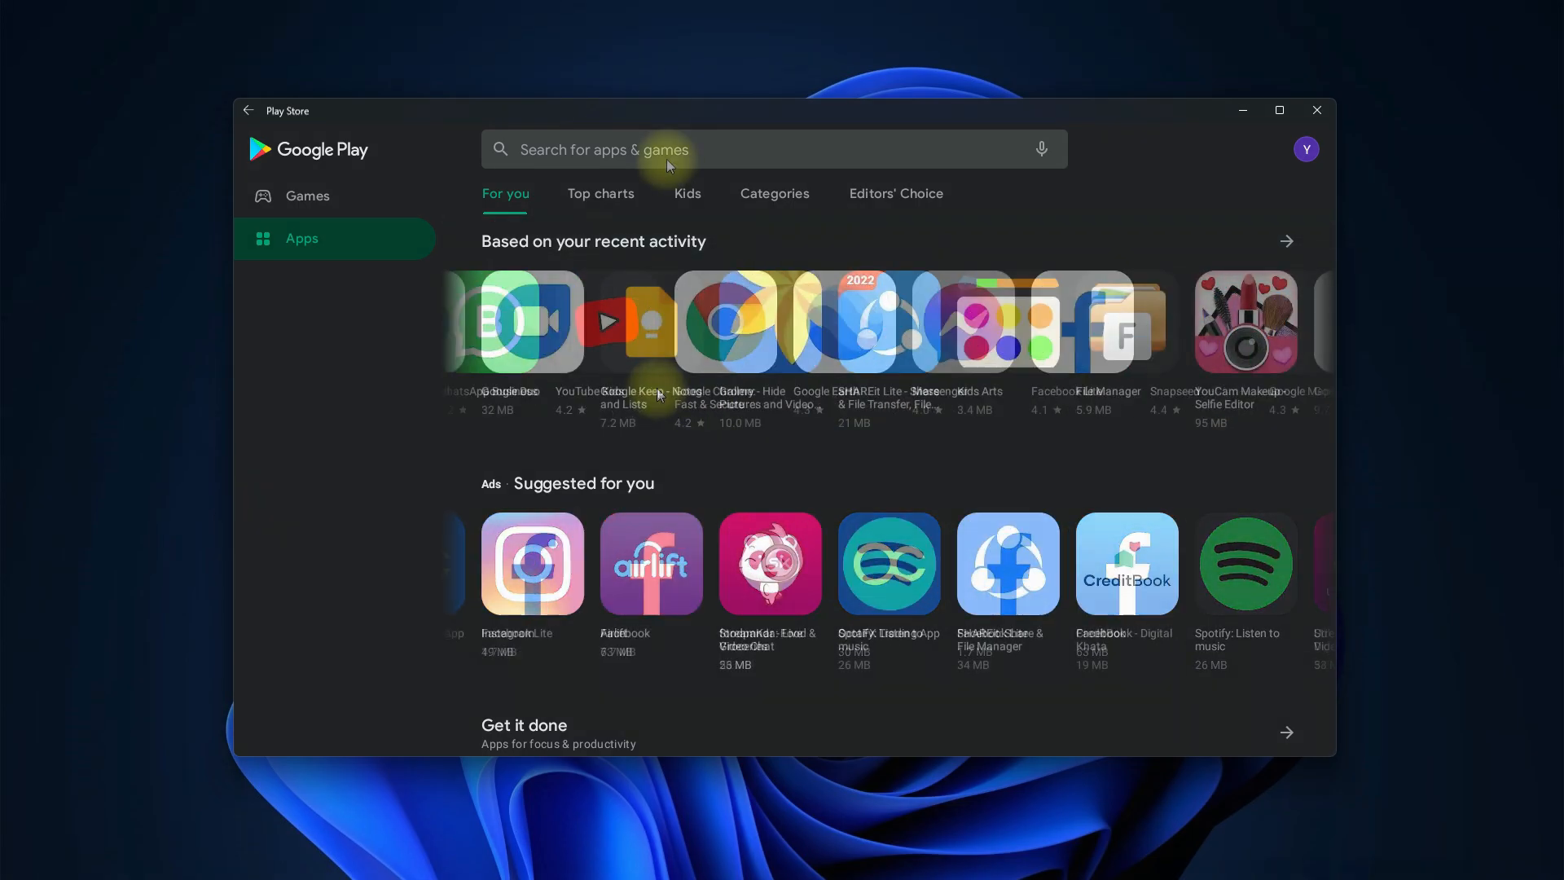
pyautogui.write('x:plo')
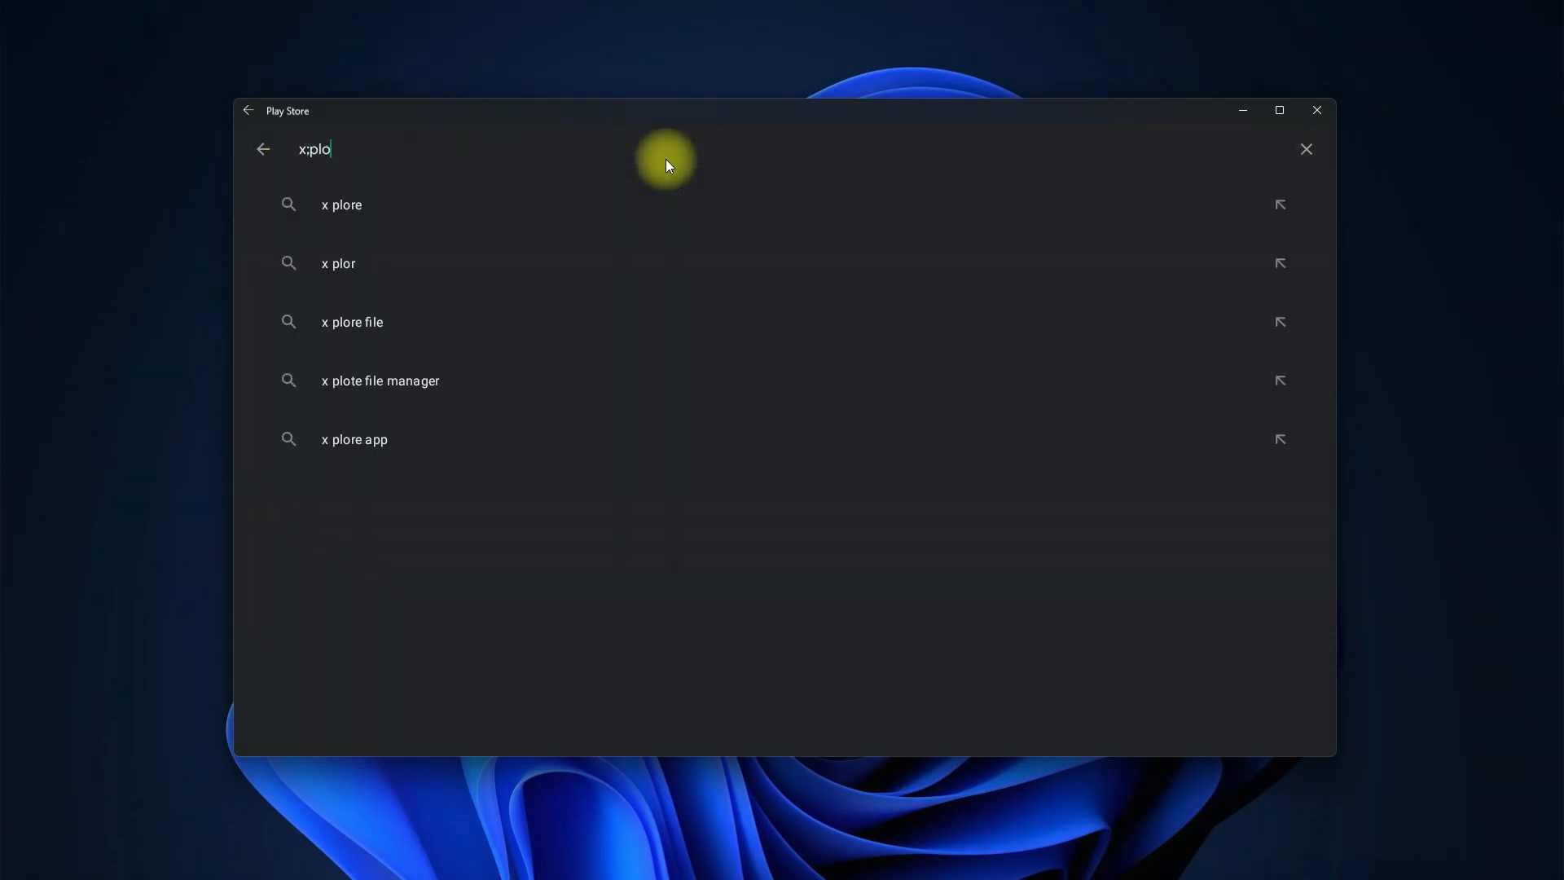
# Step: Install X-plore File Manager from the x plore search suggestion
pyautogui.click(341, 205)
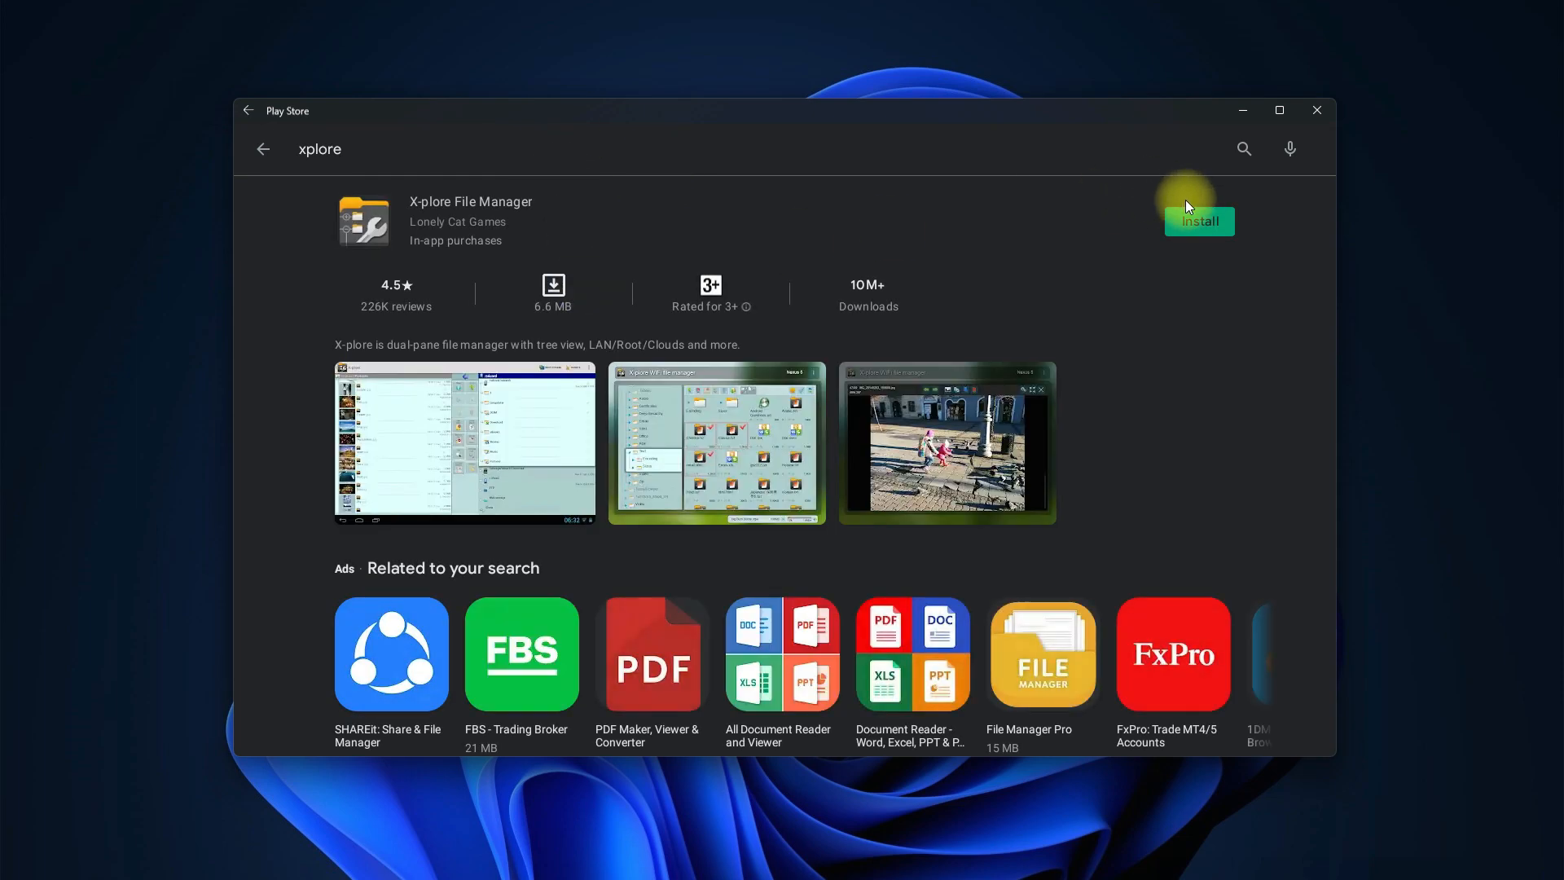
pyautogui.click(1199, 220)
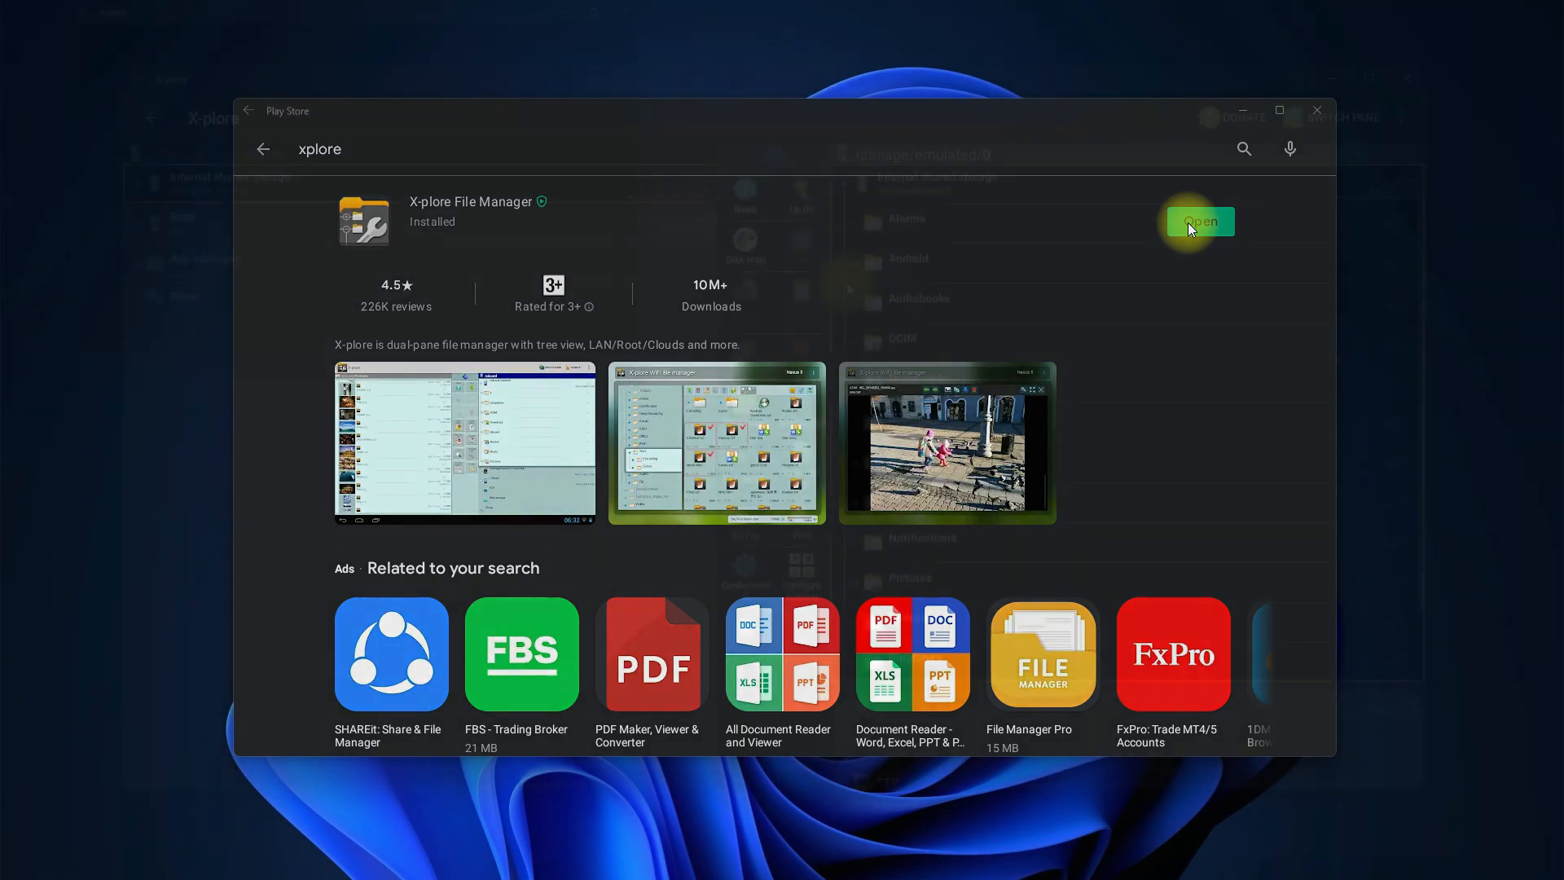
# Step: Launch X-plore, expand its LAN entry to verify it works, then close it
pyautogui.click(1201, 221)
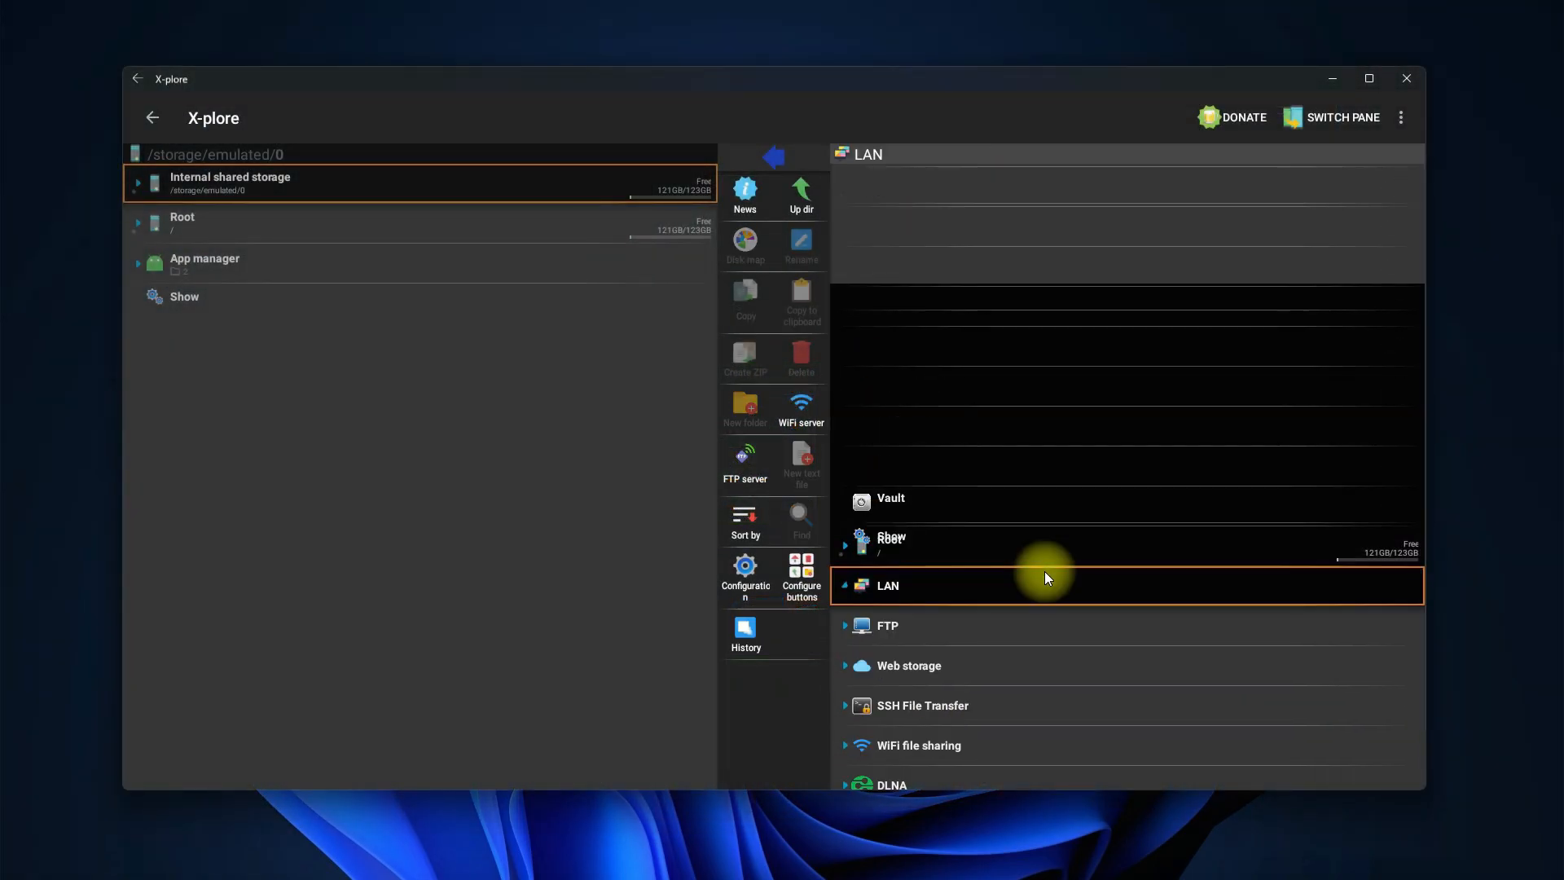
pyautogui.click(886, 585)
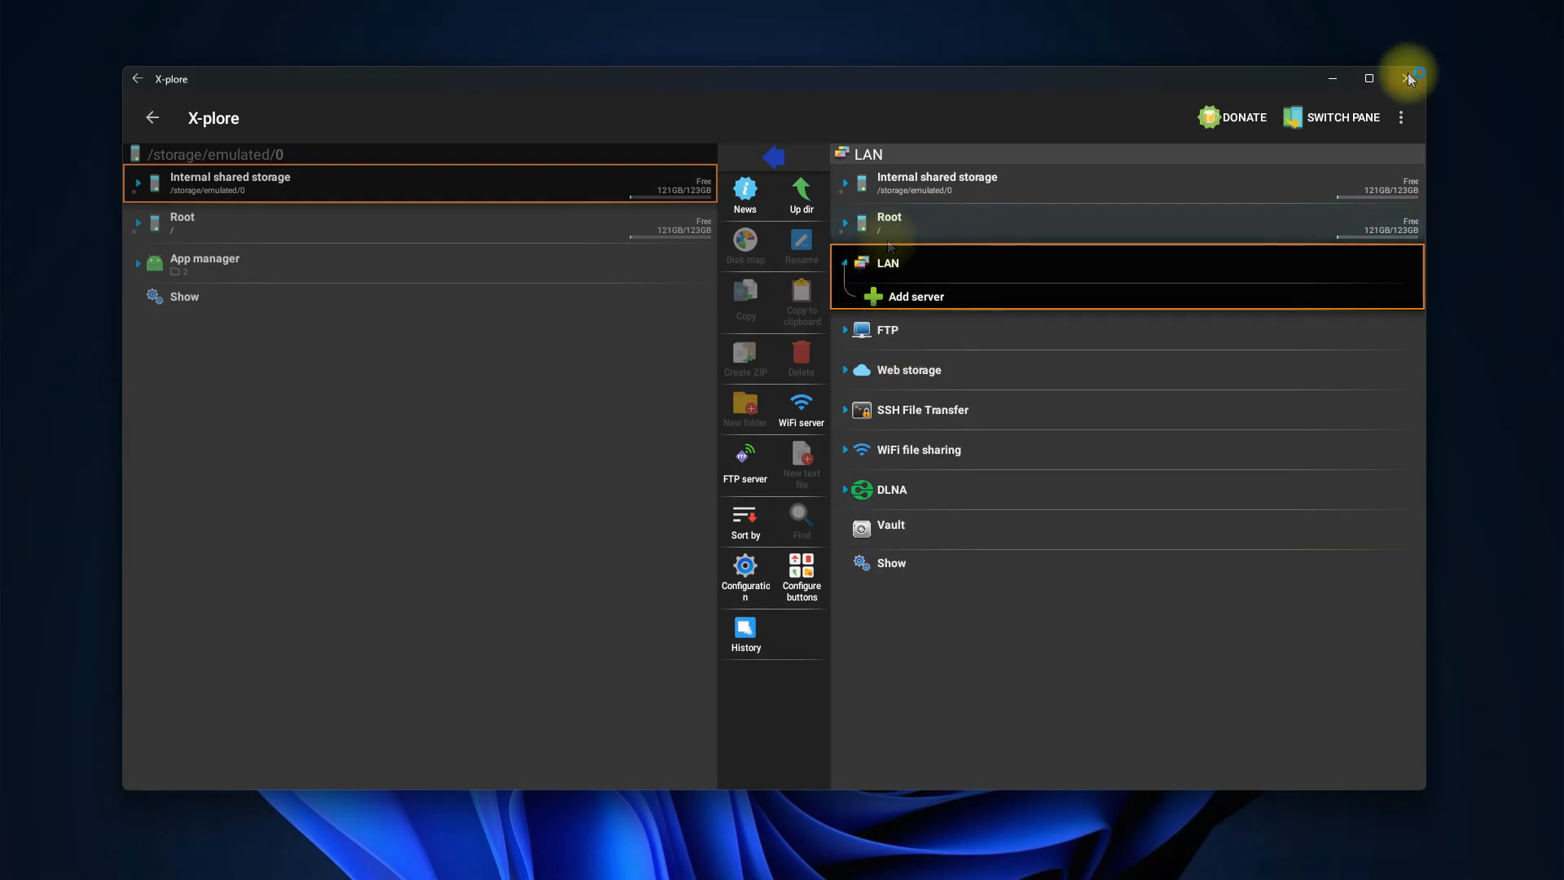
pyautogui.click(1409, 78)
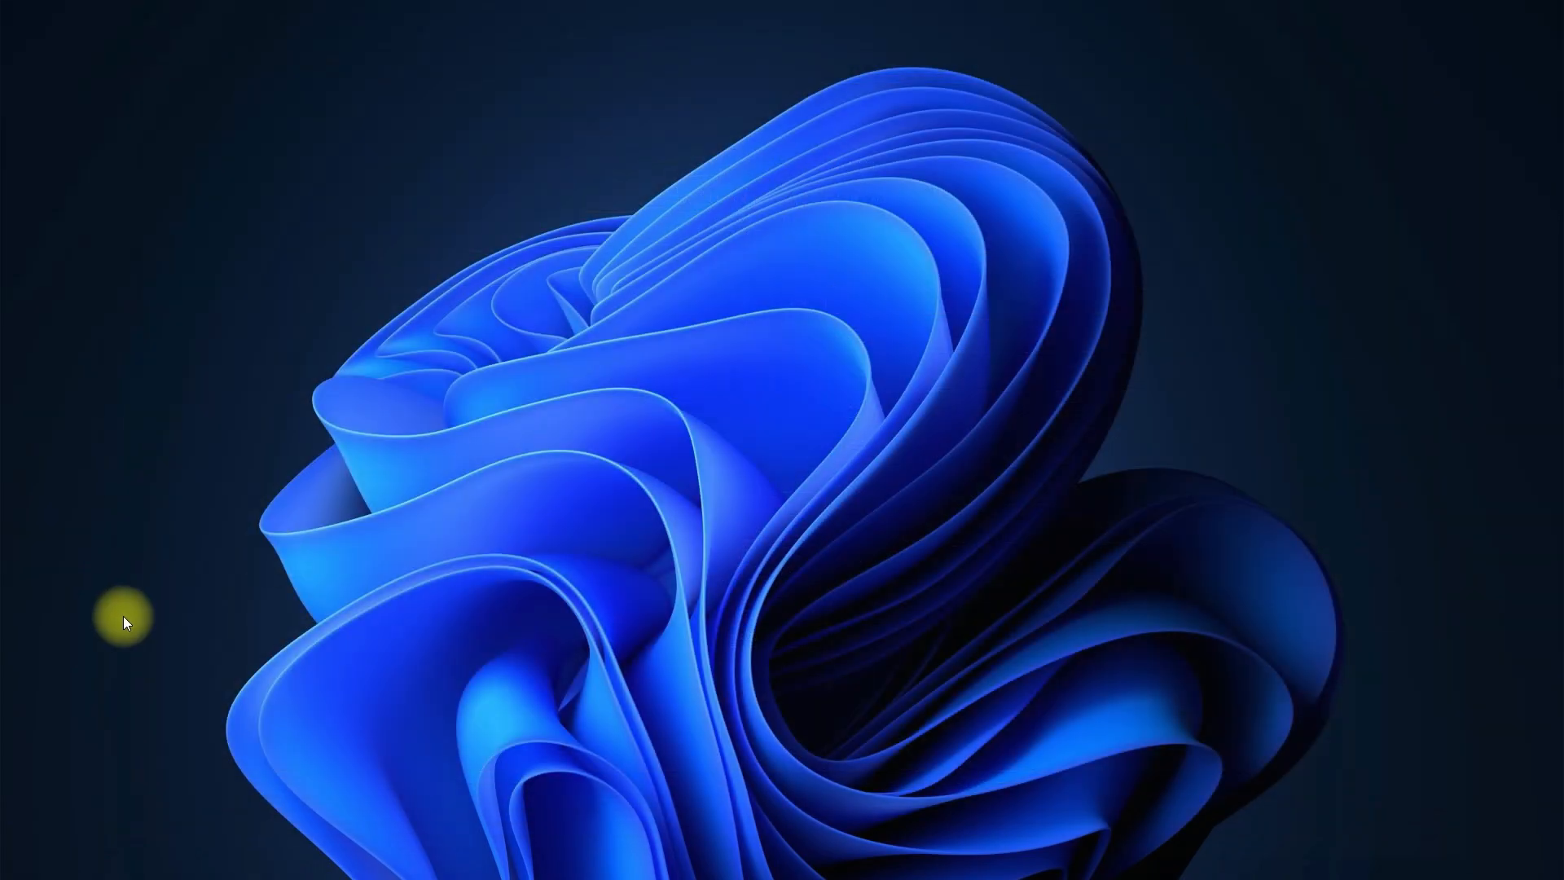
# Step: Reopen Play Store from the Start menu's All apps list
pyautogui.click(125, 620)
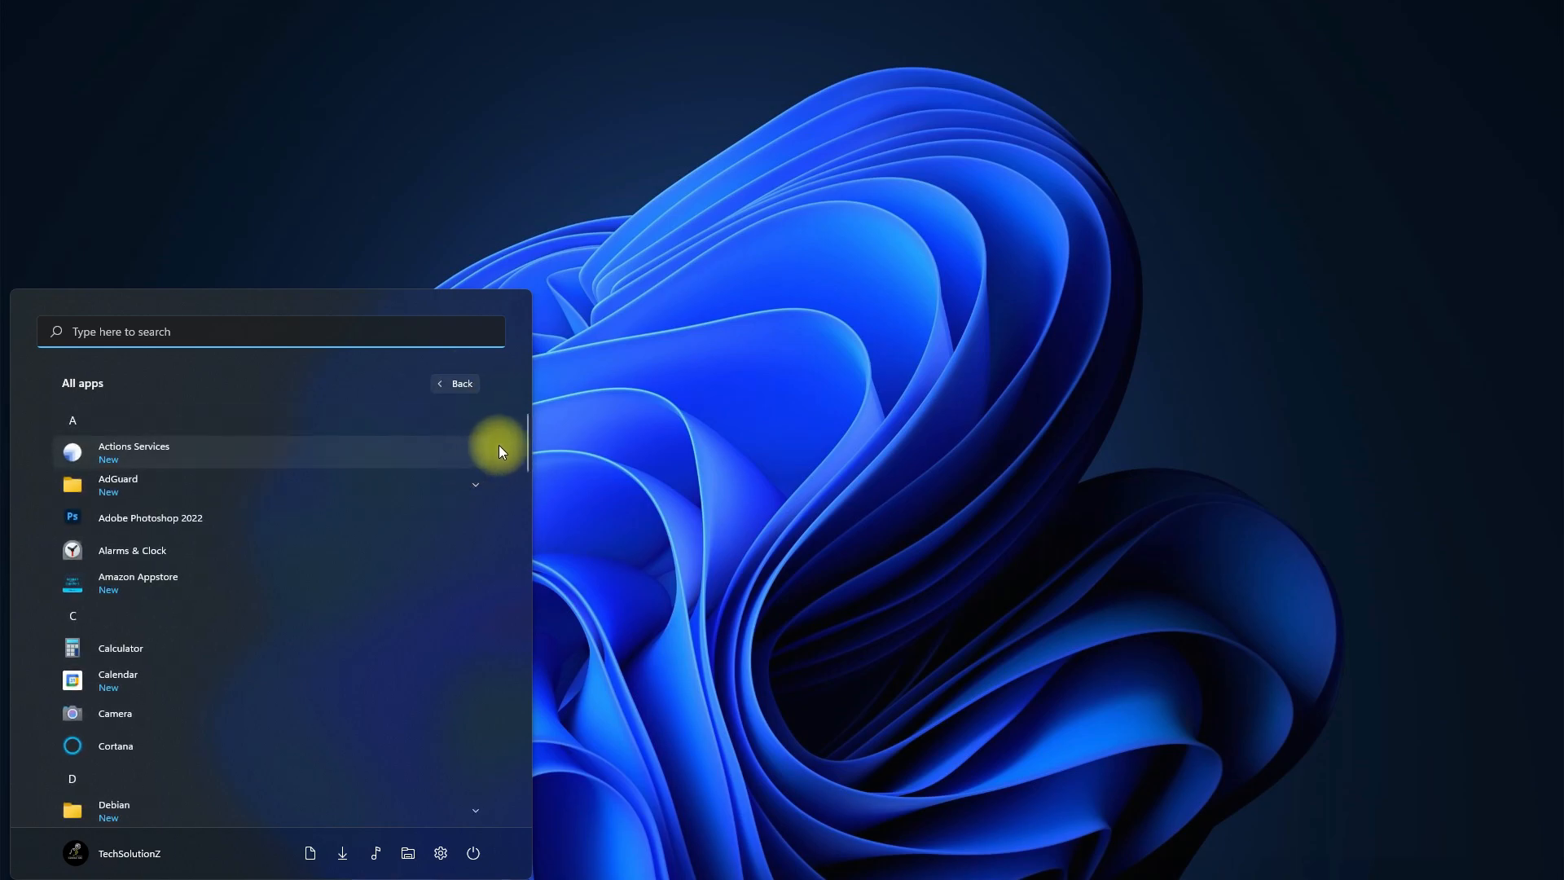
pyautogui.moveTo(502, 452); pyautogui.dragTo(536, 799)
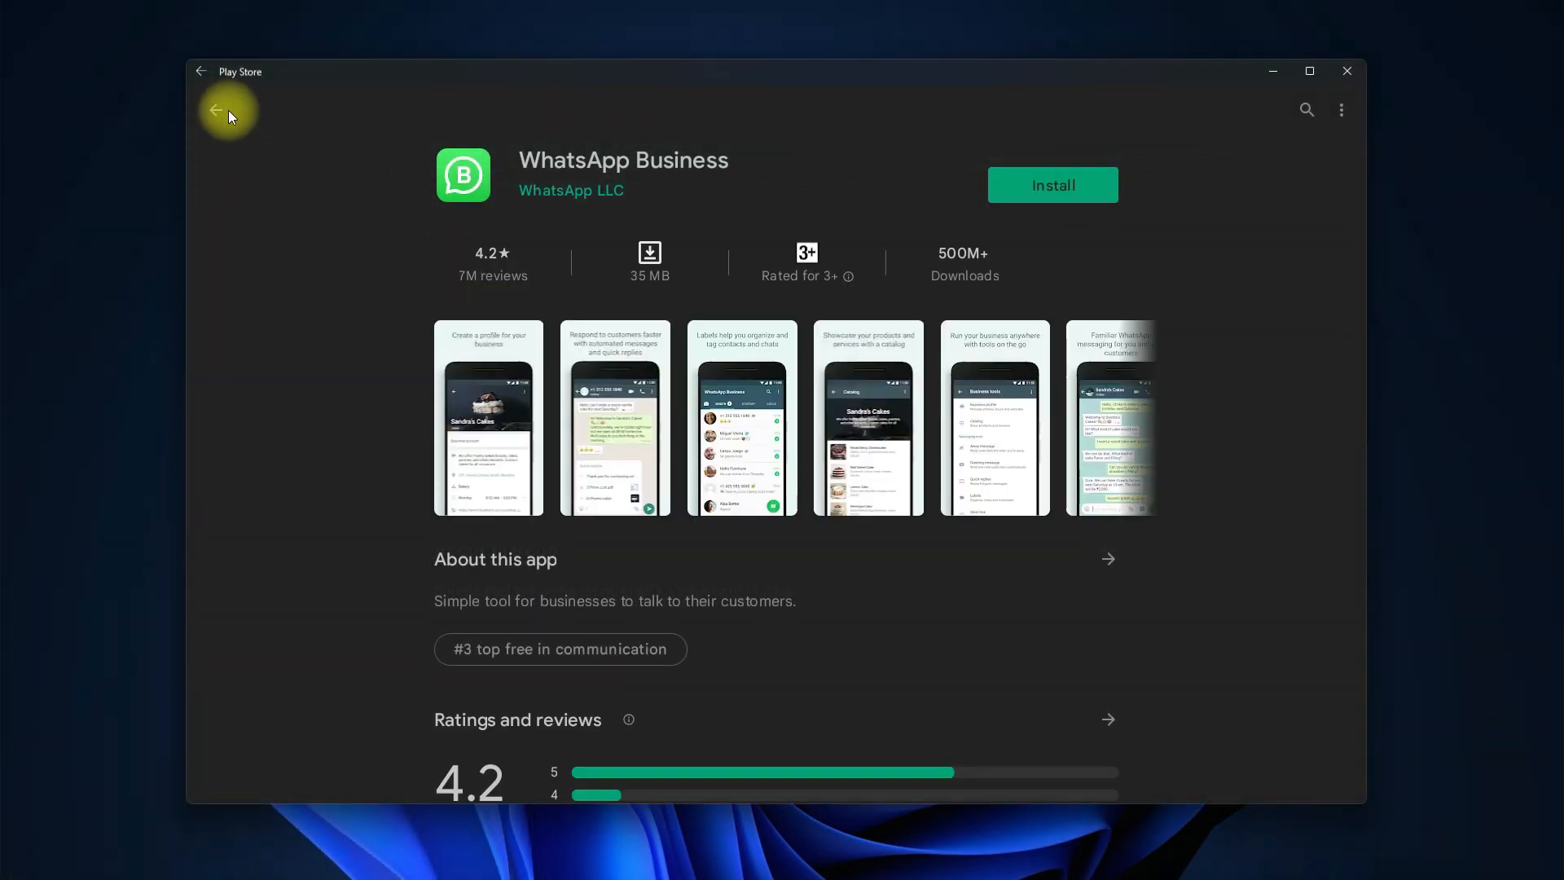
# Step: Return to the store home, install YouTube from its listing and launch it
pyautogui.click(200, 109)
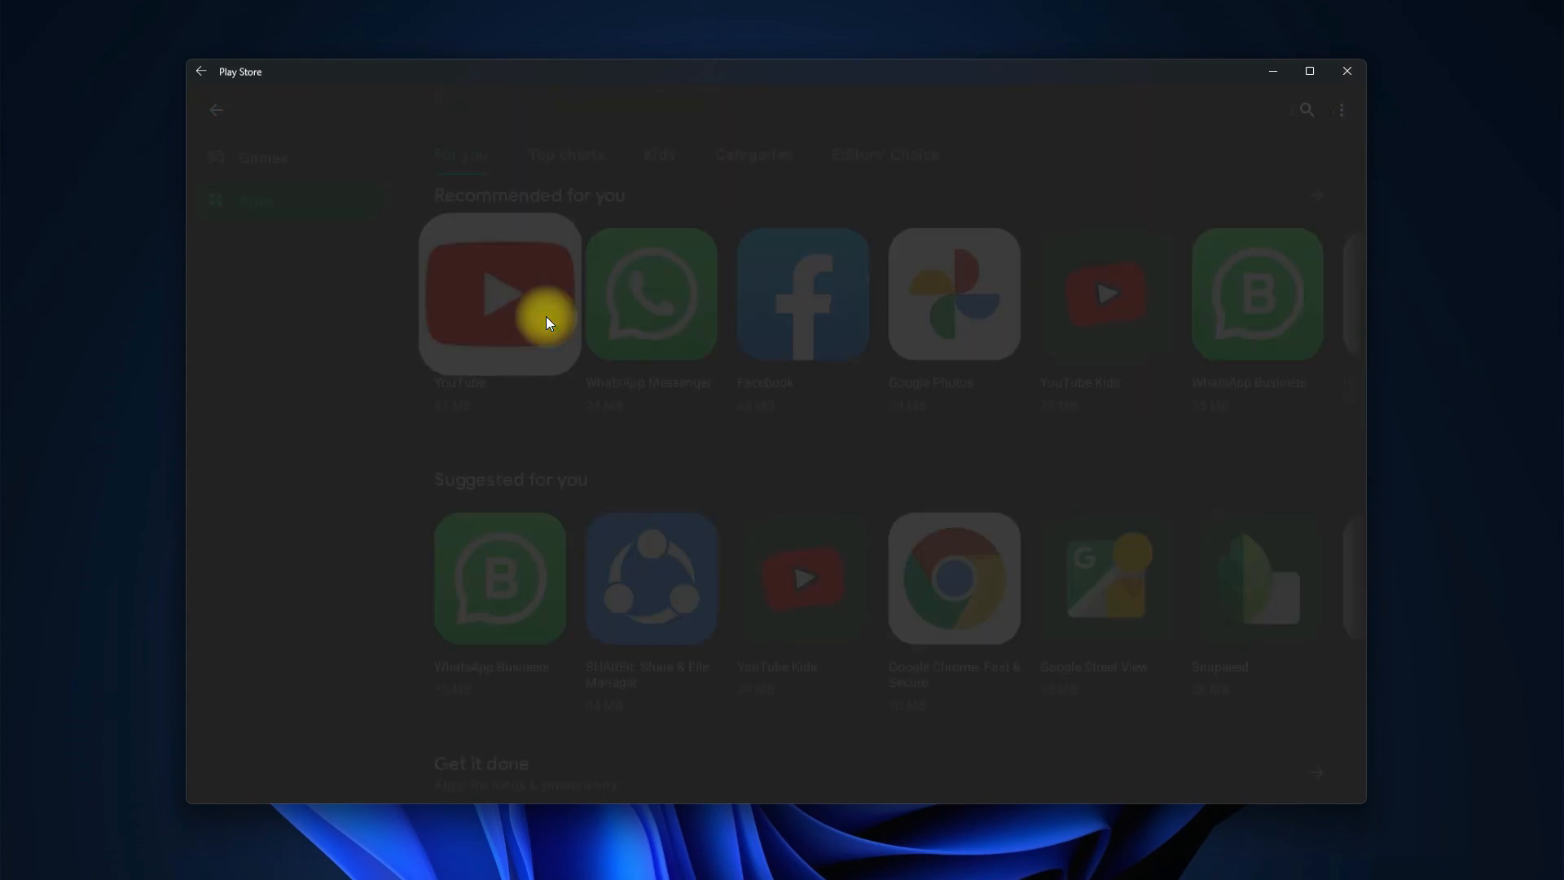
pyautogui.click(499, 293)
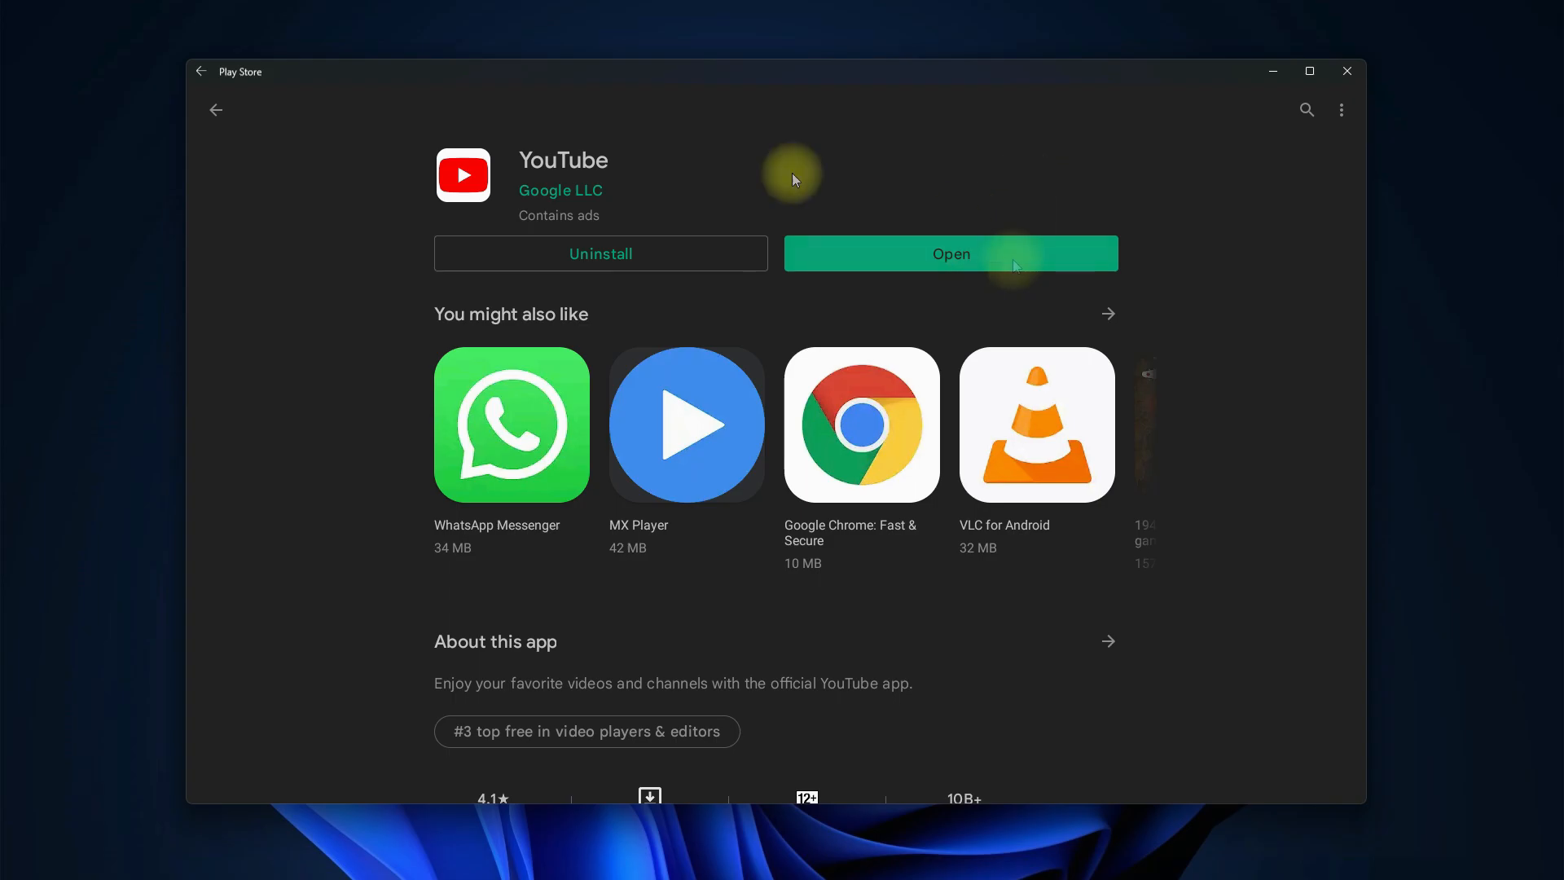
pyautogui.click(949, 254)
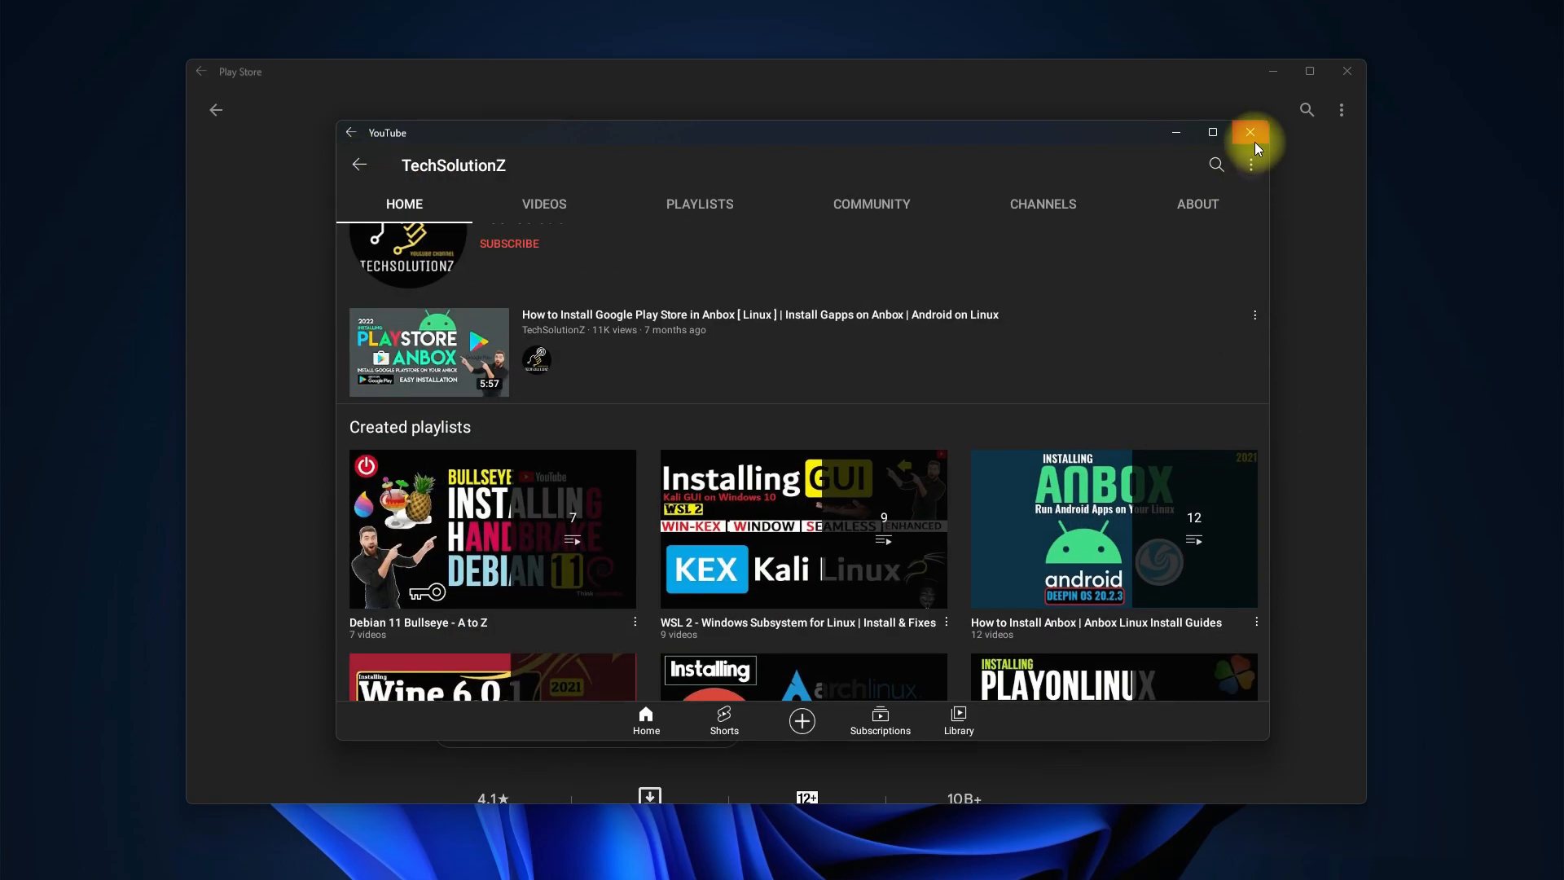
pyautogui.moveTo(1250, 164)
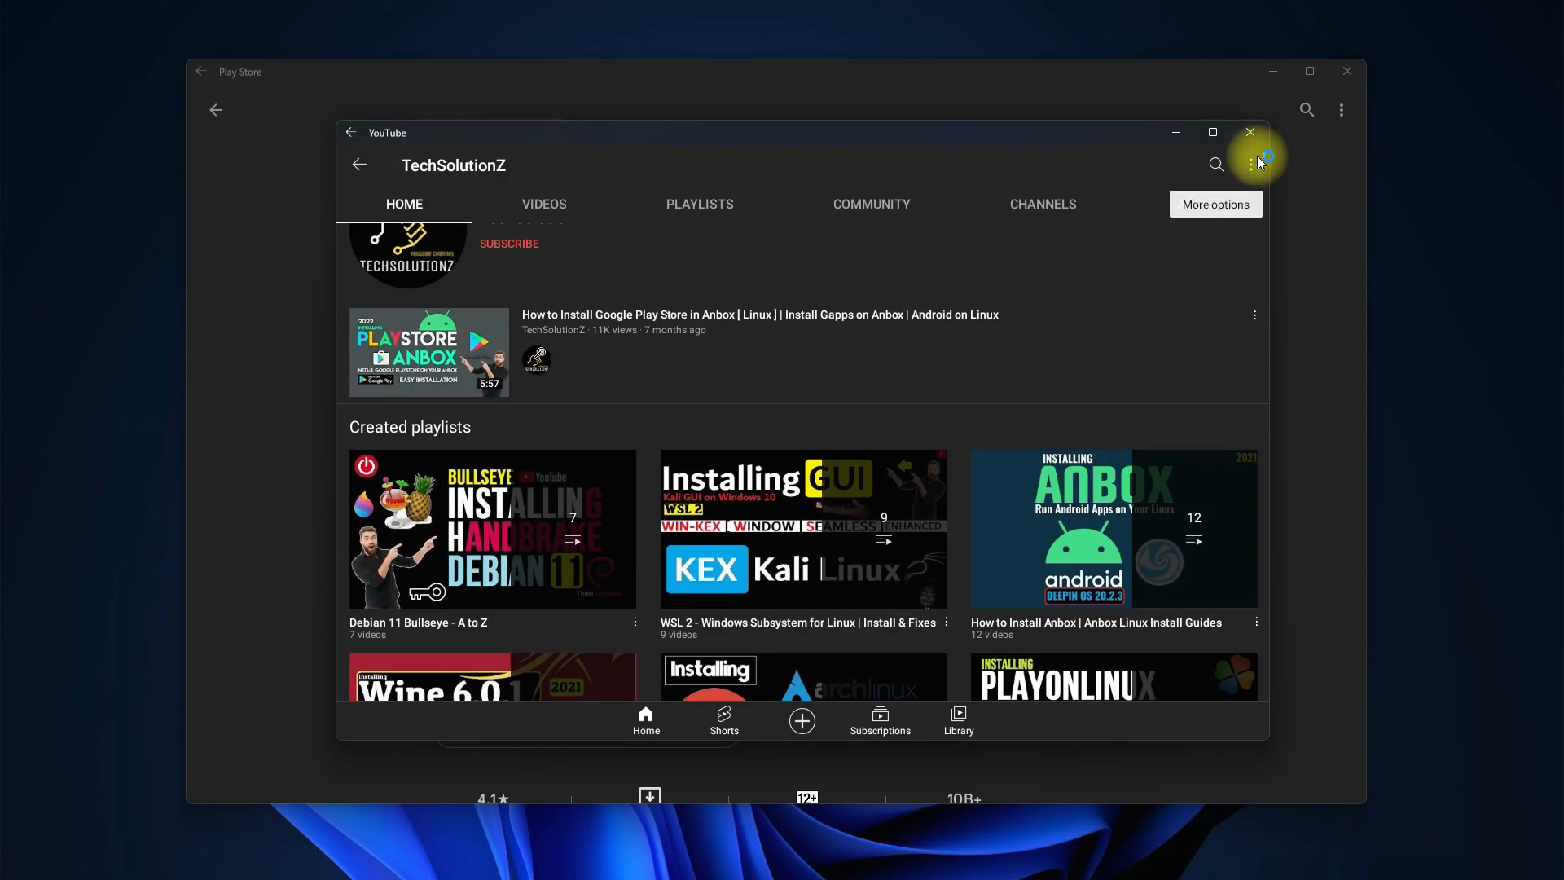